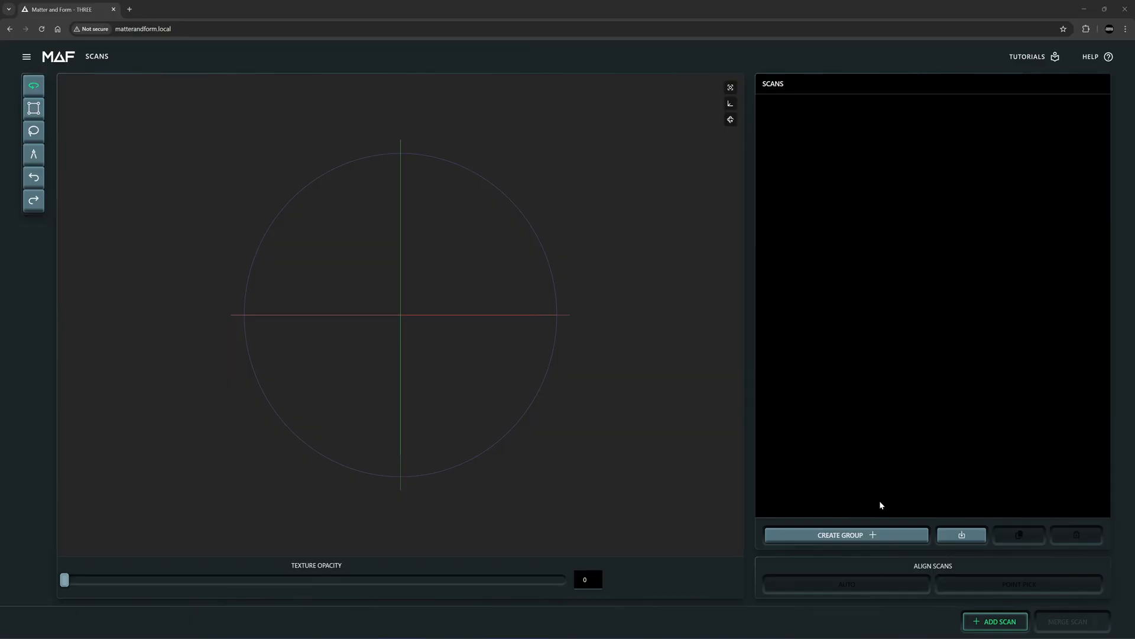
Add a new scan so the can shows in both camera previews
{"action": "left_click", "coordinate": [995, 621]}
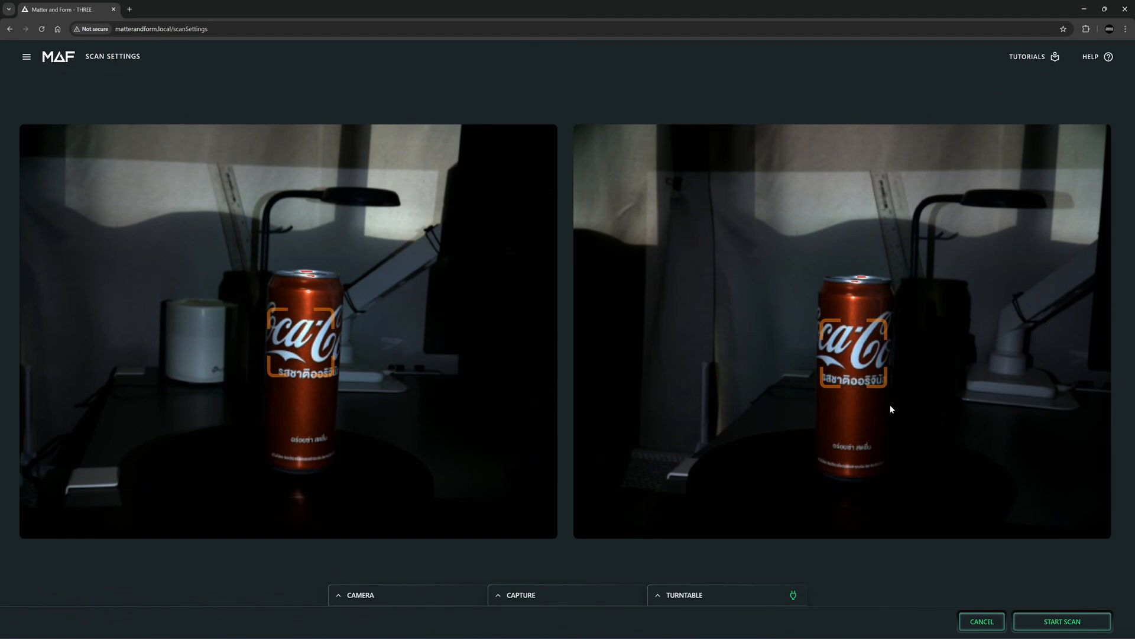
{"action": "mouse_move", "coordinate": [808, 393]}
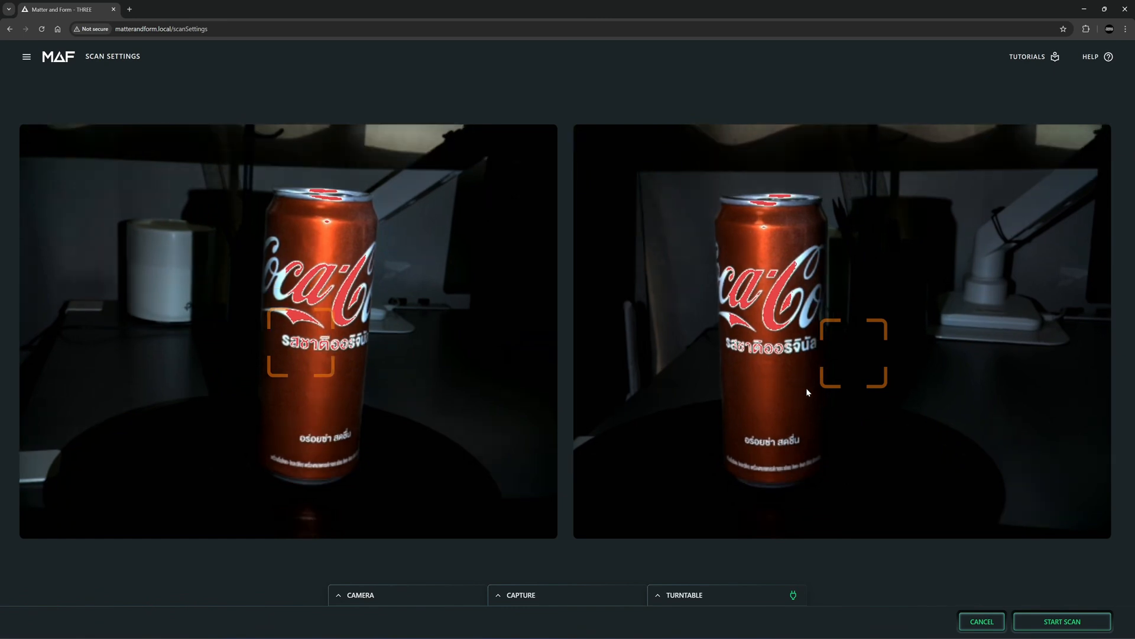
{"action": "mouse_move", "coordinate": [320, 113]}
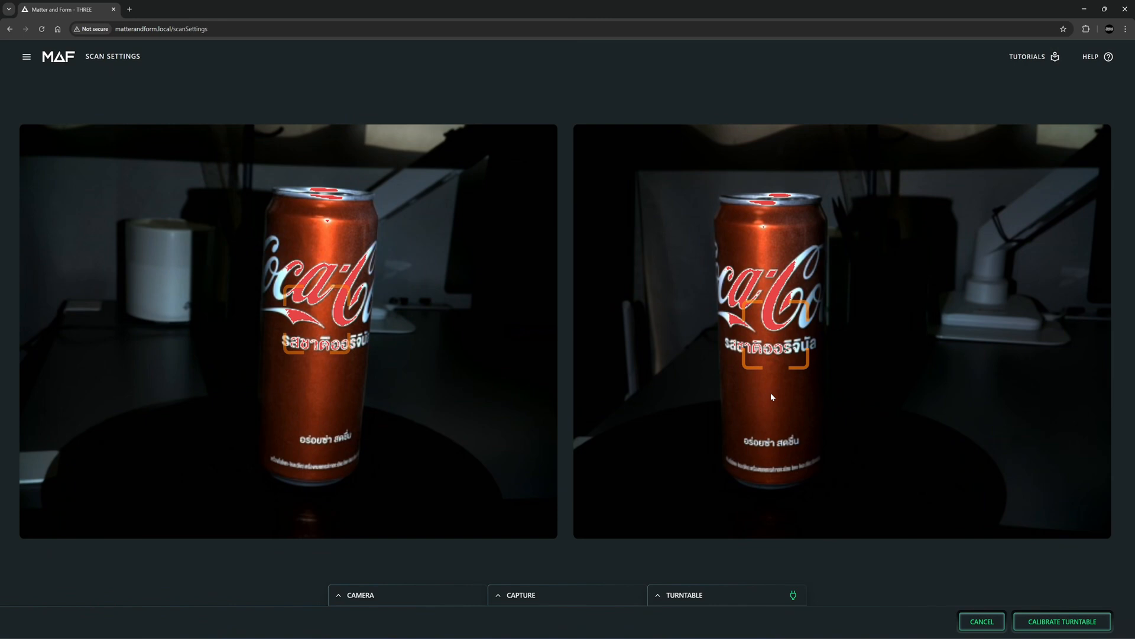
{"action": "mouse_move", "coordinate": [816, 376]}
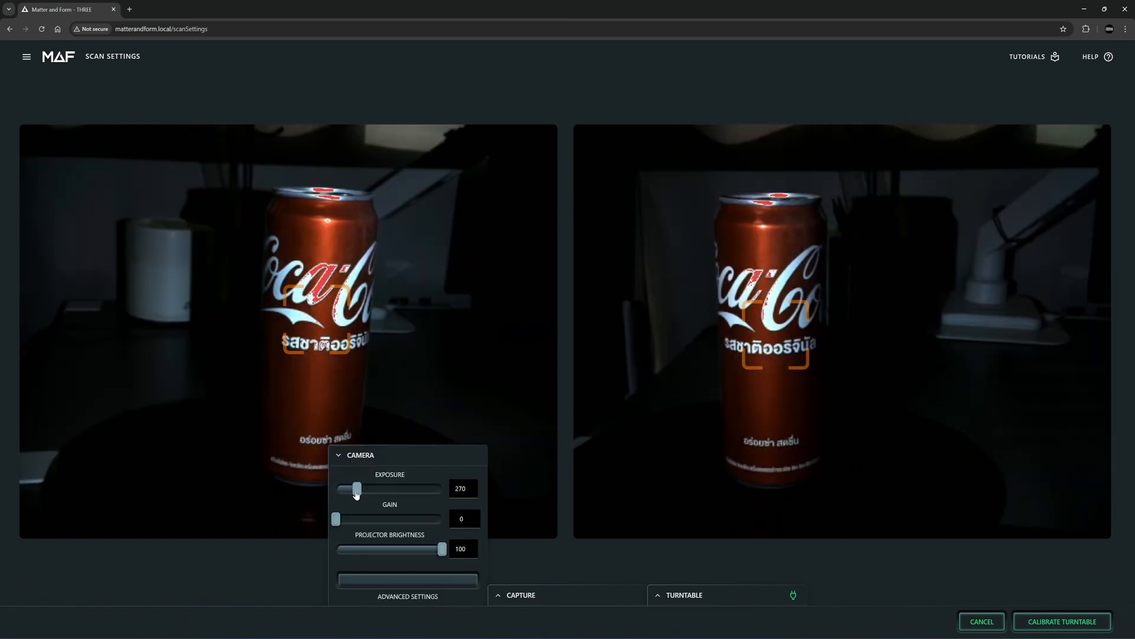
Capture Scan-1 and Scan-2 of the can, then add another scan for the turntable run
{"action": "left_click", "coordinate": [520, 595]}
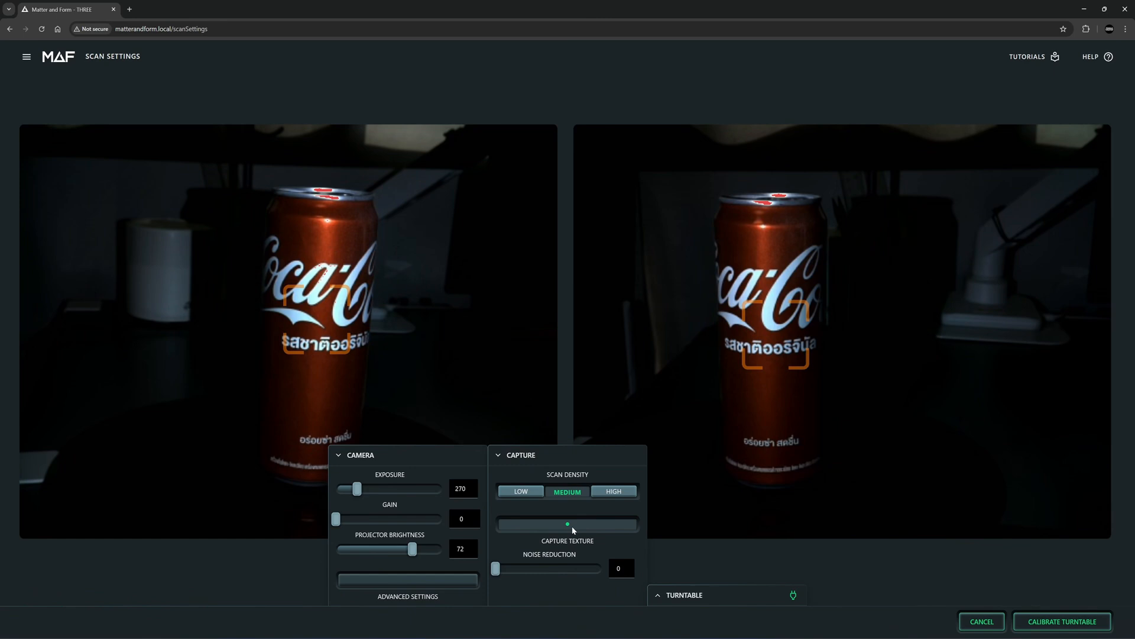
{"action": "mouse_move", "coordinate": [569, 534]}
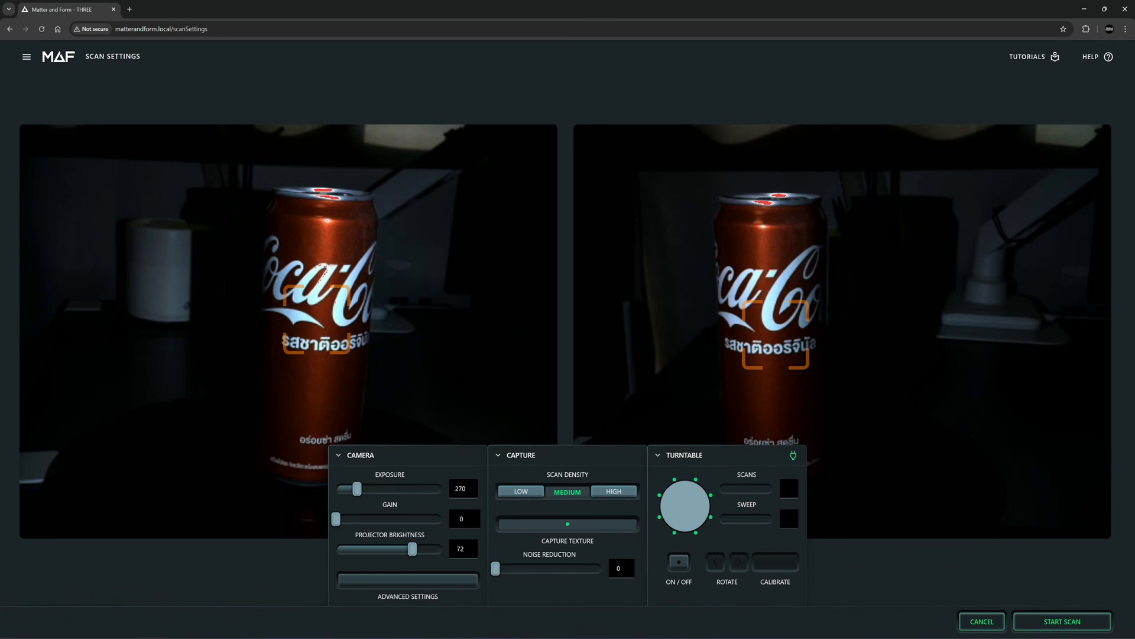
{"action": "left_click", "coordinate": [1061, 621]}
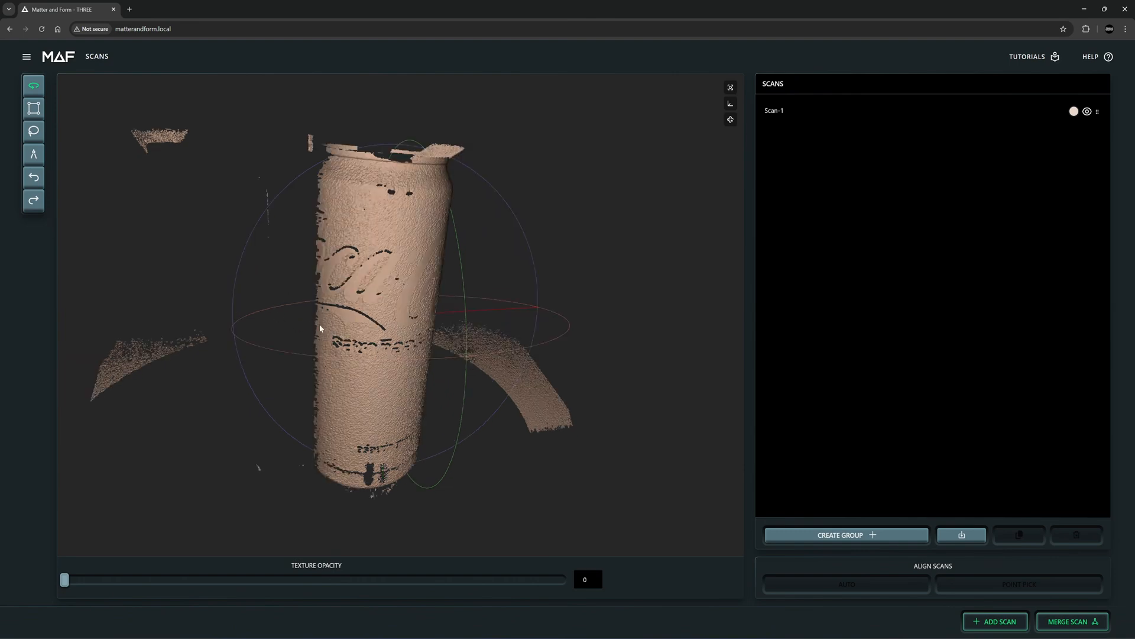
{"action": "mouse_move", "coordinate": [412, 405]}
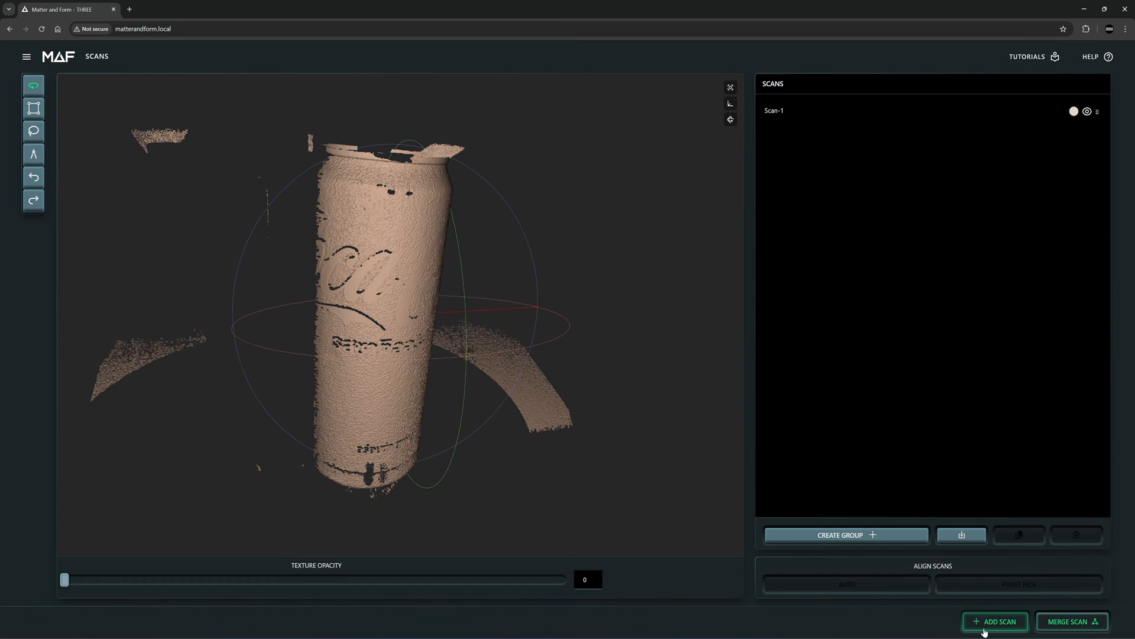
{"action": "left_click", "coordinate": [994, 621]}
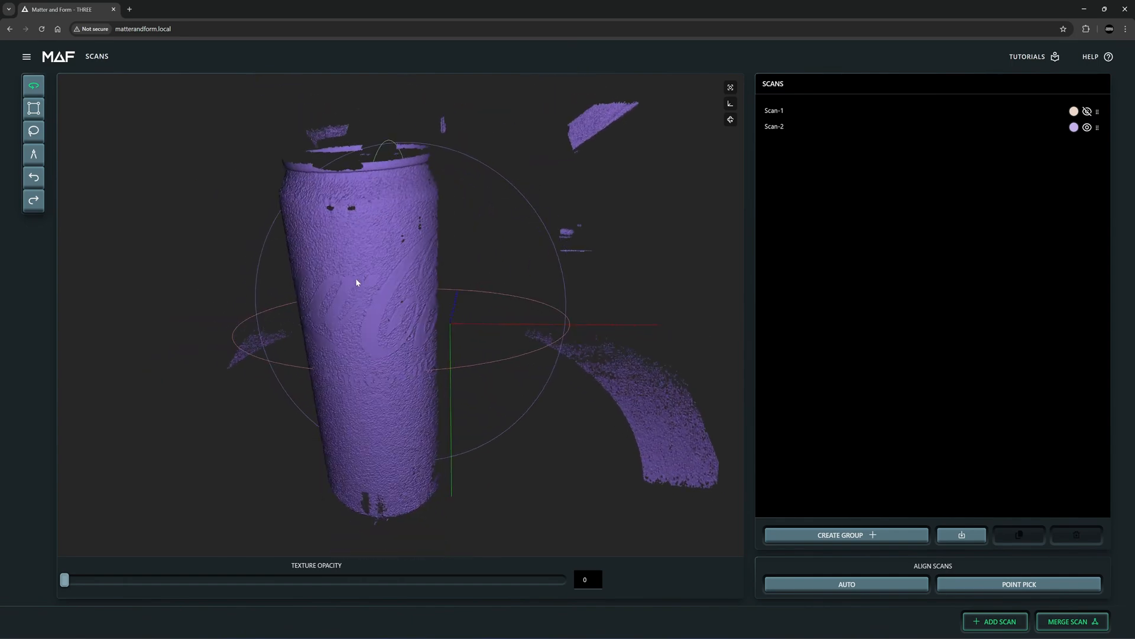
{"action": "left_click", "coordinate": [994, 621]}
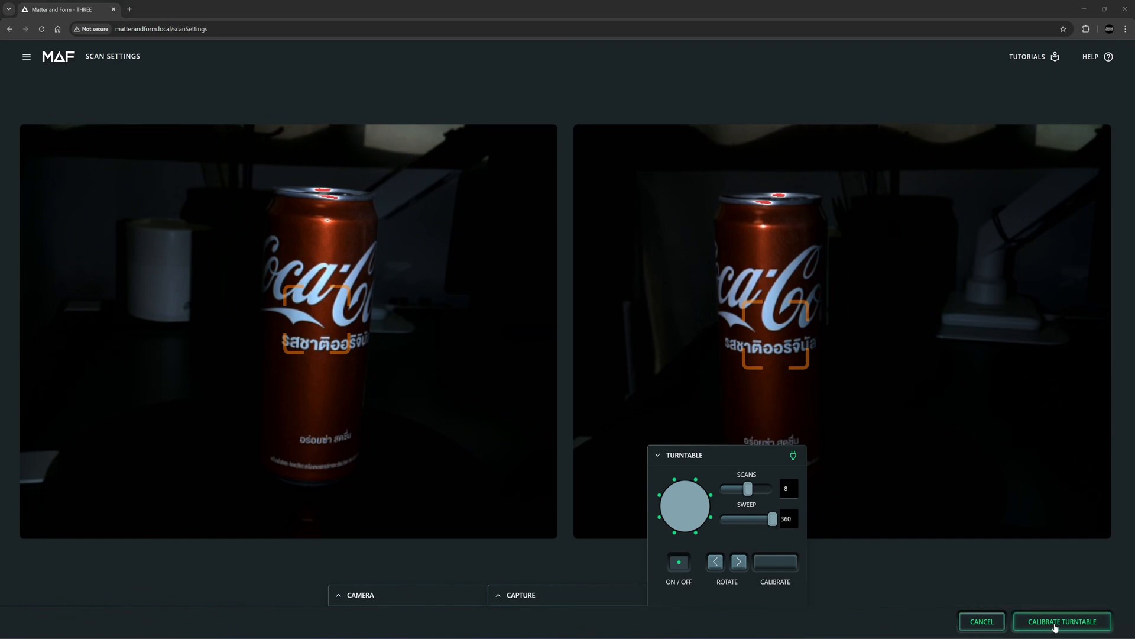
Calibrate the turntable and capture eight scans as Turntable Group 1
{"action": "left_click", "coordinate": [1061, 620]}
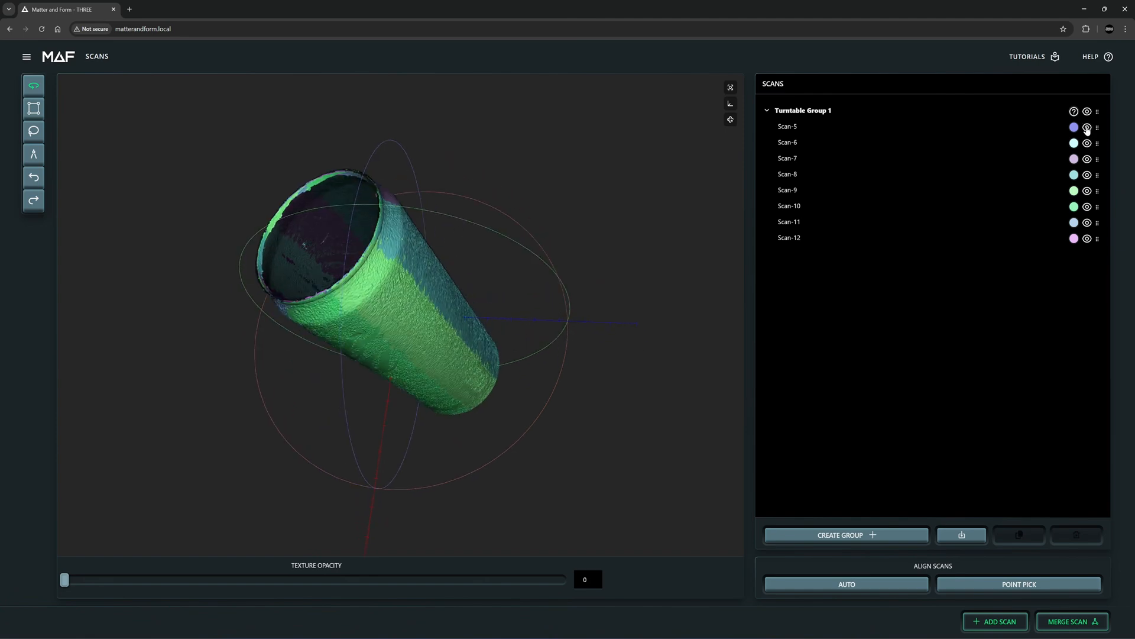
Raise Texture Opacity to 100 on the can model, then add a scan of the can's top
{"action": "left_click", "coordinate": [1086, 174]}
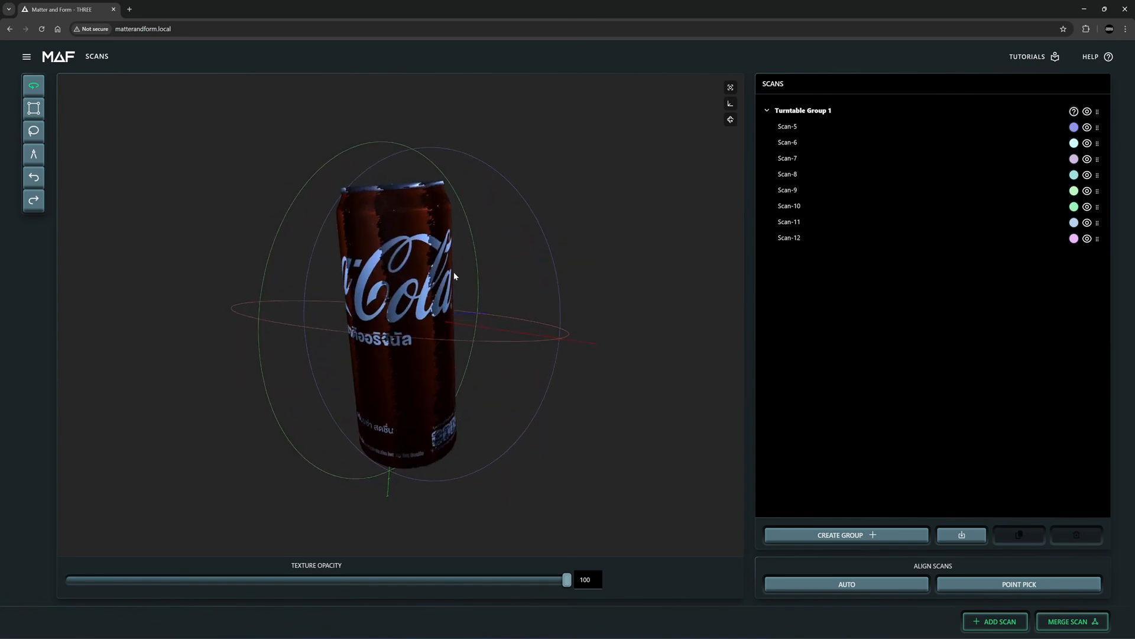
{"action": "left_click", "coordinate": [994, 621]}
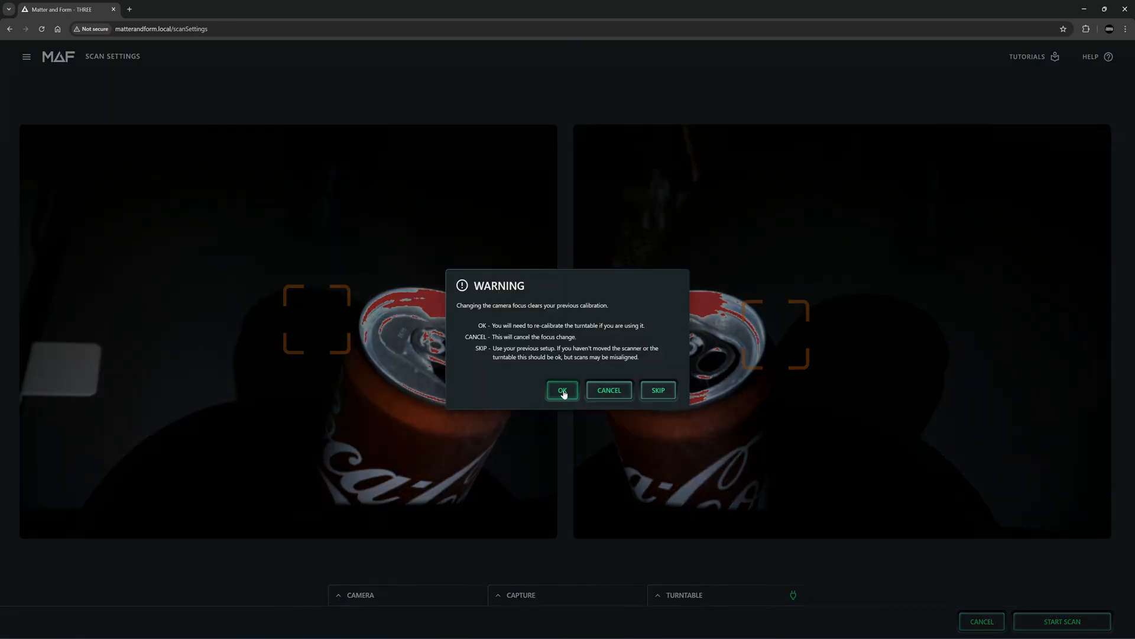
Accept the focus recalibration and set Exposure 90 with Projector Brightness 23
{"action": "left_click", "coordinate": [561, 389]}
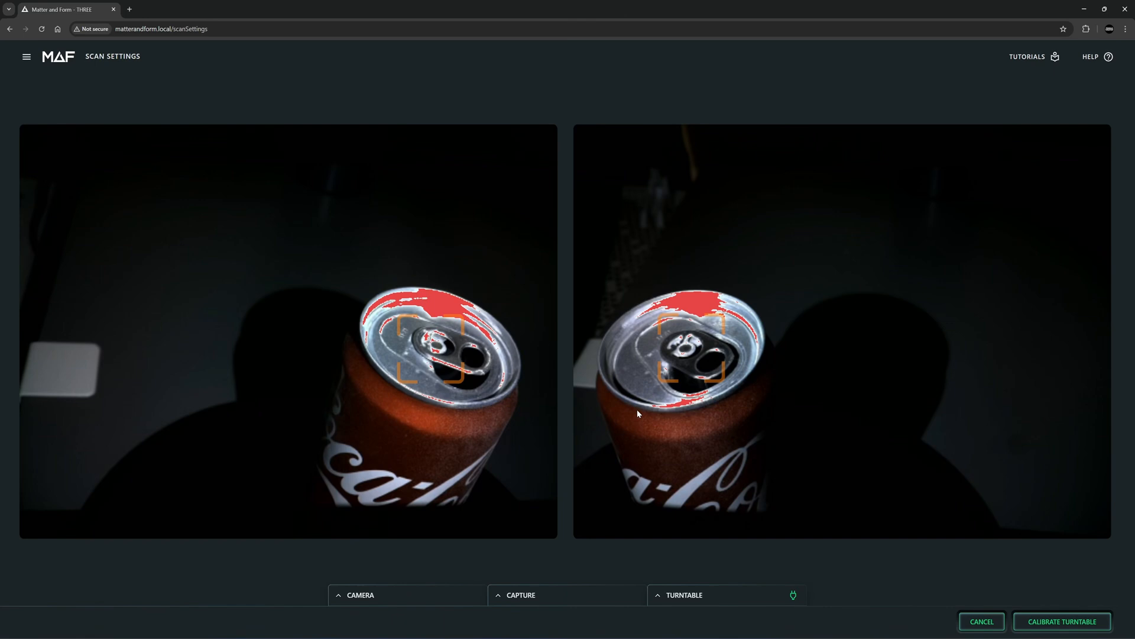
{"action": "mouse_move", "coordinate": [586, 475]}
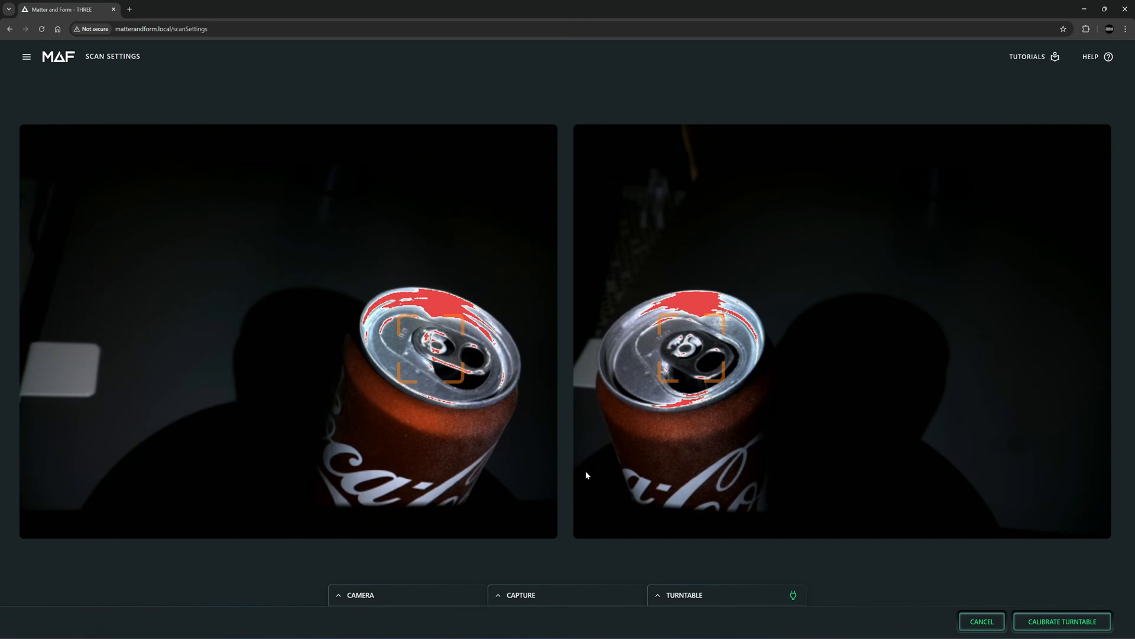
{"action": "left_click", "coordinate": [359, 595]}
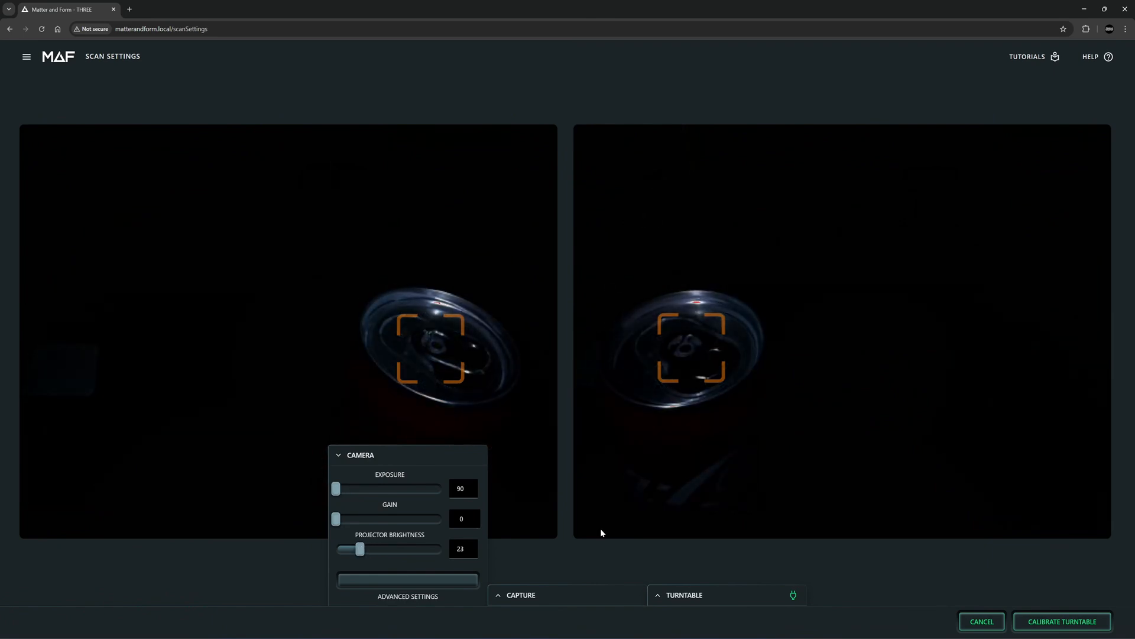
{"action": "left_click", "coordinate": [683, 595]}
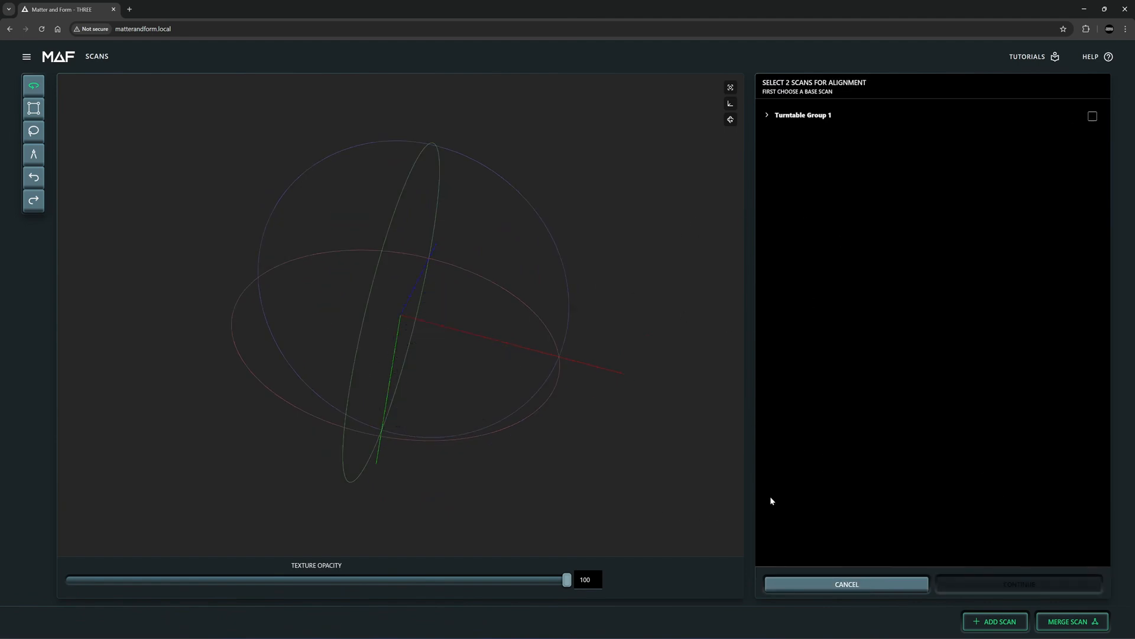
Capture can-top scans at varied exposure and brightness, keeping Scan-15 and Scan-16
{"action": "left_click", "coordinate": [994, 621]}
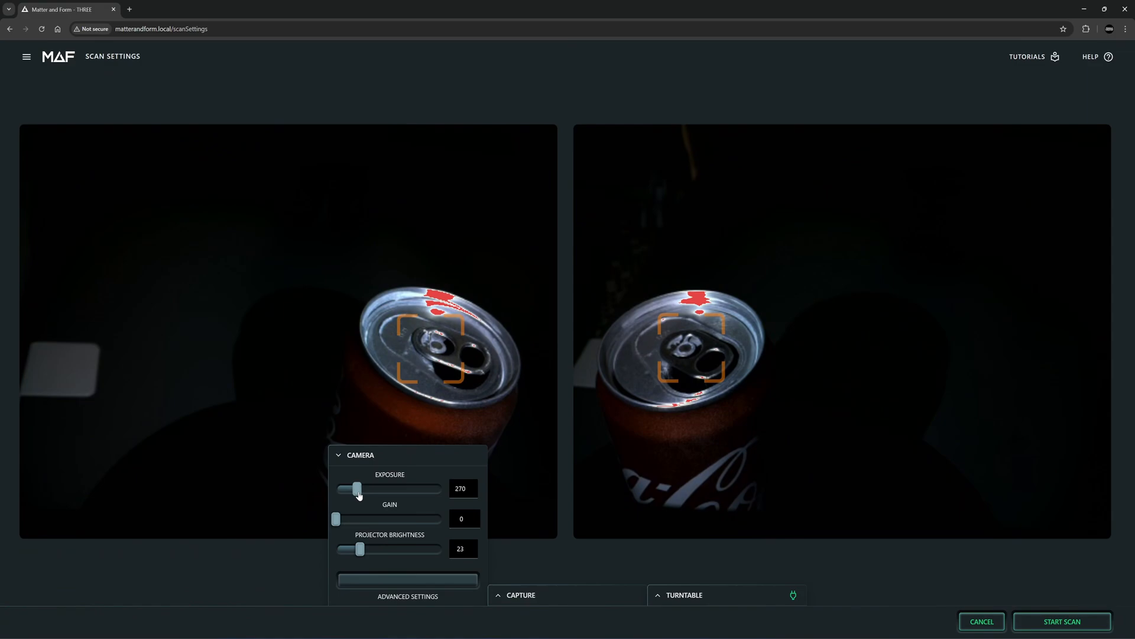
{"action": "left_click", "coordinate": [1061, 621]}
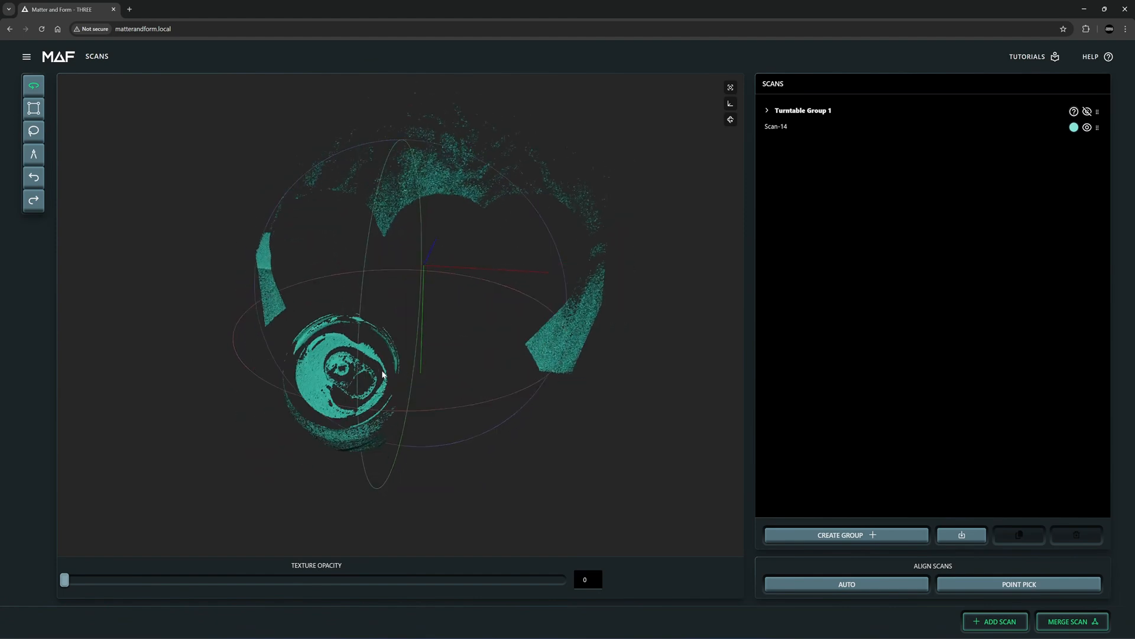
{"action": "mouse_move", "coordinate": [790, 191]}
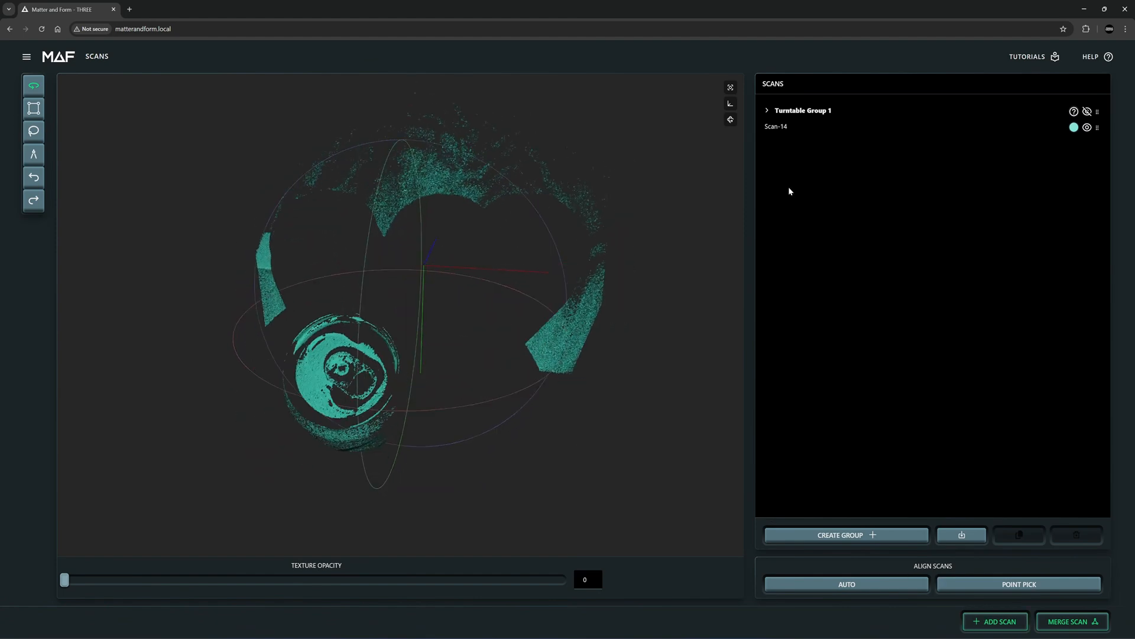
{"action": "left_click", "coordinate": [993, 621]}
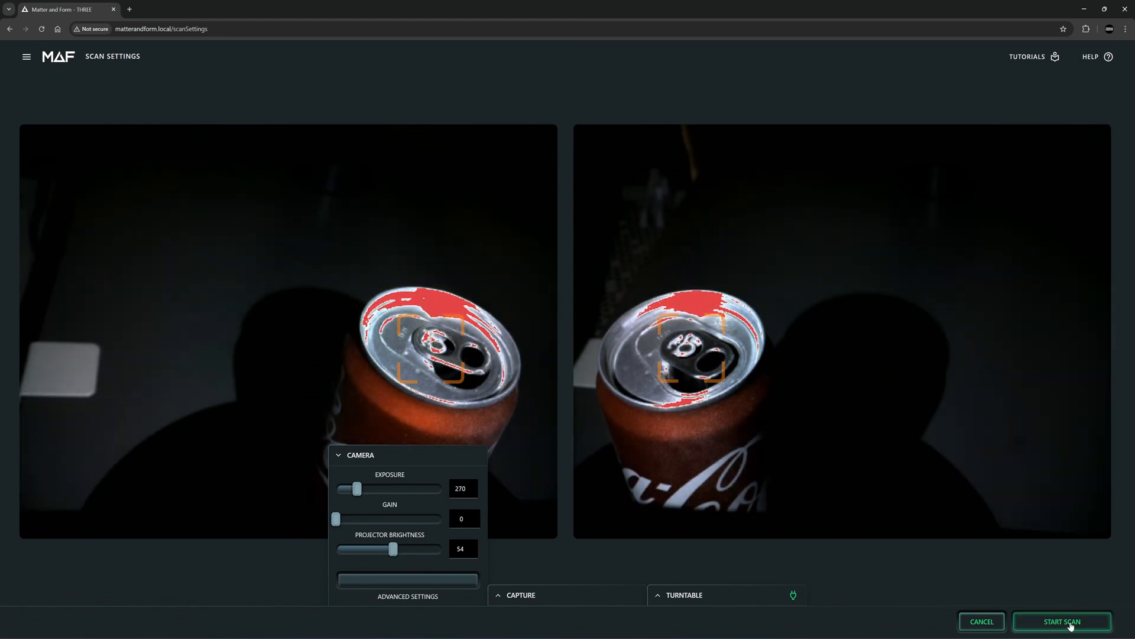
{"action": "left_click", "coordinate": [1062, 621]}
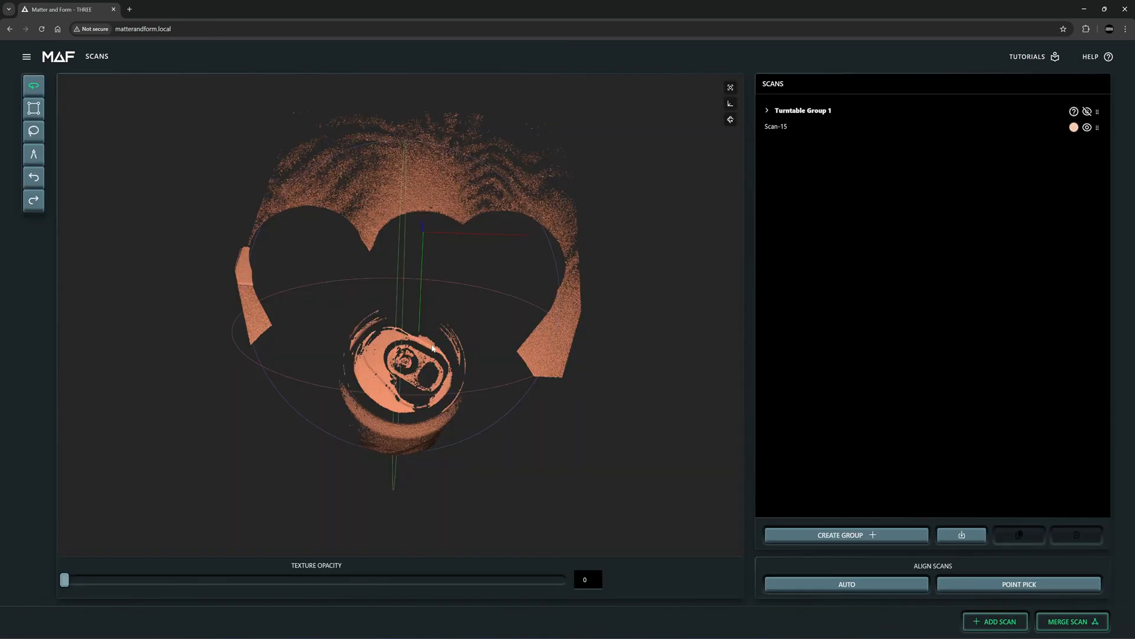
{"action": "mouse_move", "coordinate": [375, 376]}
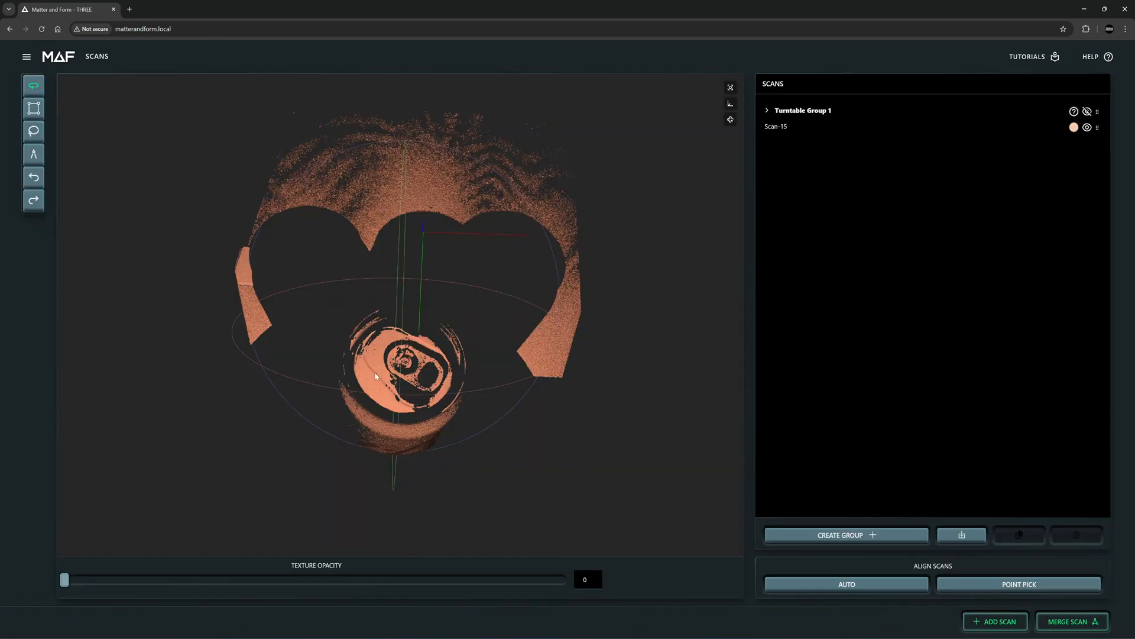
{"action": "left_click", "coordinate": [995, 621]}
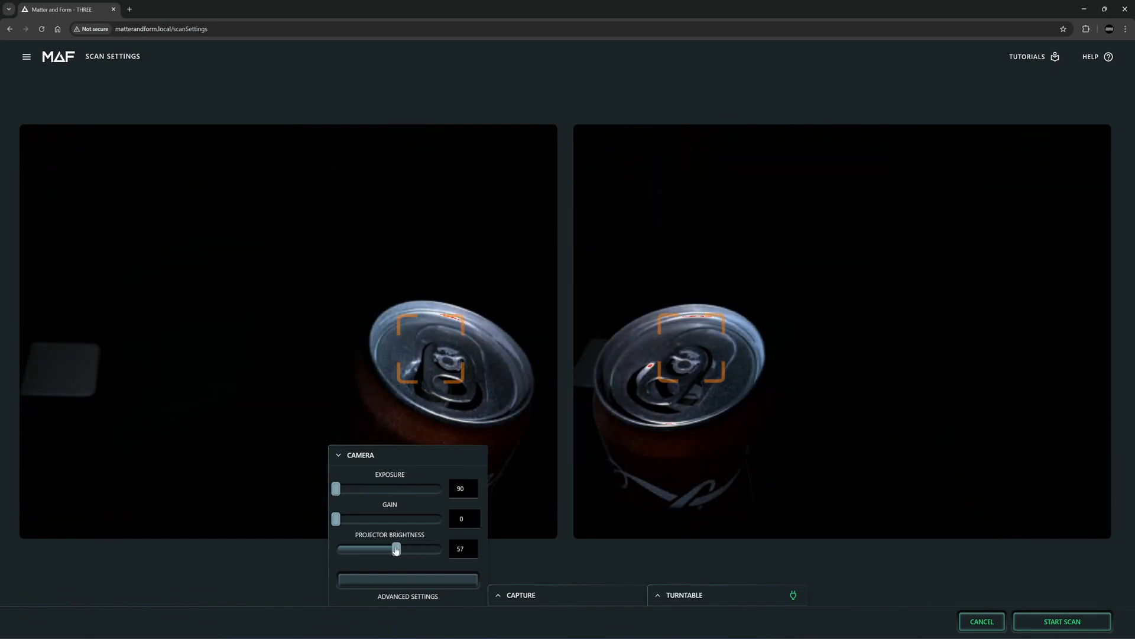
{"action": "left_click", "coordinate": [1062, 621]}
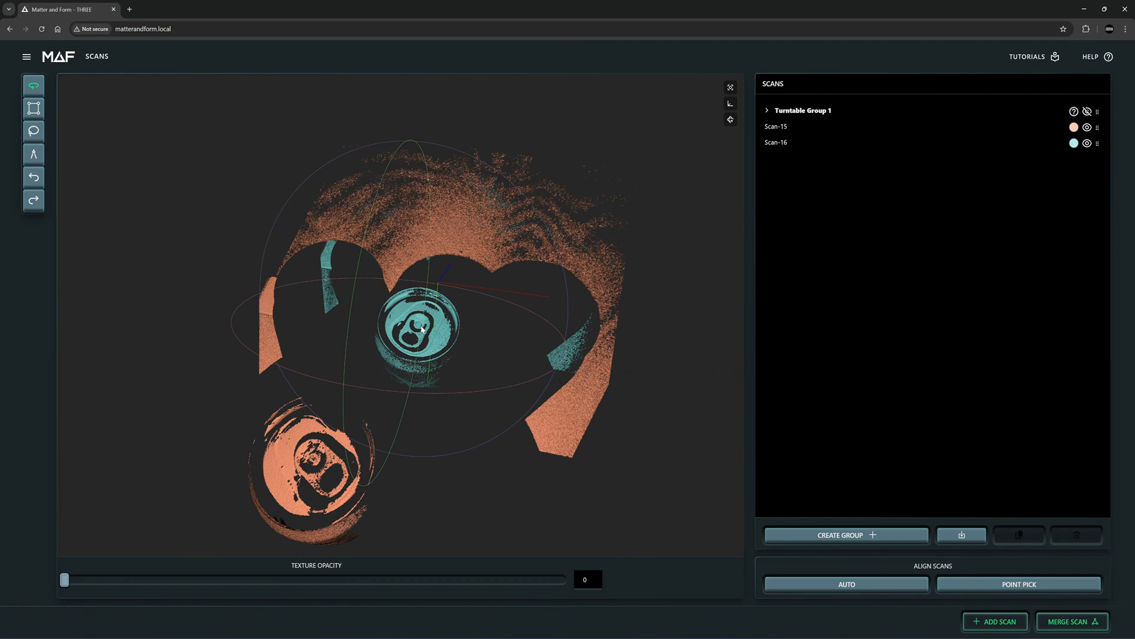
Calibrate the turntable, confirm focus and scan the upright can into Turntable Group 2
{"action": "left_click", "coordinate": [995, 621]}
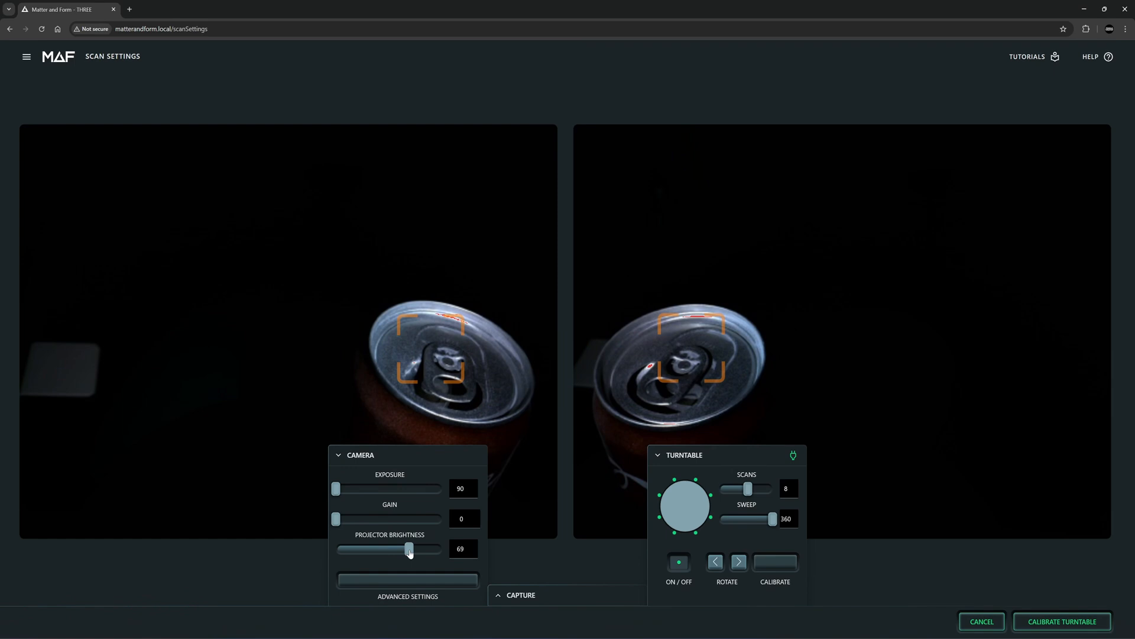
{"action": "left_click", "coordinate": [1061, 621]}
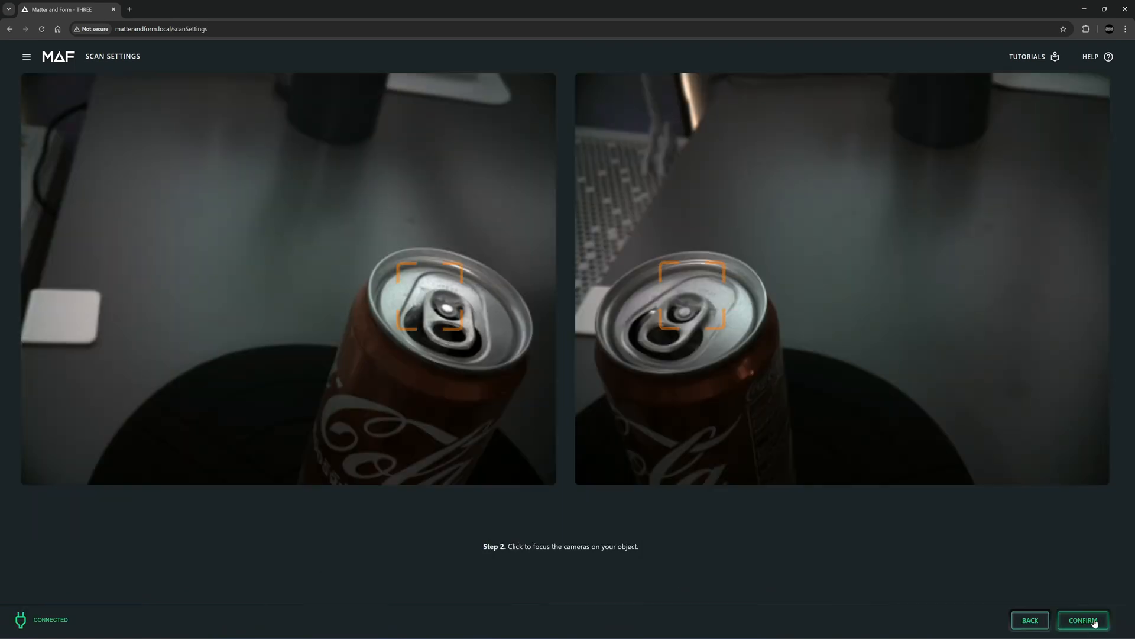
{"action": "left_click", "coordinate": [1081, 620]}
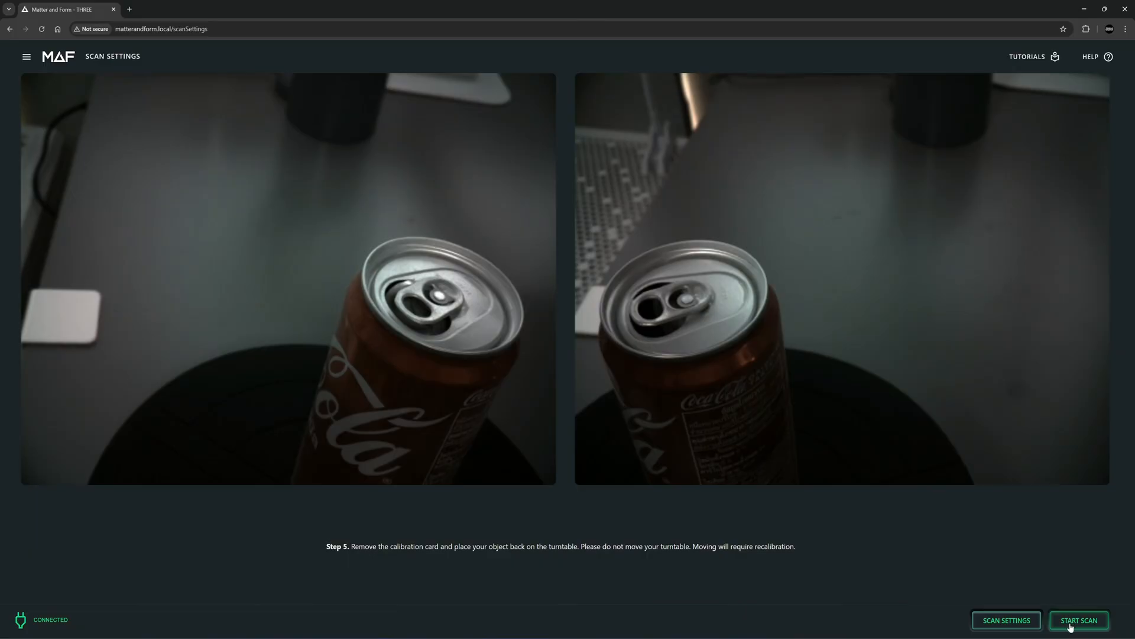
{"action": "left_click", "coordinate": [1078, 620]}
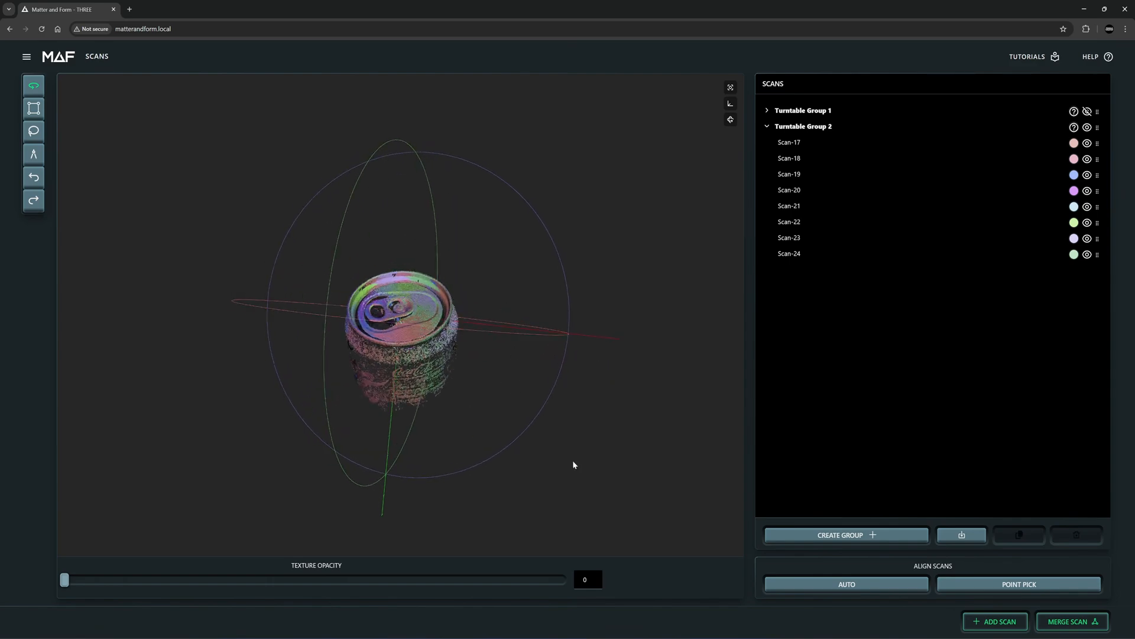
{"action": "left_click", "coordinate": [995, 621]}
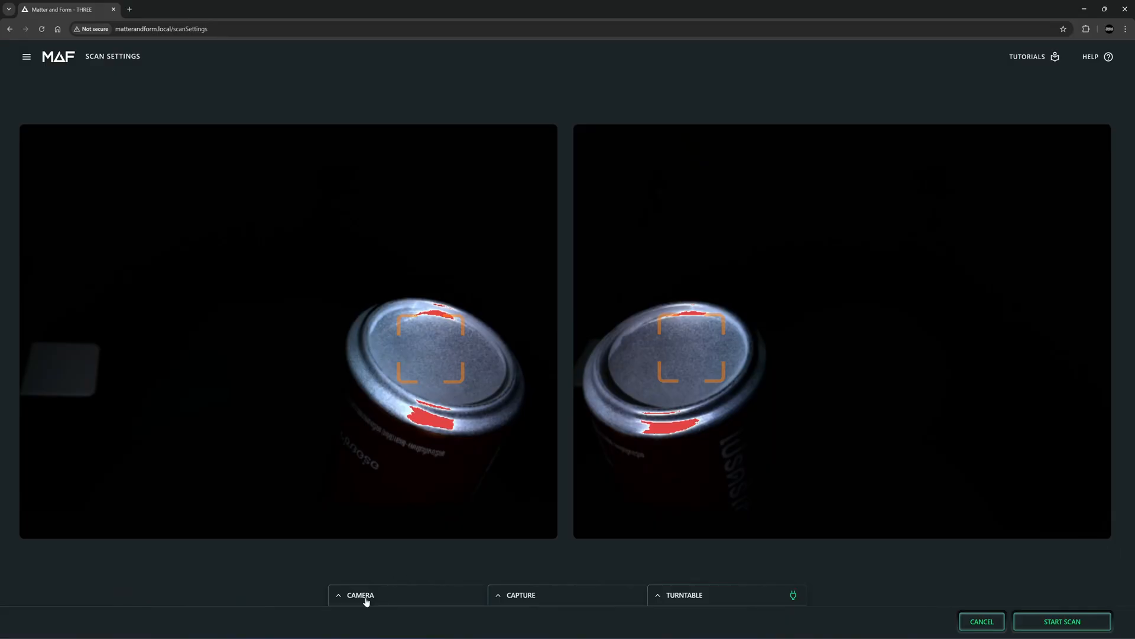
Adjust camera settings, scan the reoriented can as Turntable Group 3, and select Group 1
{"action": "left_click", "coordinate": [360, 595]}
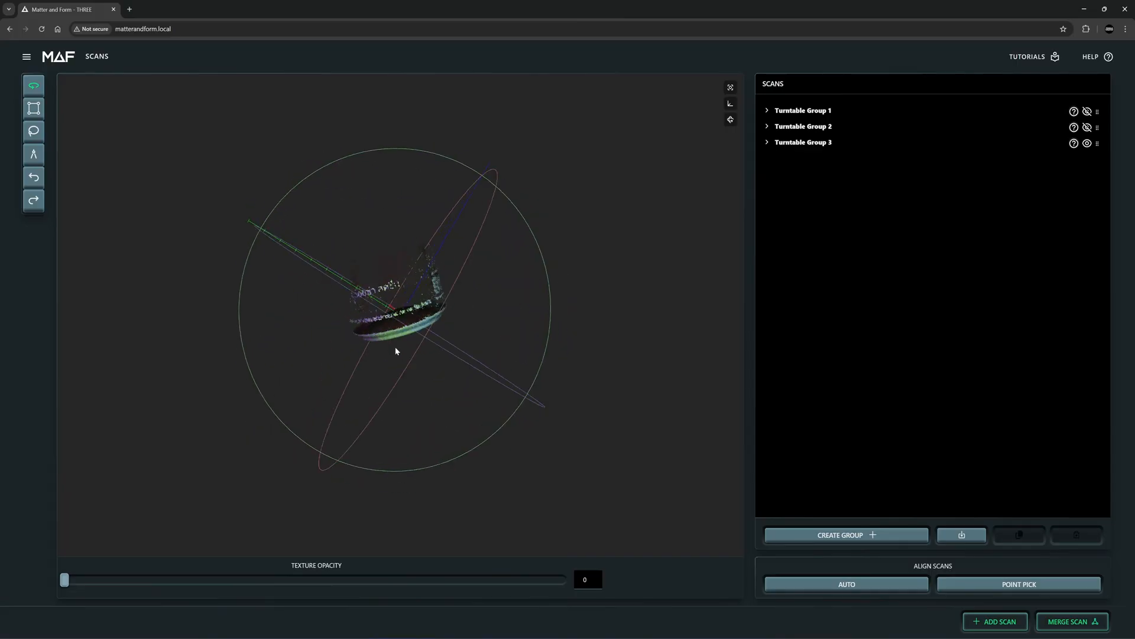
{"action": "left_click", "coordinate": [803, 110]}
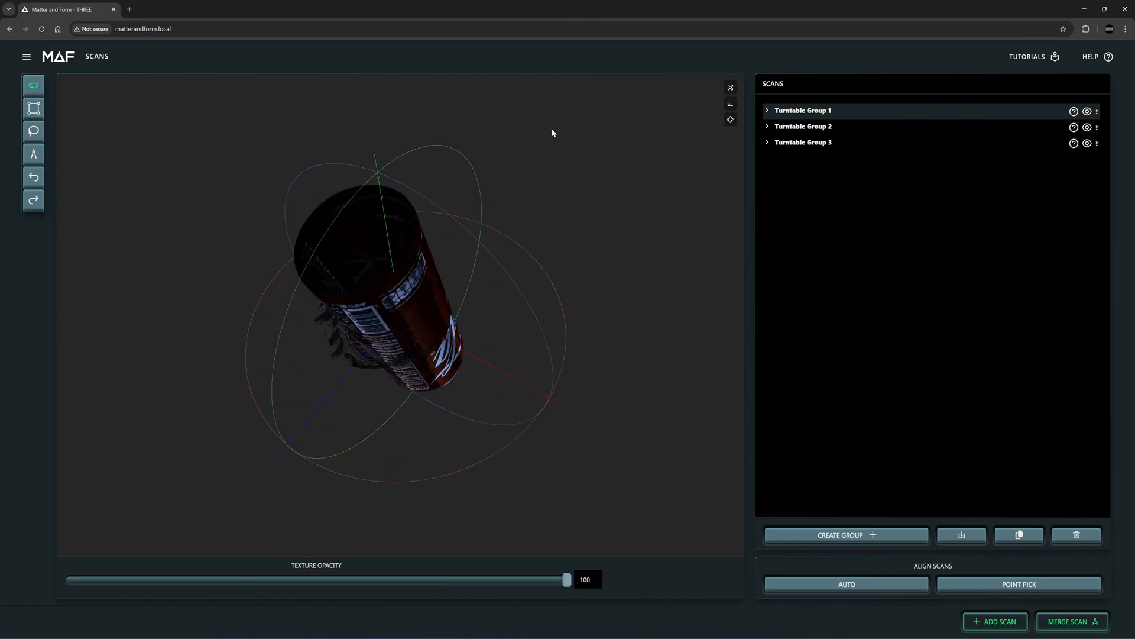
{"action": "mouse_move", "coordinate": [437, 365]}
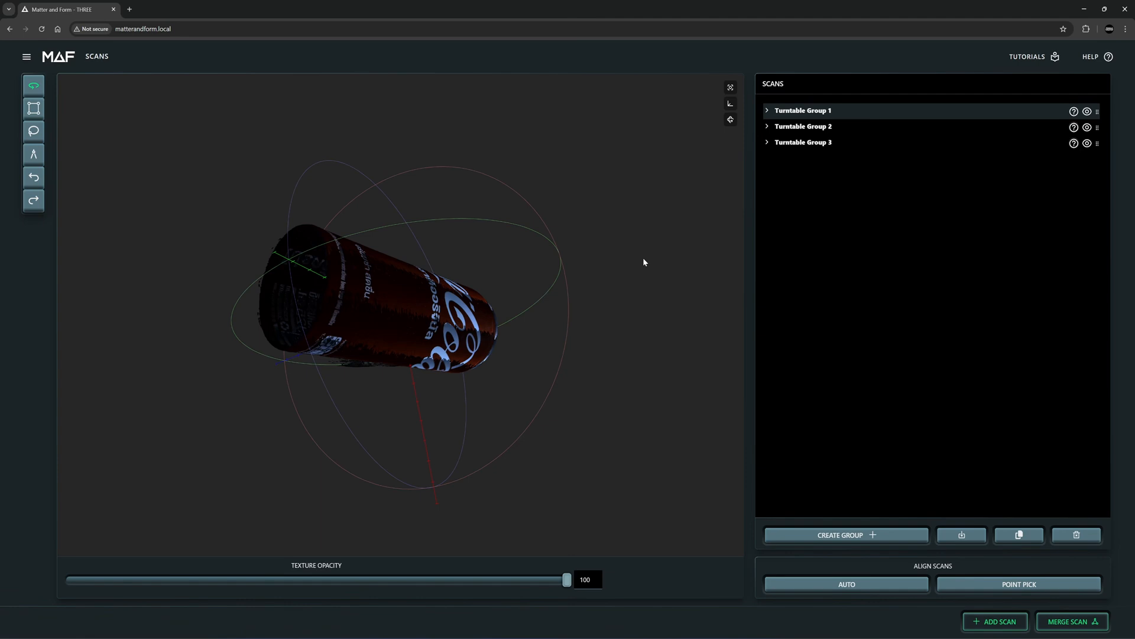
{"action": "mouse_move", "coordinate": [578, 342]}
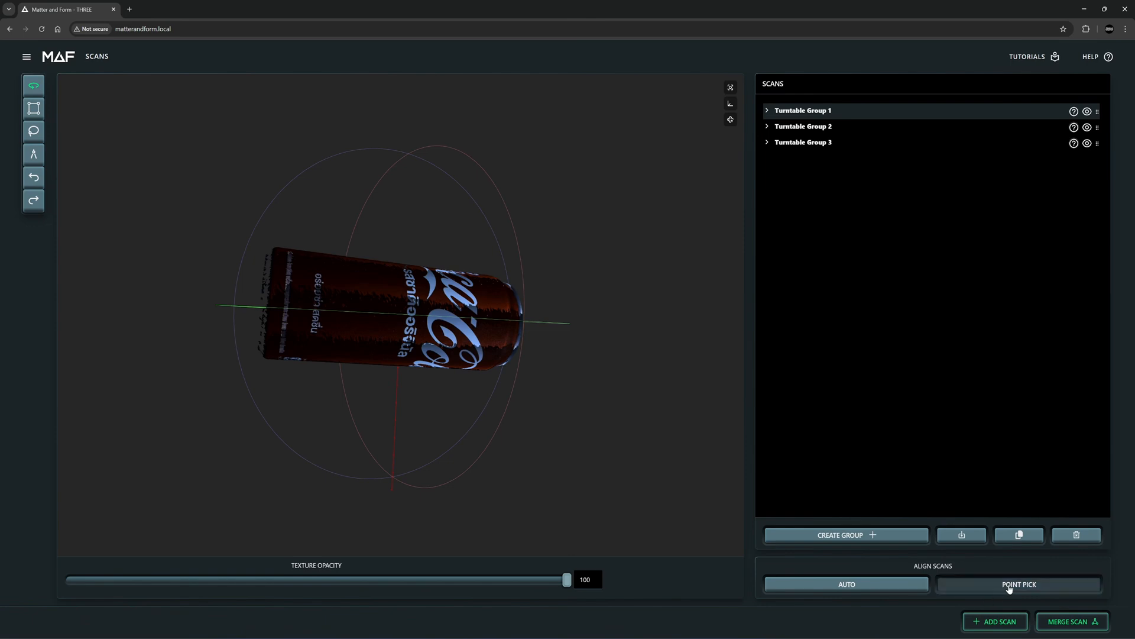
Start Point Pick alignment to choose scans to match
{"action": "left_click", "coordinate": [1019, 583]}
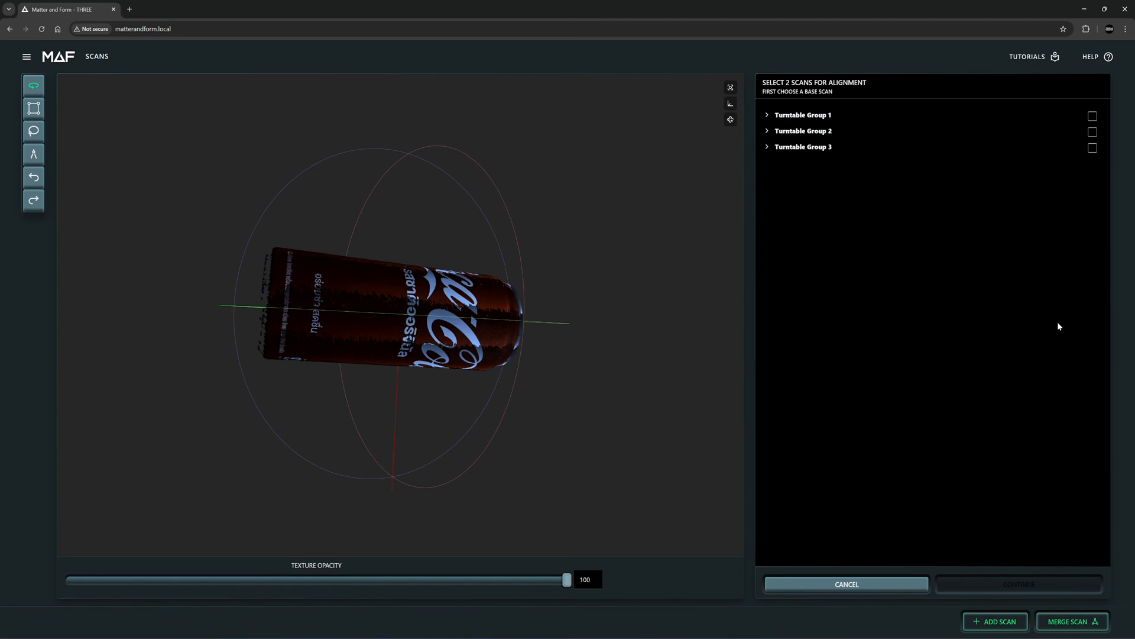
Choose Turntable Group 1 as base and Group 2 to align, then continue
{"action": "left_click", "coordinate": [1093, 116]}
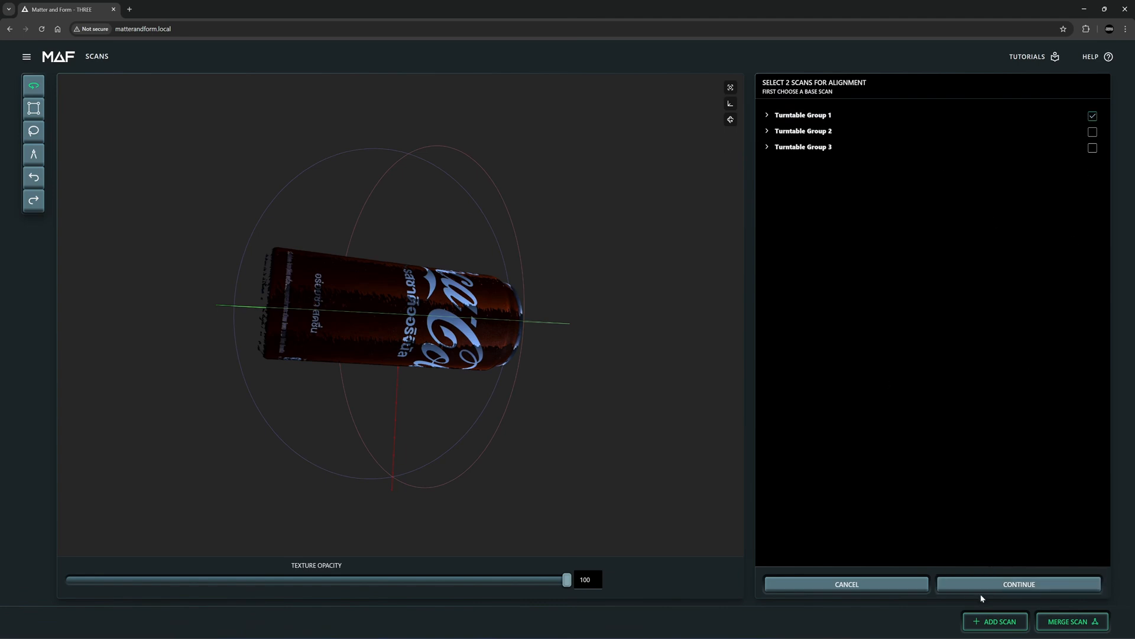
{"action": "left_click", "coordinate": [1018, 583]}
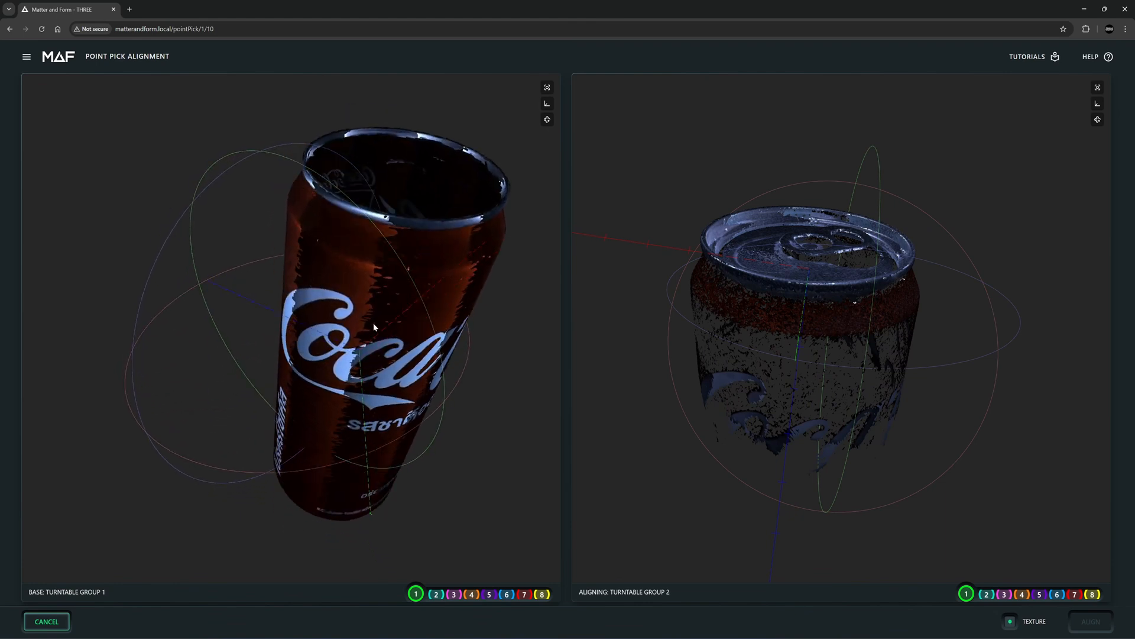
Mark four matching point pairs on both scans and align Turntable Group 2 to Group 1
{"action": "left_click", "coordinate": [330, 342]}
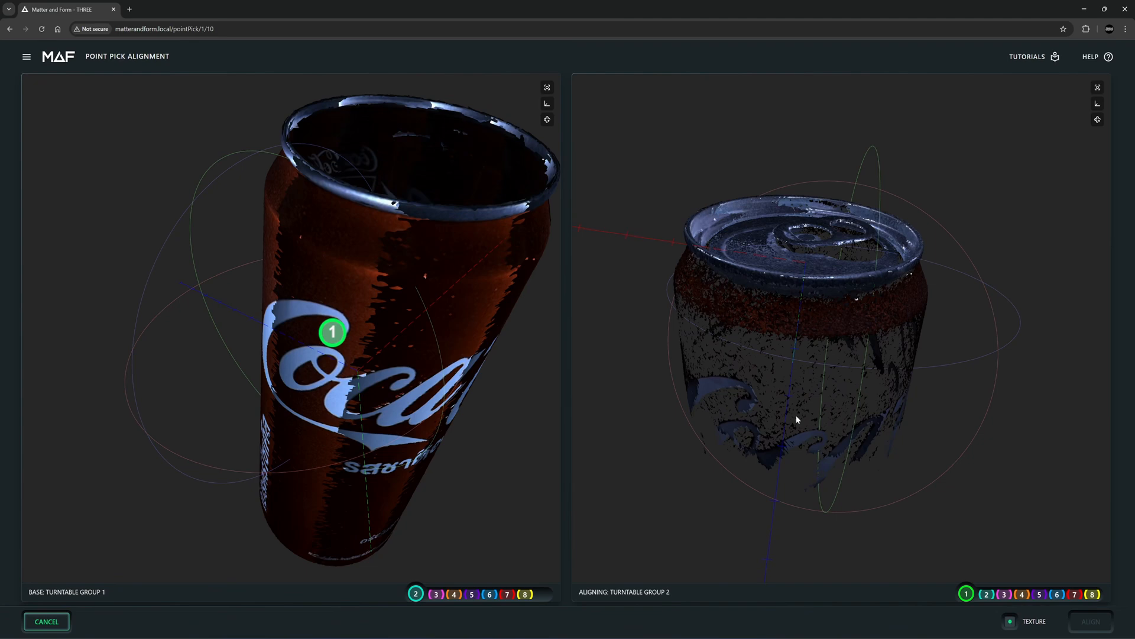
{"action": "left_click", "coordinate": [751, 336]}
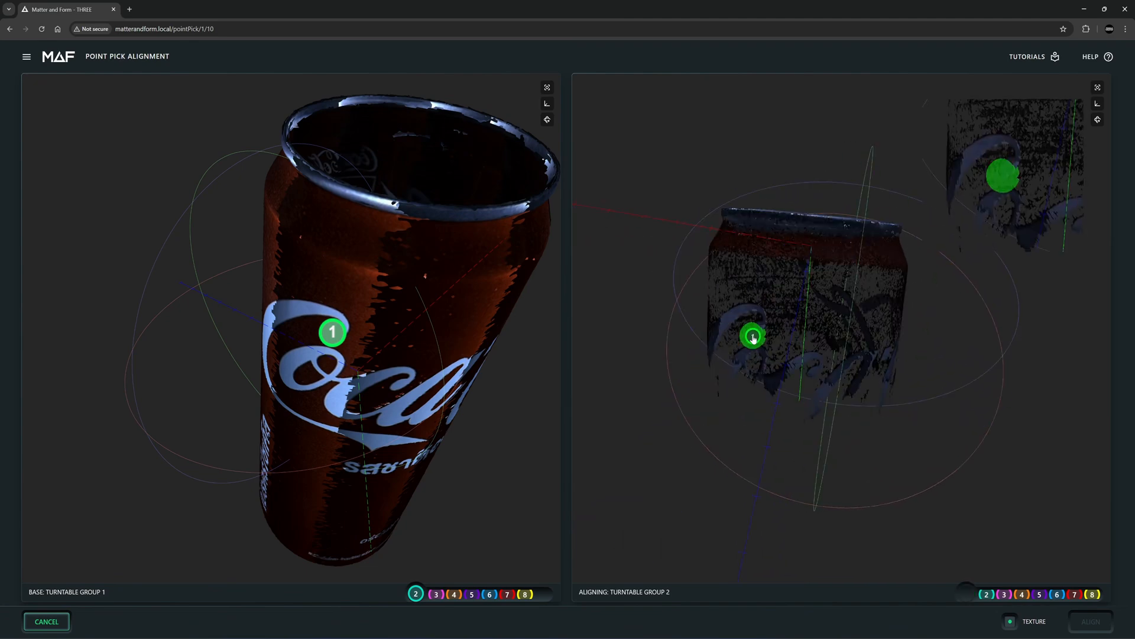
{"action": "left_click", "coordinate": [425, 346]}
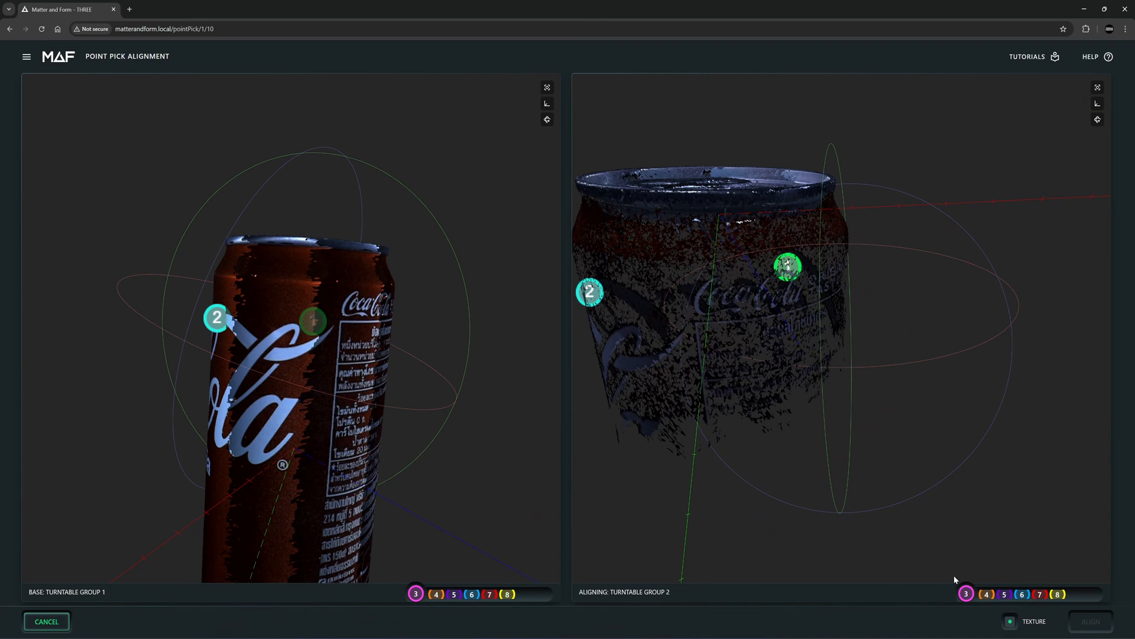
{"action": "left_click", "coordinate": [696, 323]}
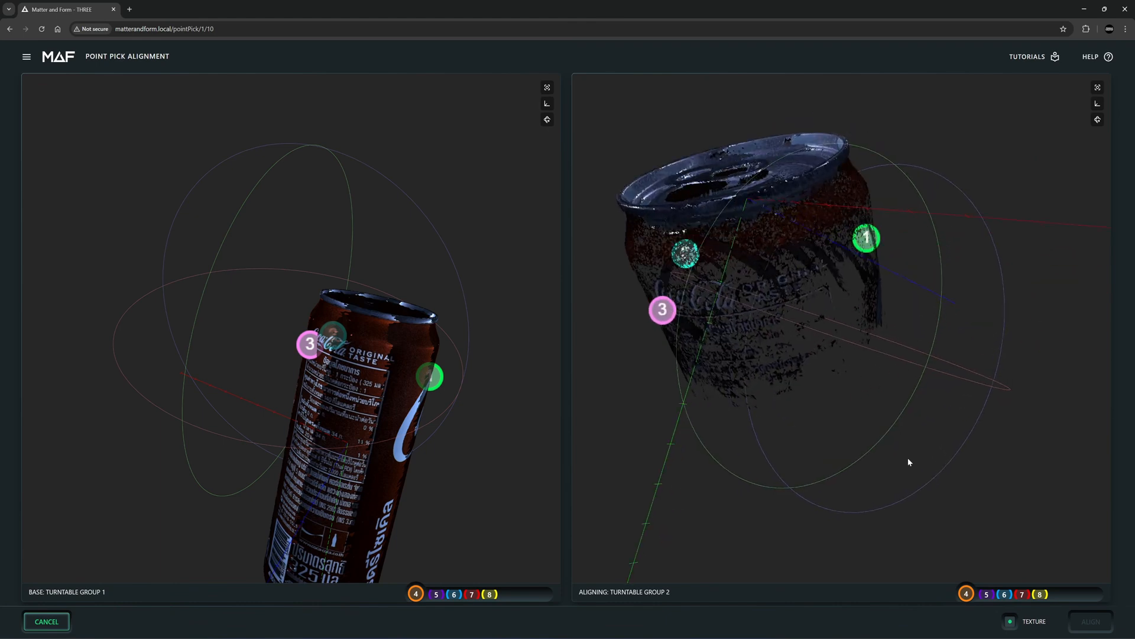
{"action": "left_click", "coordinate": [824, 286]}
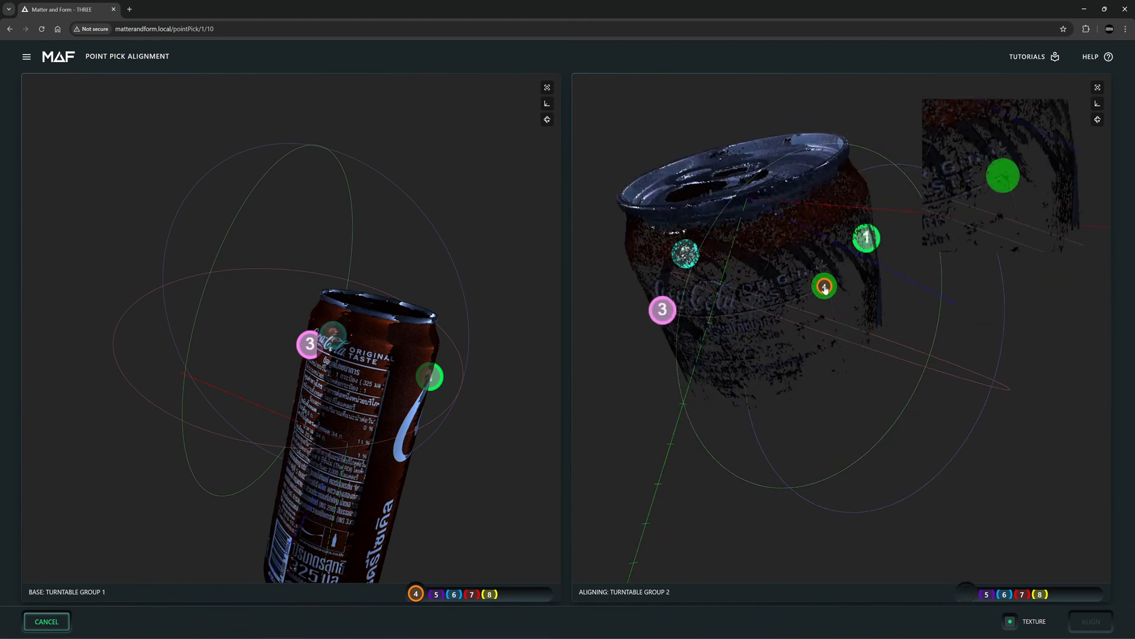
{"action": "left_click", "coordinate": [823, 285]}
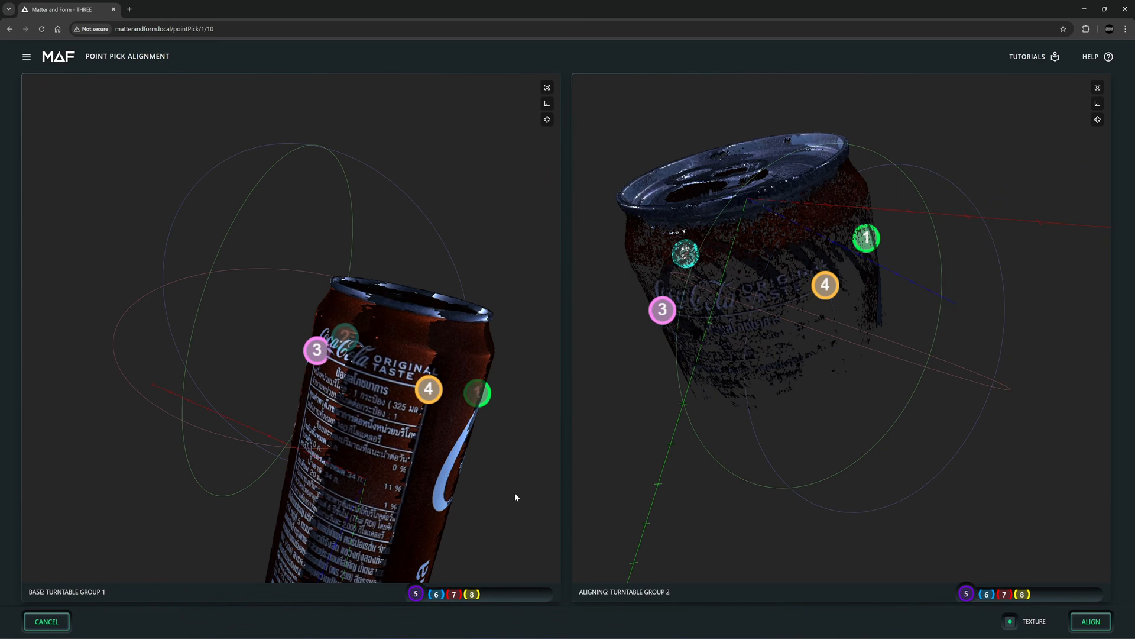
{"action": "mouse_move", "coordinate": [1091, 621]}
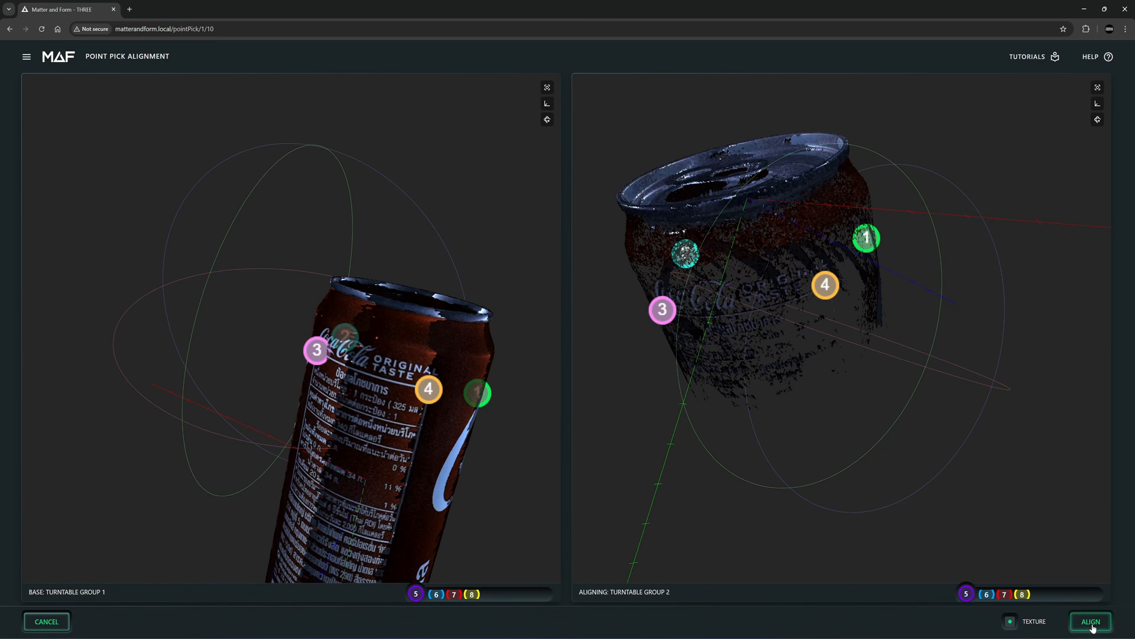
{"action": "left_click", "coordinate": [1089, 621]}
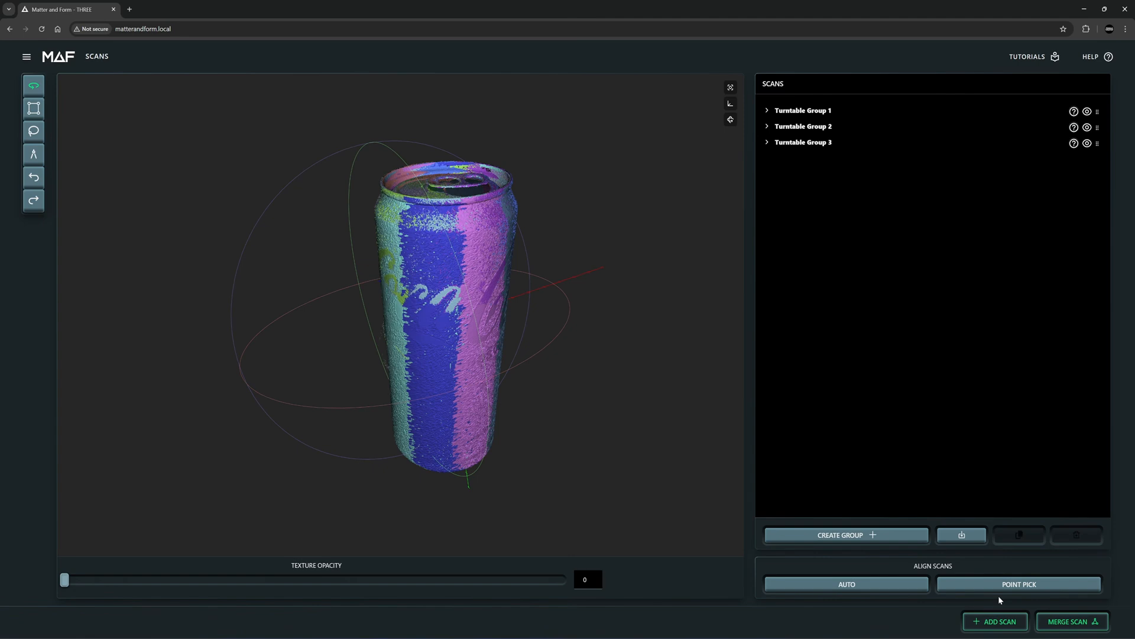
Start a new Point Pick alignment with Turntable Group 3 as the aligning scan
{"action": "left_click", "coordinate": [1018, 583]}
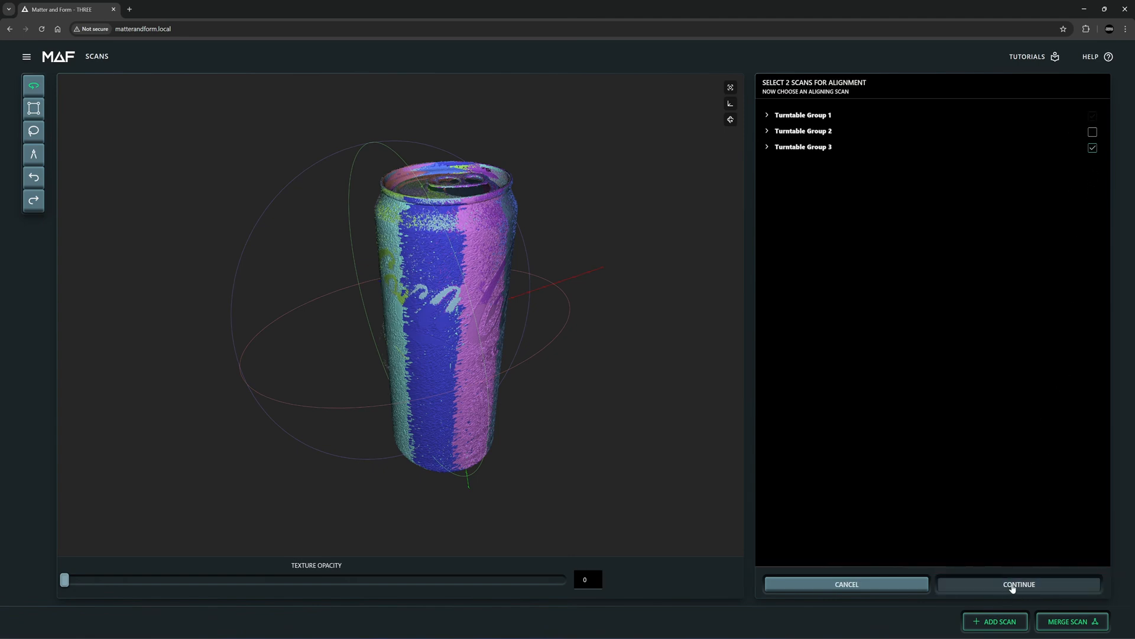
{"action": "left_click", "coordinate": [1018, 583]}
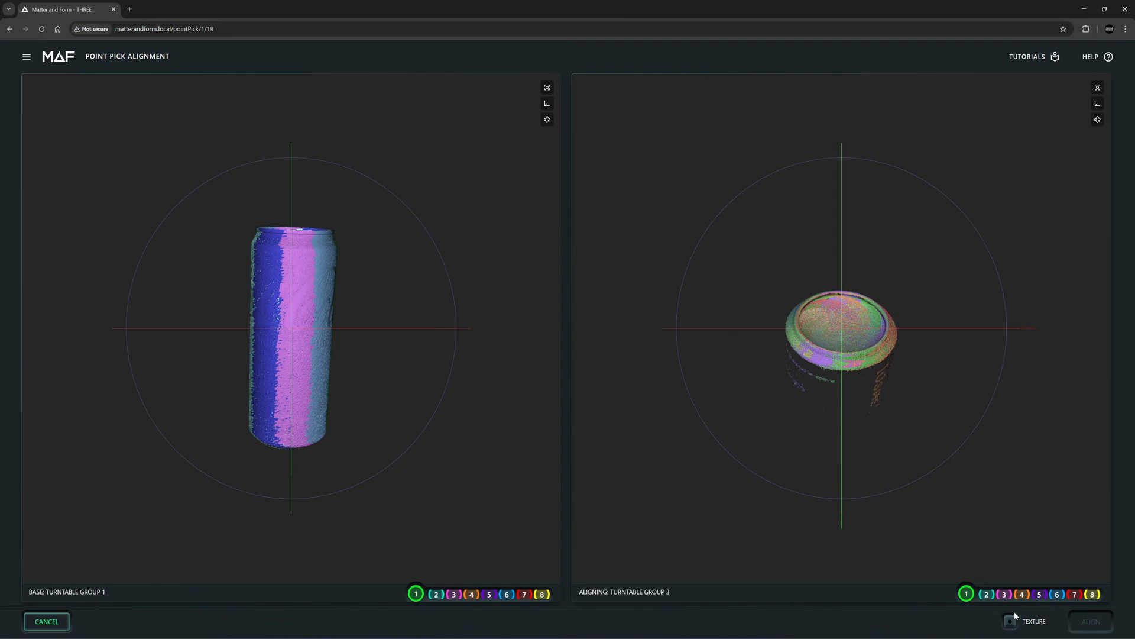
Show the photo texture, mark the remaining matching points and align Group 3 to Group 1
{"action": "left_click", "coordinate": [1009, 621]}
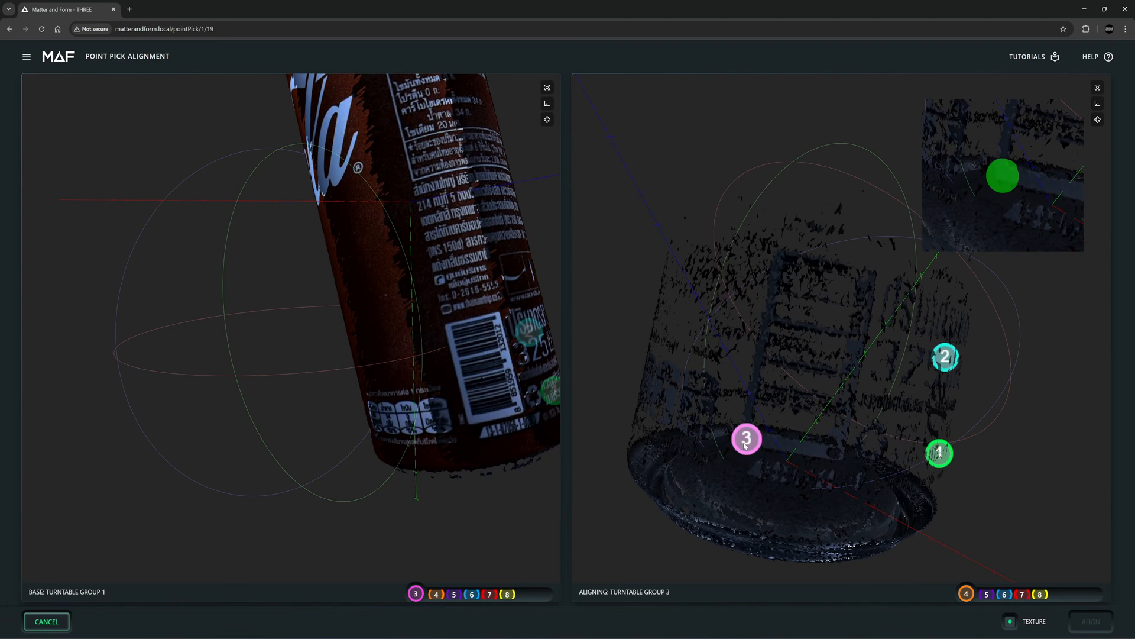
{"action": "left_click", "coordinate": [469, 424]}
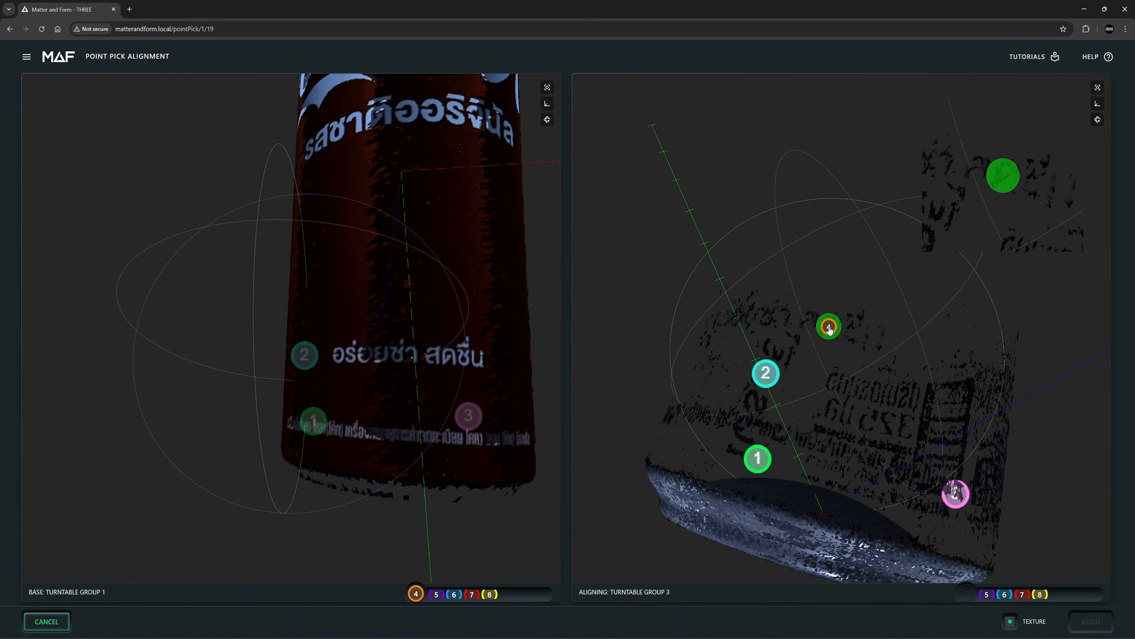
{"action": "left_click", "coordinate": [447, 356]}
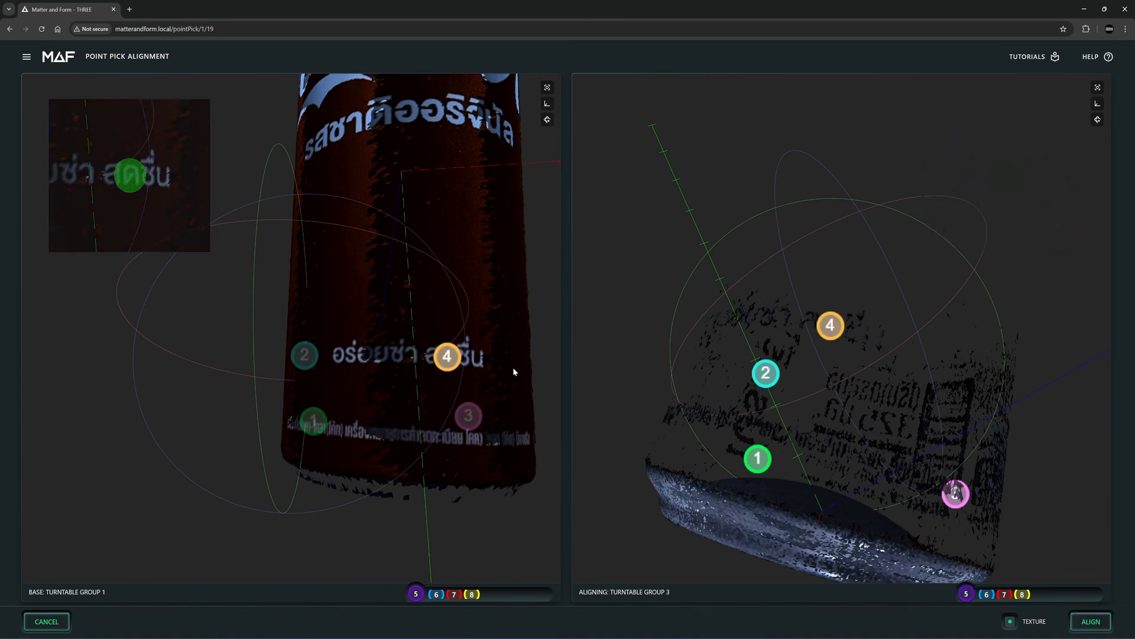
{"action": "left_click", "coordinate": [1089, 621]}
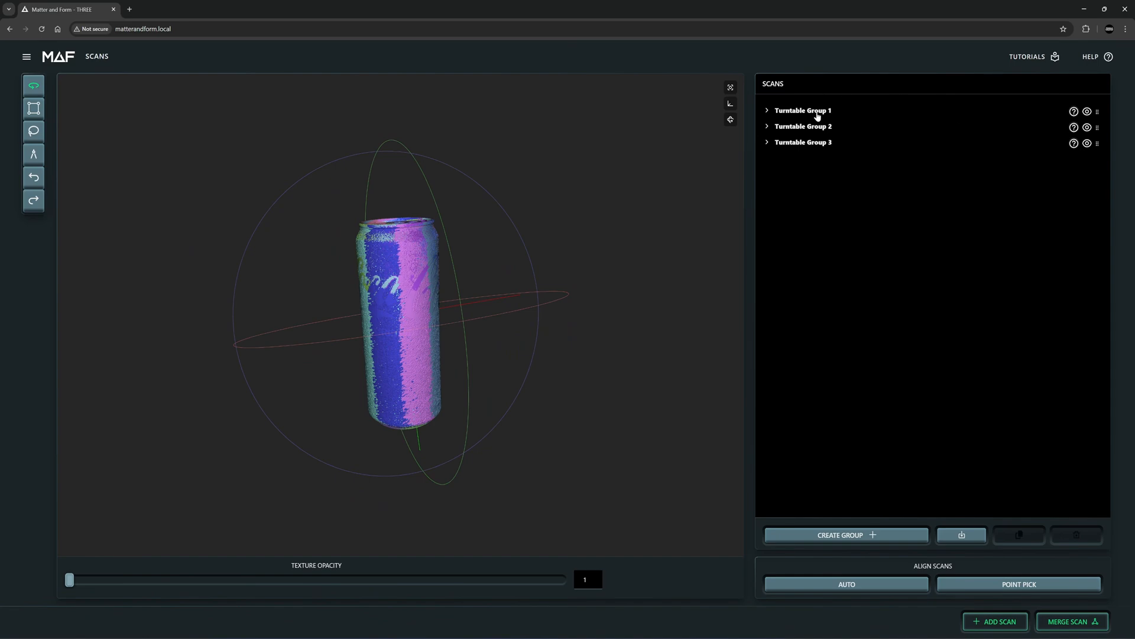
Build the mesh for the merged can scan at Medium quality
{"action": "left_click", "coordinate": [1072, 621]}
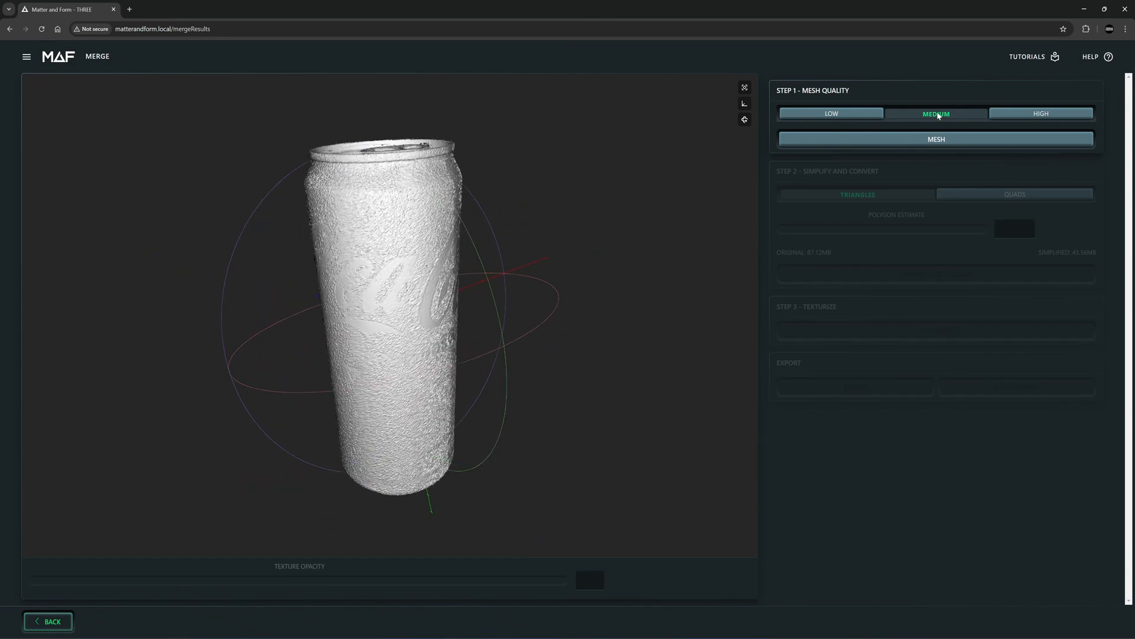
{"action": "mouse_move", "coordinate": [937, 143]}
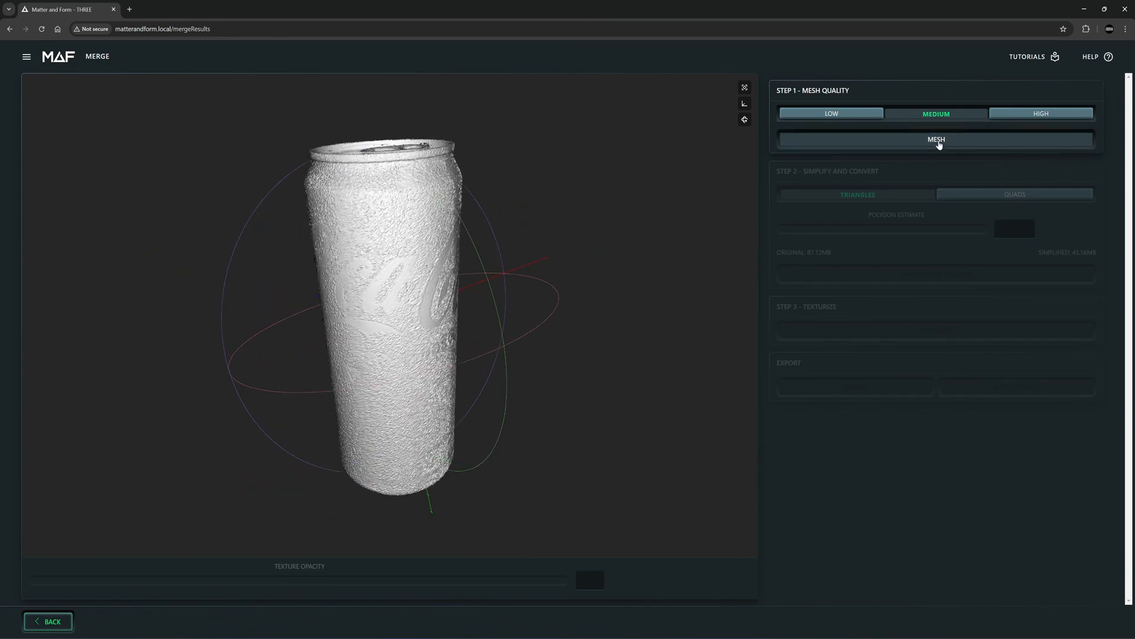
{"action": "left_click", "coordinate": [934, 139]}
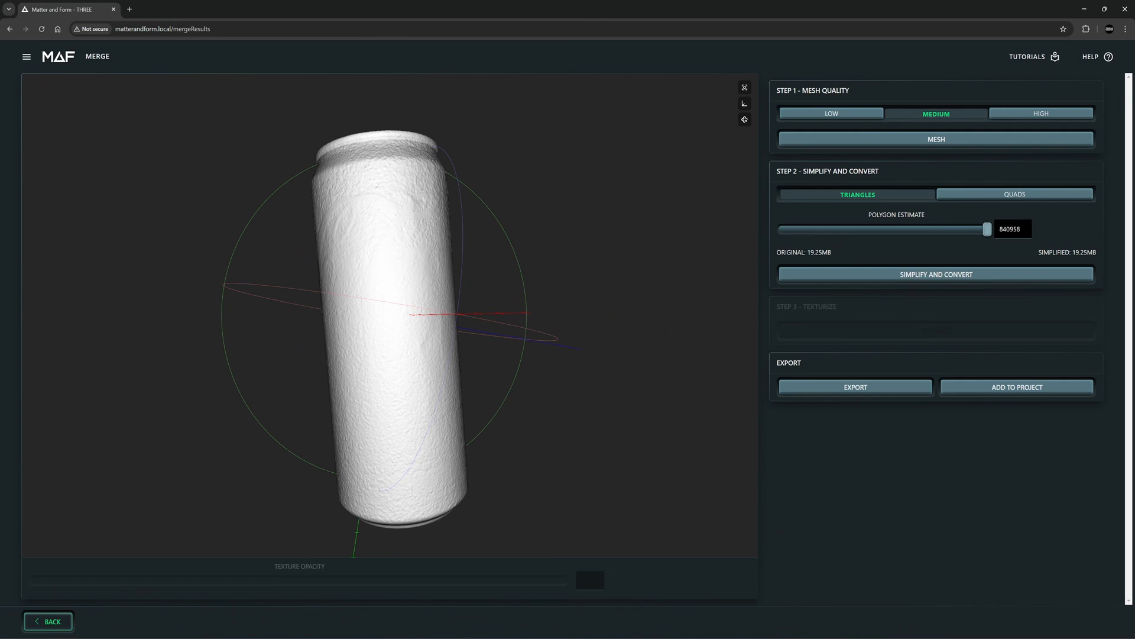
Simplify and convert the can mesh into triangles, shrinking it to 9.59MB
{"action": "left_click", "coordinate": [936, 273]}
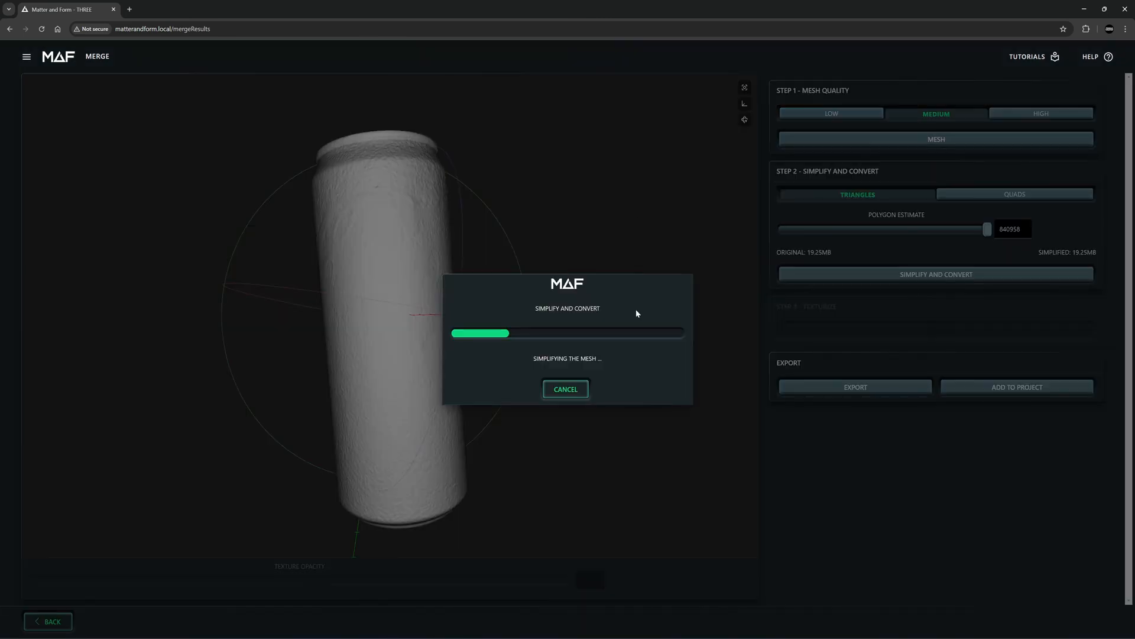
{"action": "mouse_move", "coordinate": [640, 470]}
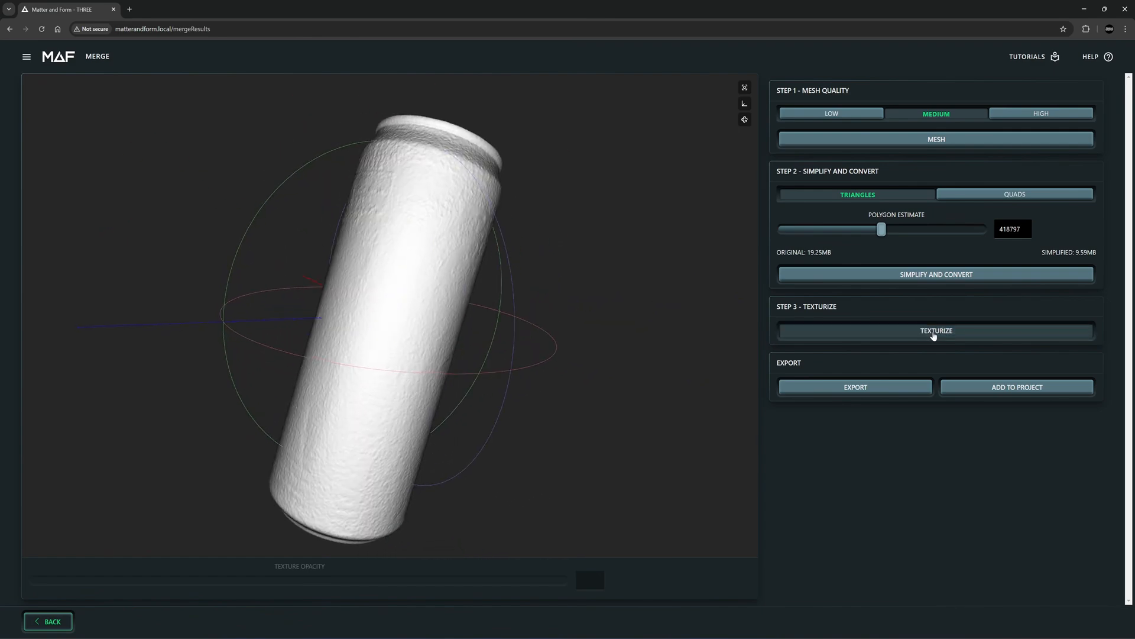
Texturize the simplified mesh with the scanned red colour
{"action": "left_click", "coordinate": [935, 330]}
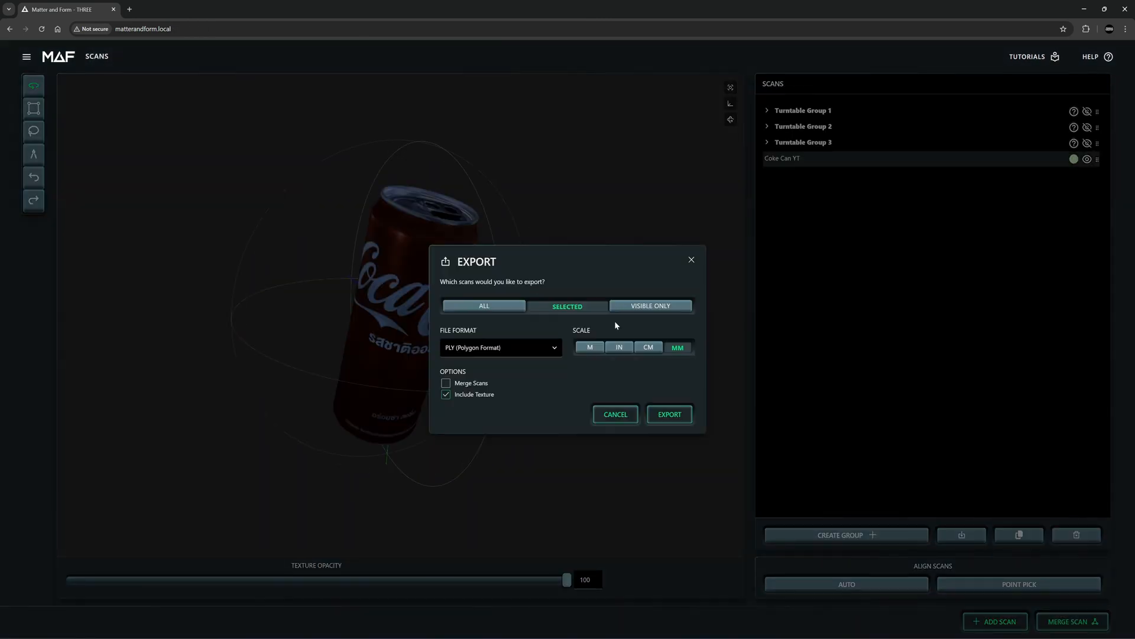
Export Coke Can YT as OBJ (Wavefront) with its texture included
{"action": "left_click", "coordinate": [499, 346]}
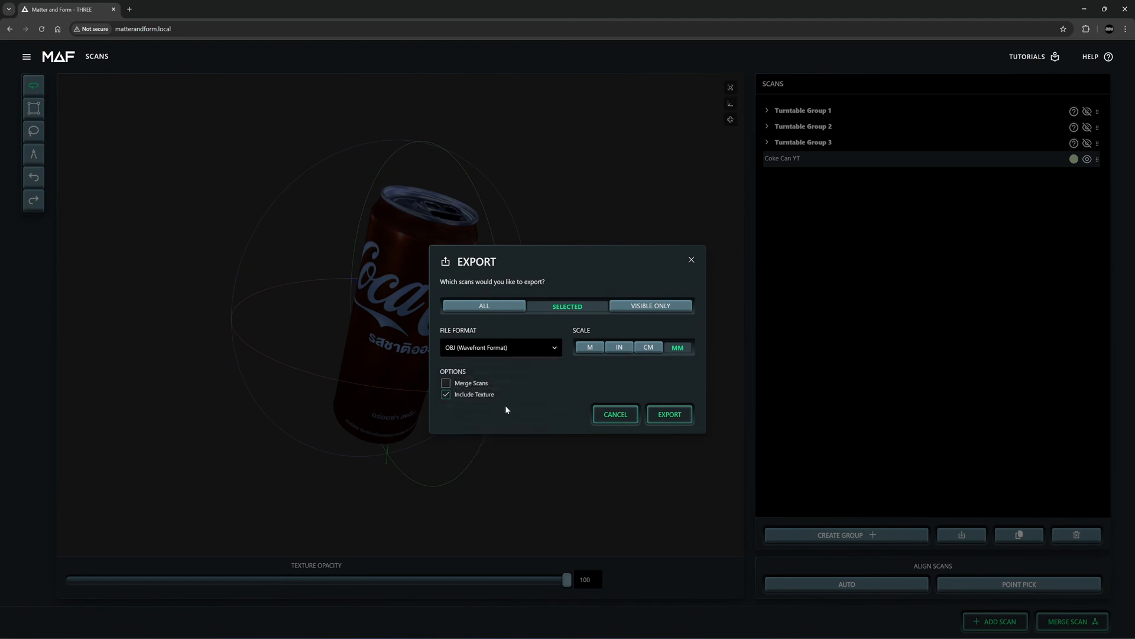
{"action": "mouse_move", "coordinate": [603, 405]}
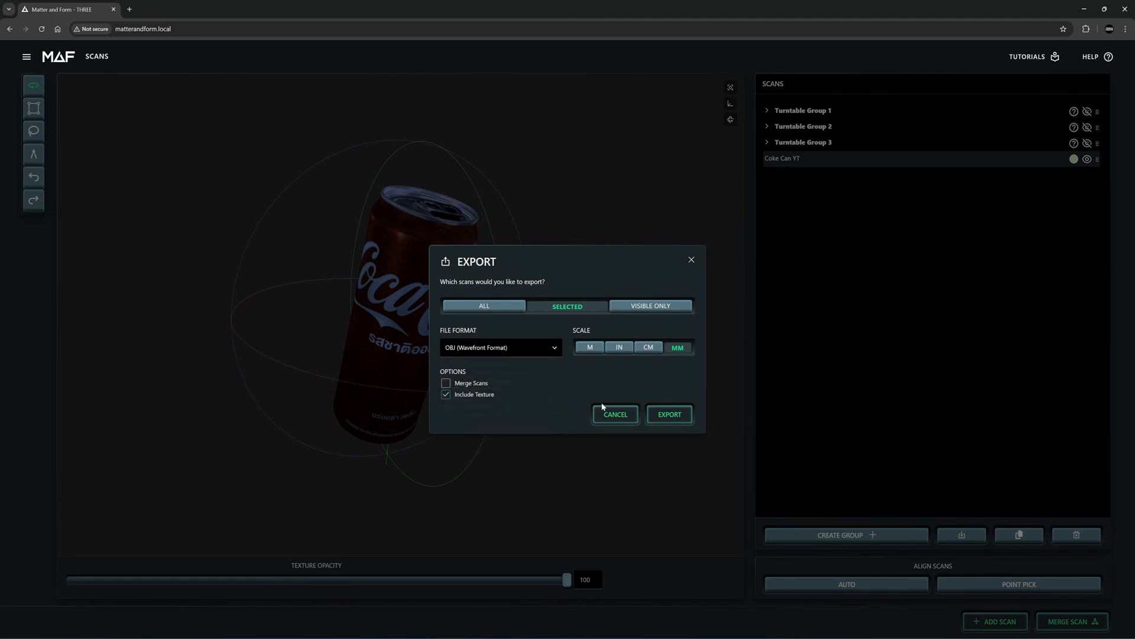
{"action": "left_click", "coordinate": [667, 414]}
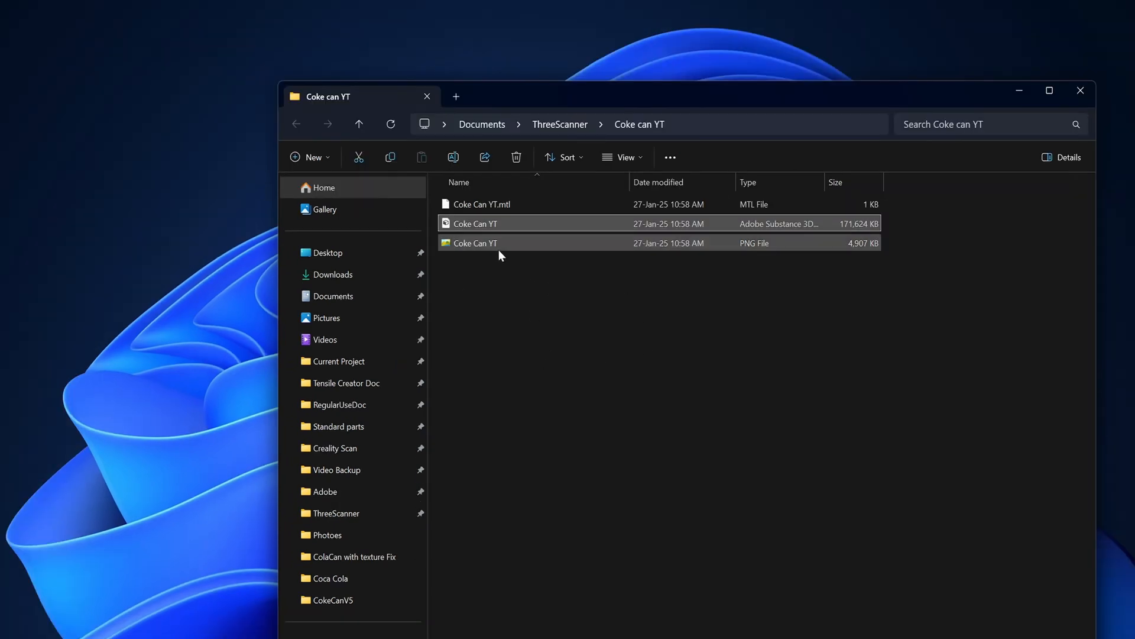
{"action": "left_click", "coordinate": [476, 224]}
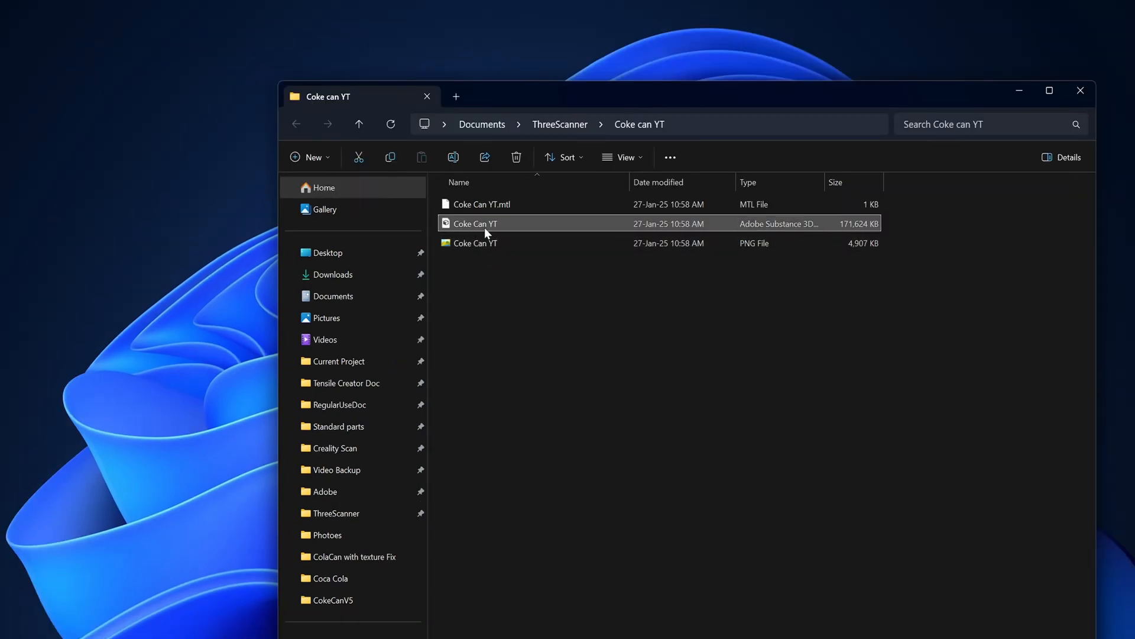
{"action": "mouse_move", "coordinate": [516, 234]}
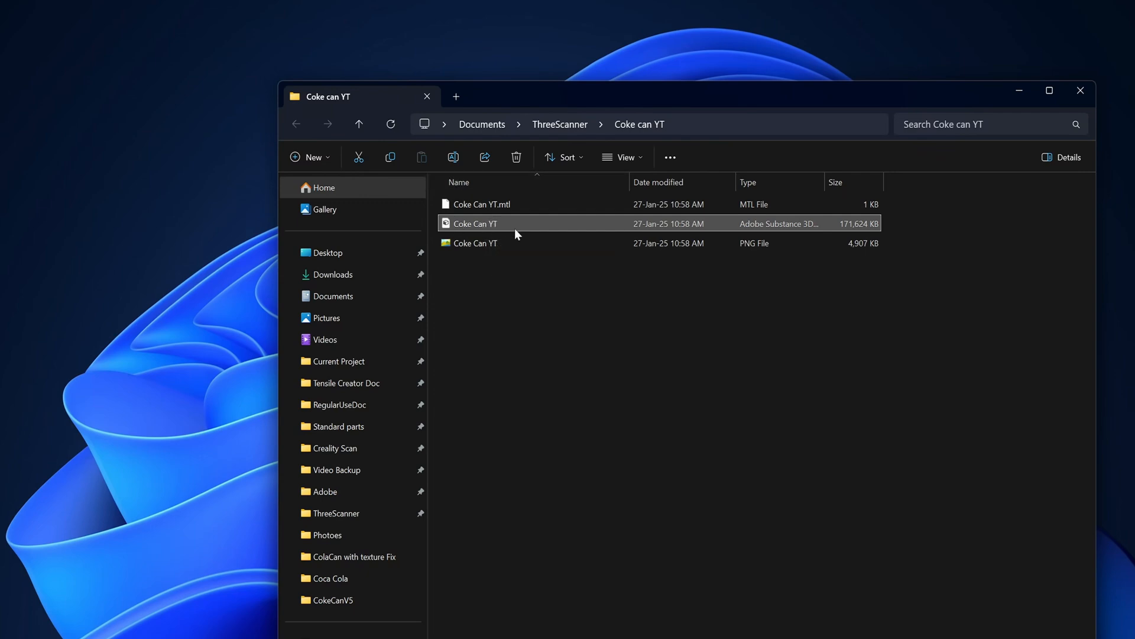
{"action": "mouse_move", "coordinate": [480, 215]}
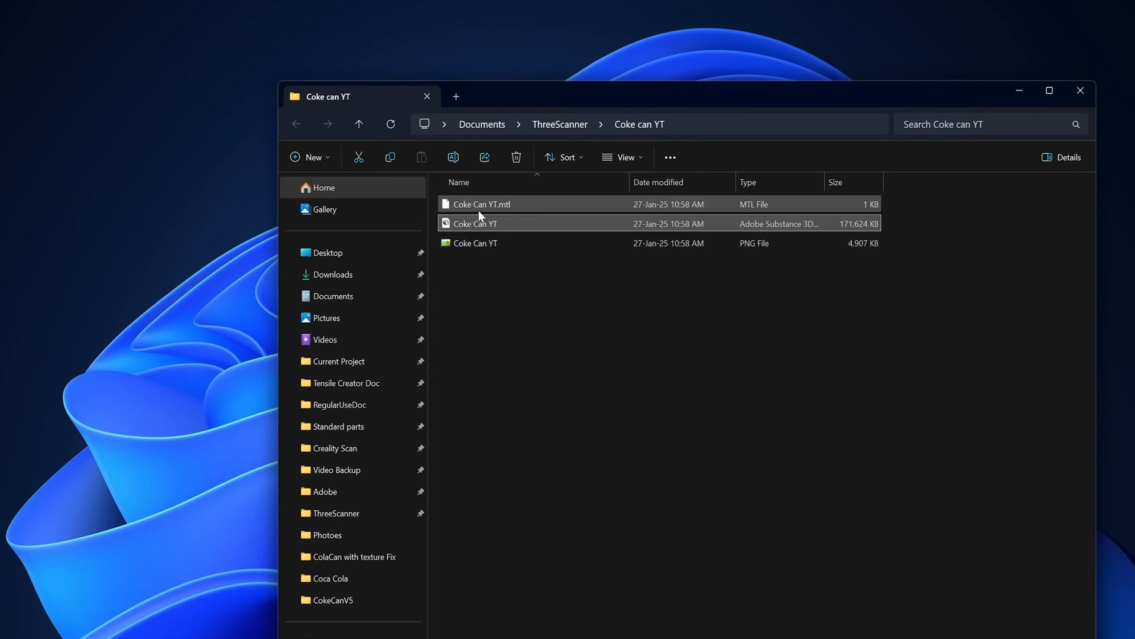
{"action": "left_click", "coordinate": [476, 243]}
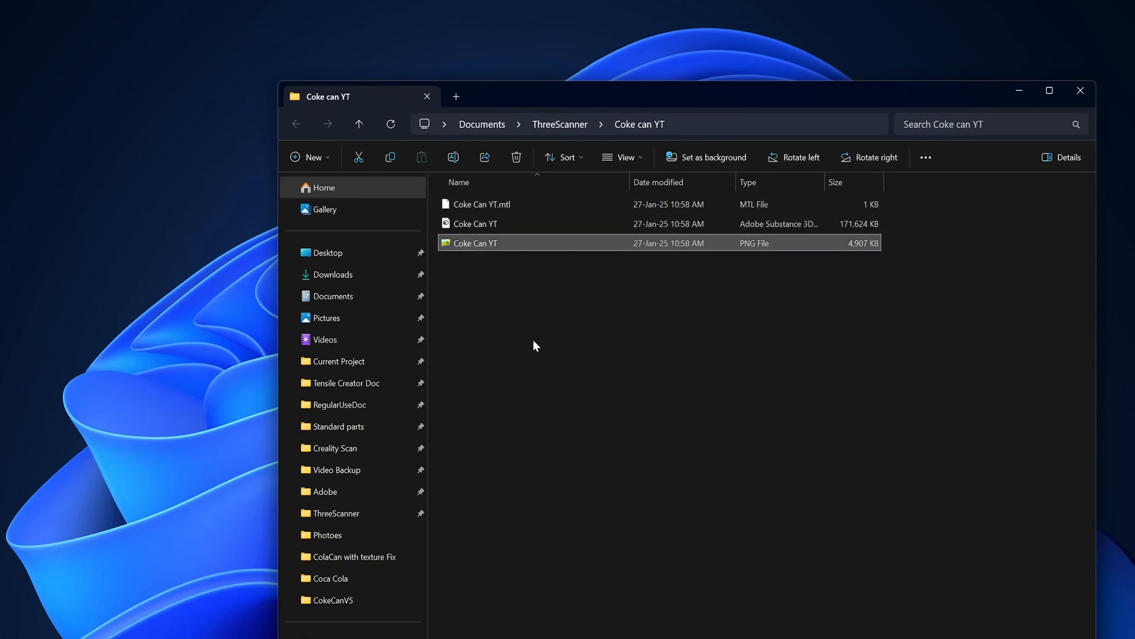
{"action": "mouse_move", "coordinate": [453, 246]}
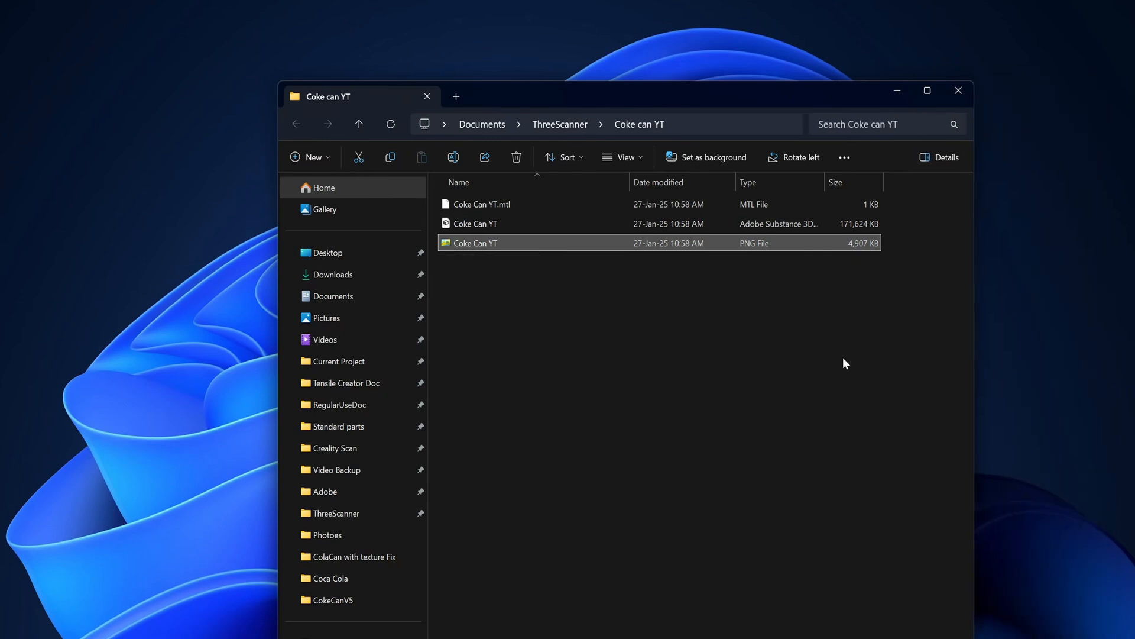
{"action": "mouse_move", "coordinate": [524, 279]}
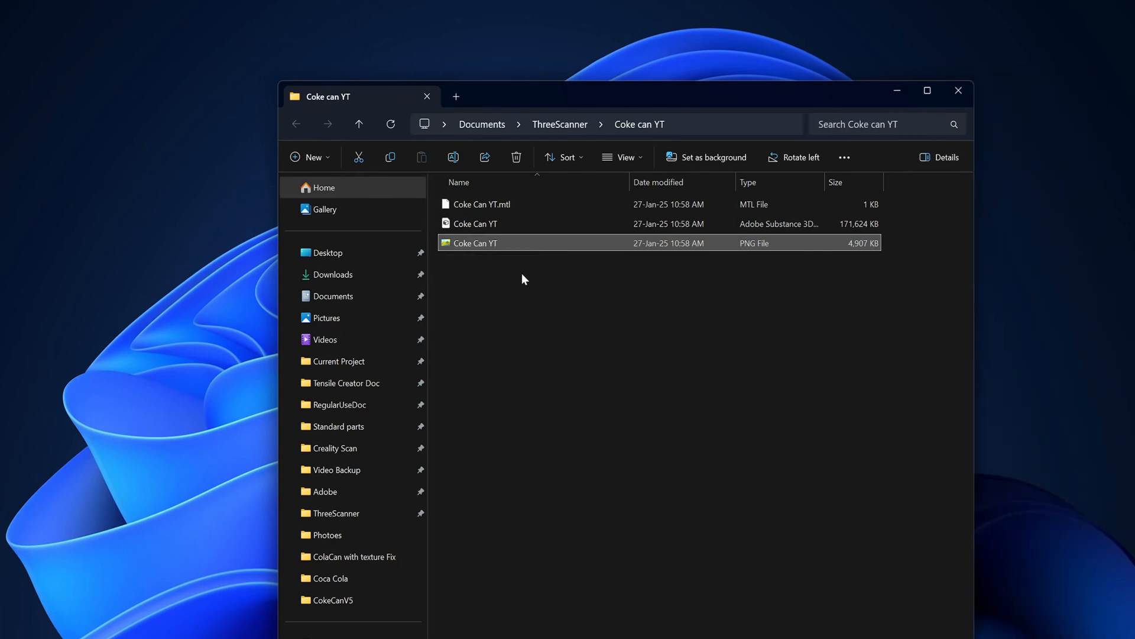
{"action": "mouse_move", "coordinate": [760, 253]}
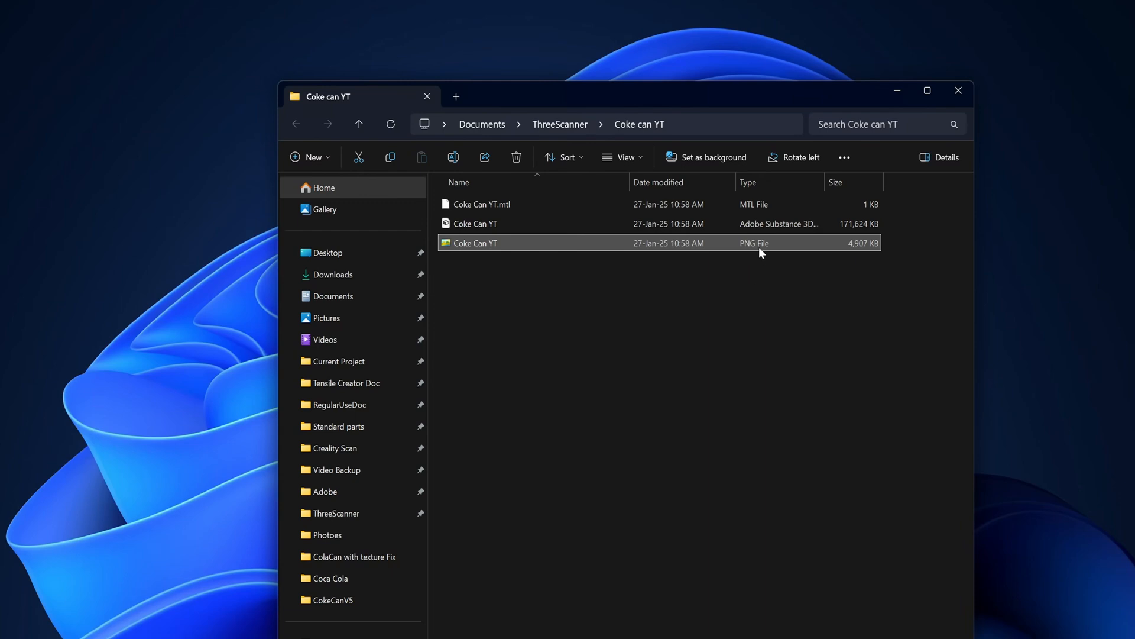
{"action": "mouse_move", "coordinate": [856, 251]}
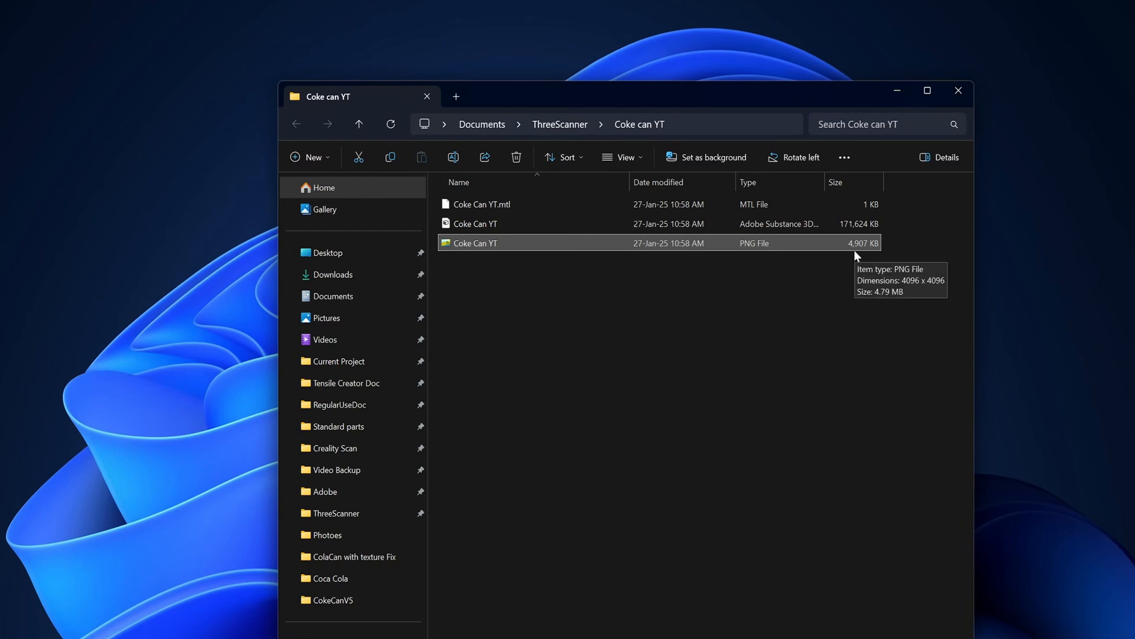
{"action": "mouse_move", "coordinate": [859, 251]}
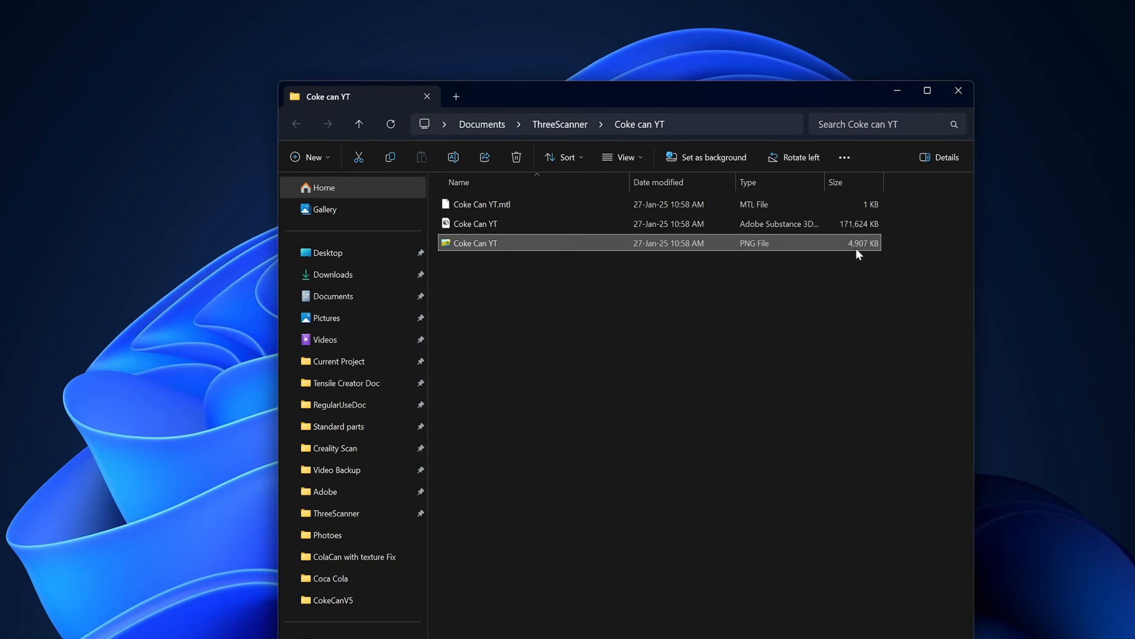
{"action": "mouse_move", "coordinate": [454, 255]}
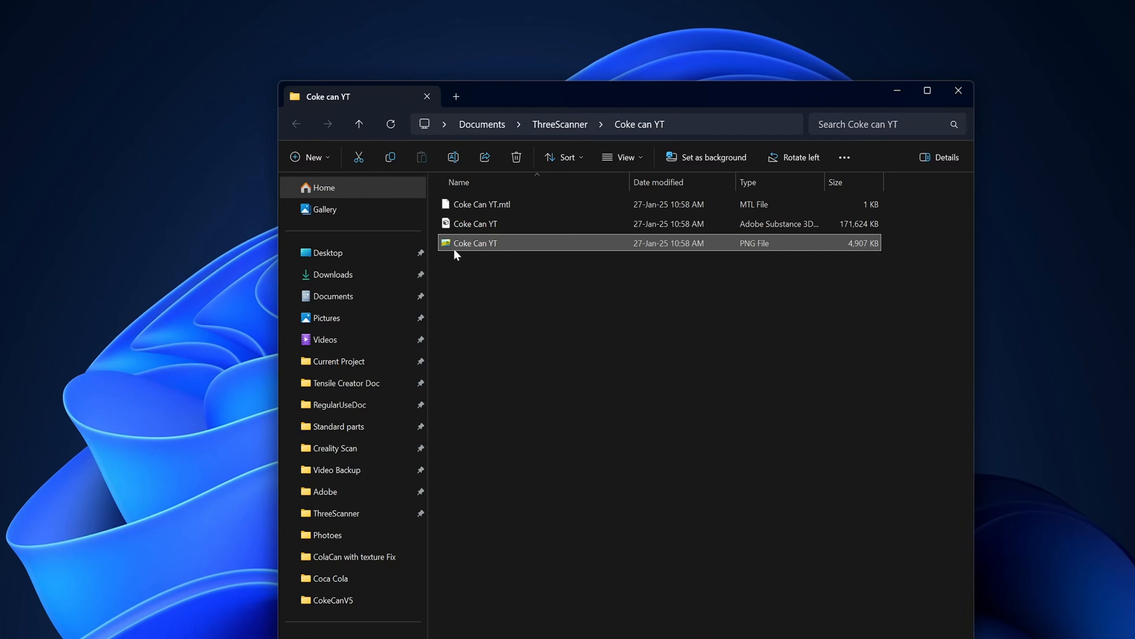
View the 4096x4096 Coke Can YT.png texture in OPV from File Explorer
{"action": "double_click", "coordinate": [475, 242]}
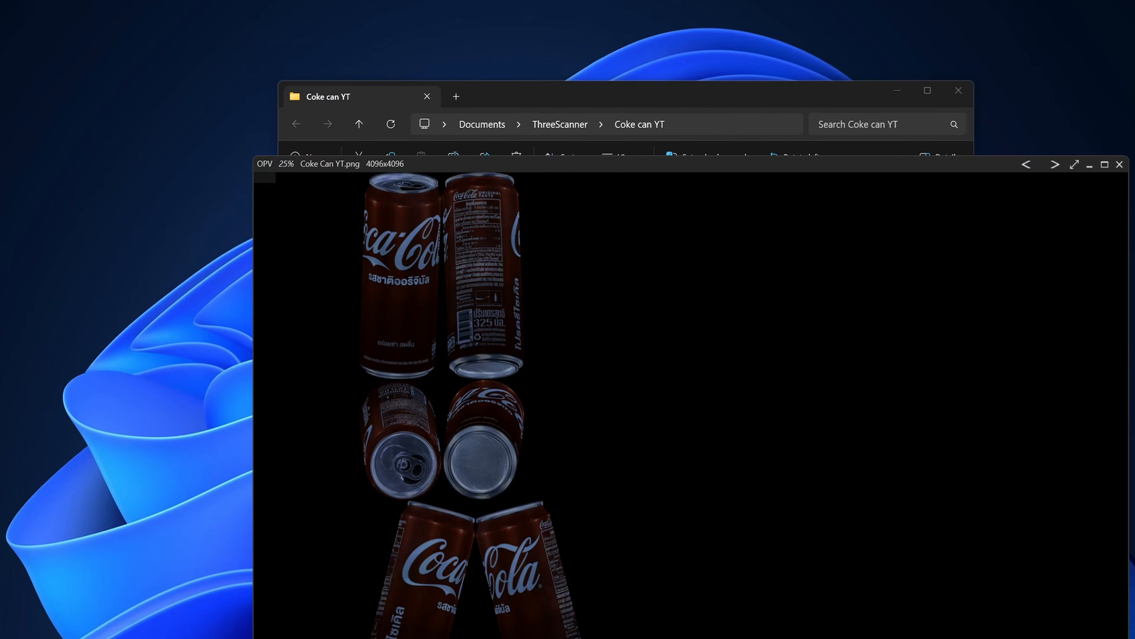
{"action": "mouse_move", "coordinate": [428, 434]}
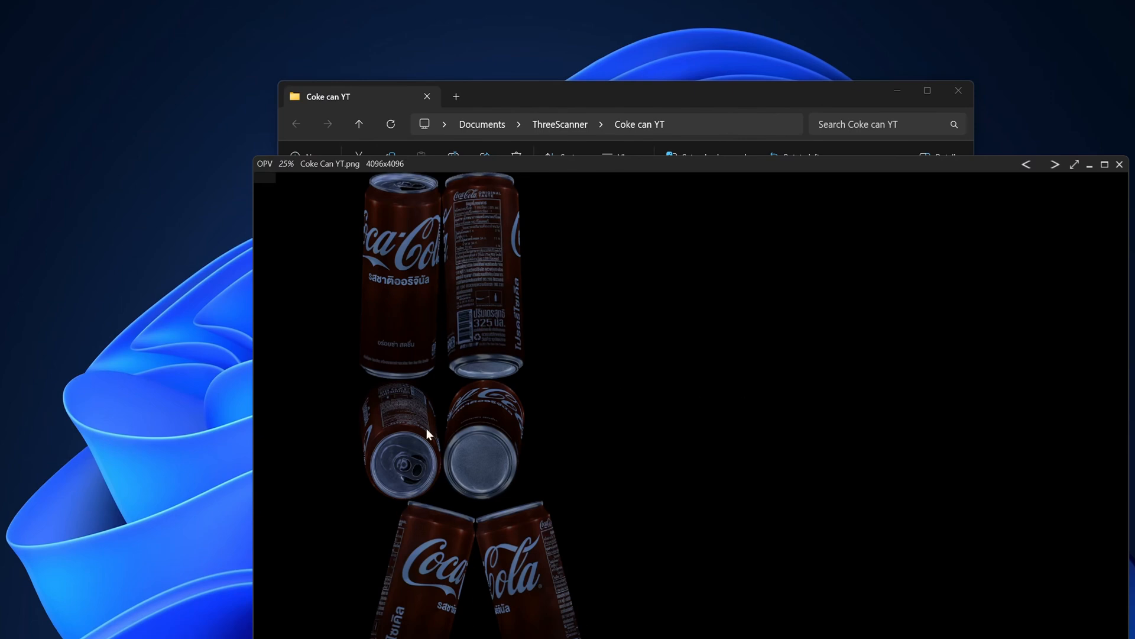
{"action": "mouse_move", "coordinate": [427, 432]}
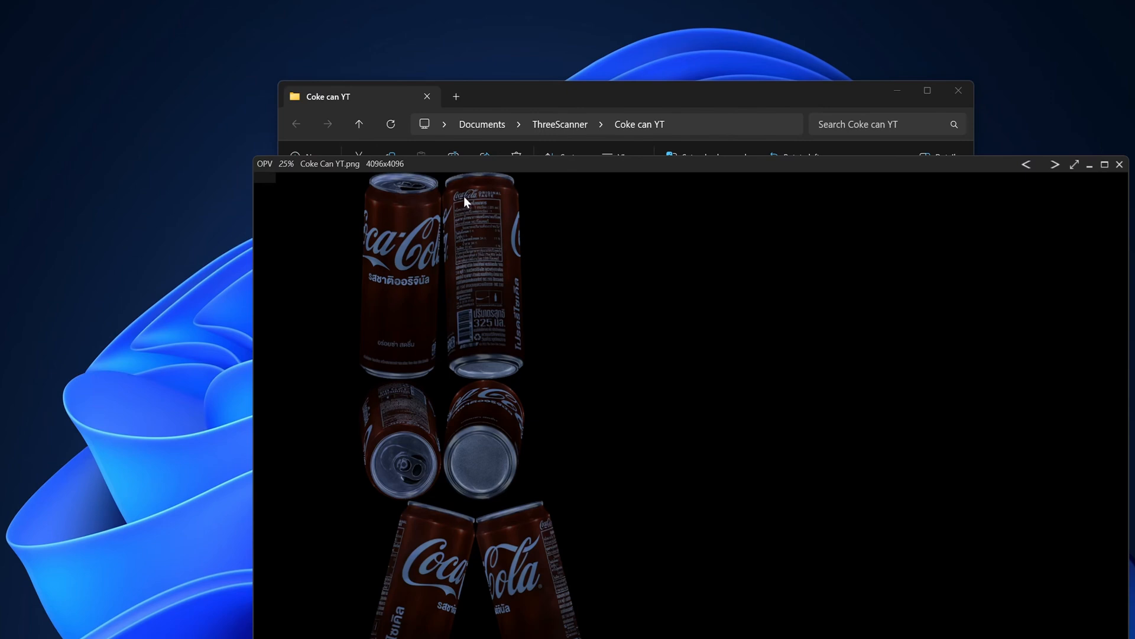
{"action": "mouse_move", "coordinate": [407, 251]}
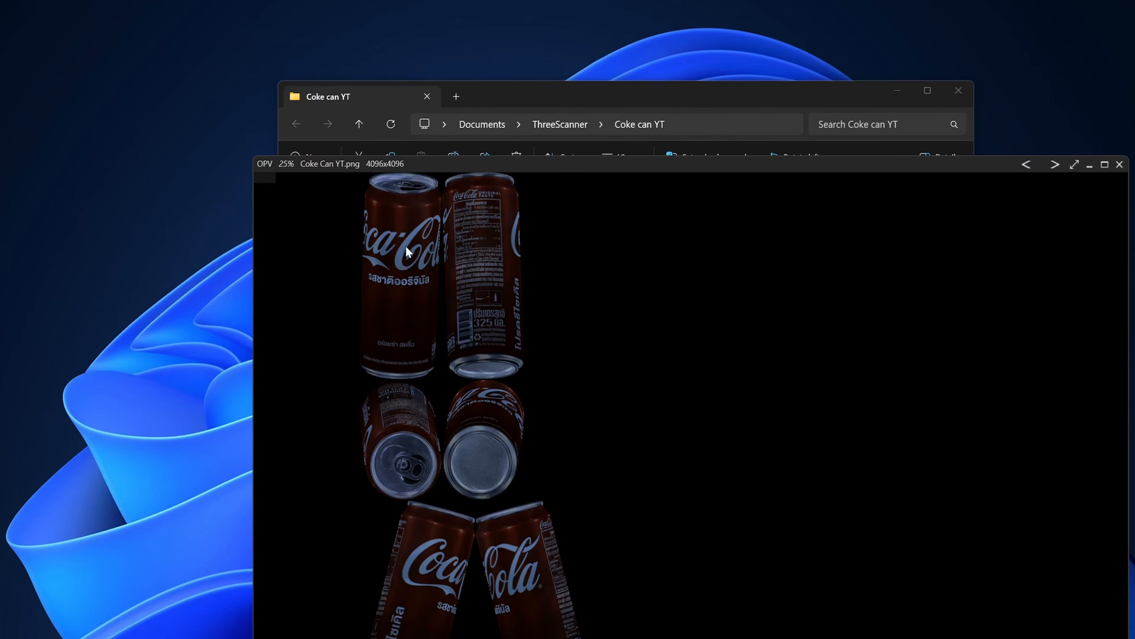
{"action": "mouse_move", "coordinate": [427, 185]}
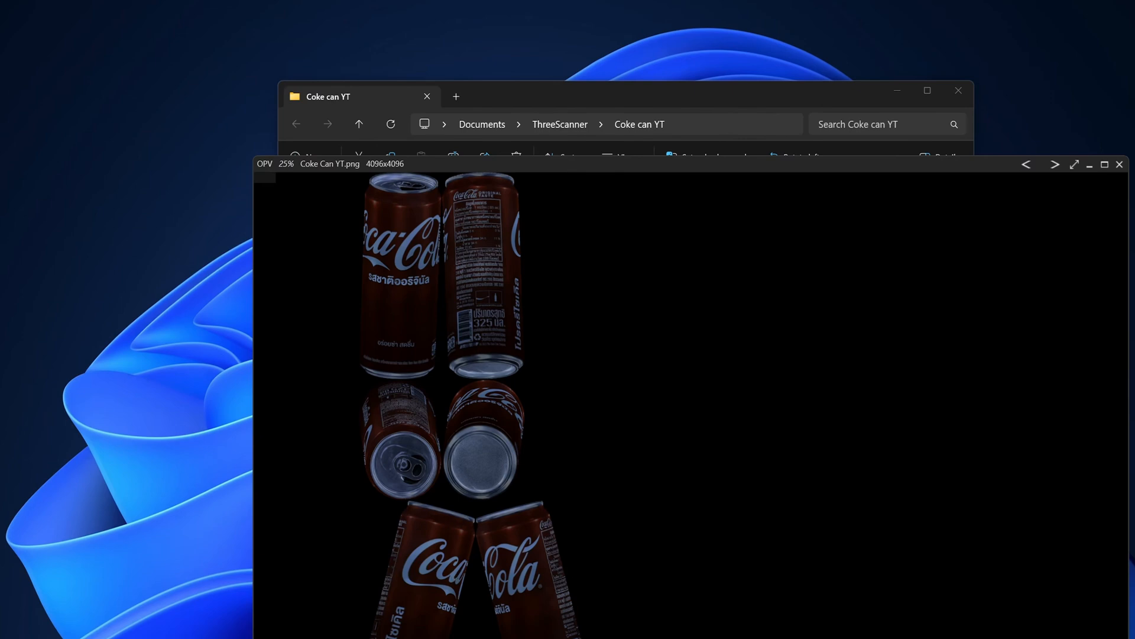
{"action": "mouse_move", "coordinate": [828, 574]}
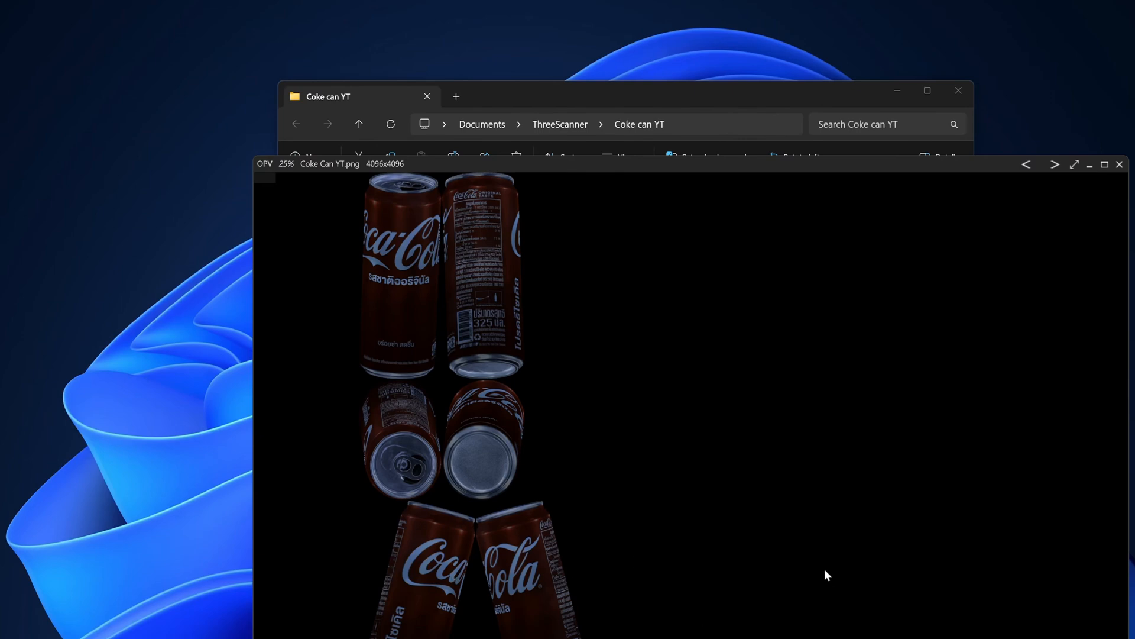
{"action": "mouse_move", "coordinate": [429, 312]}
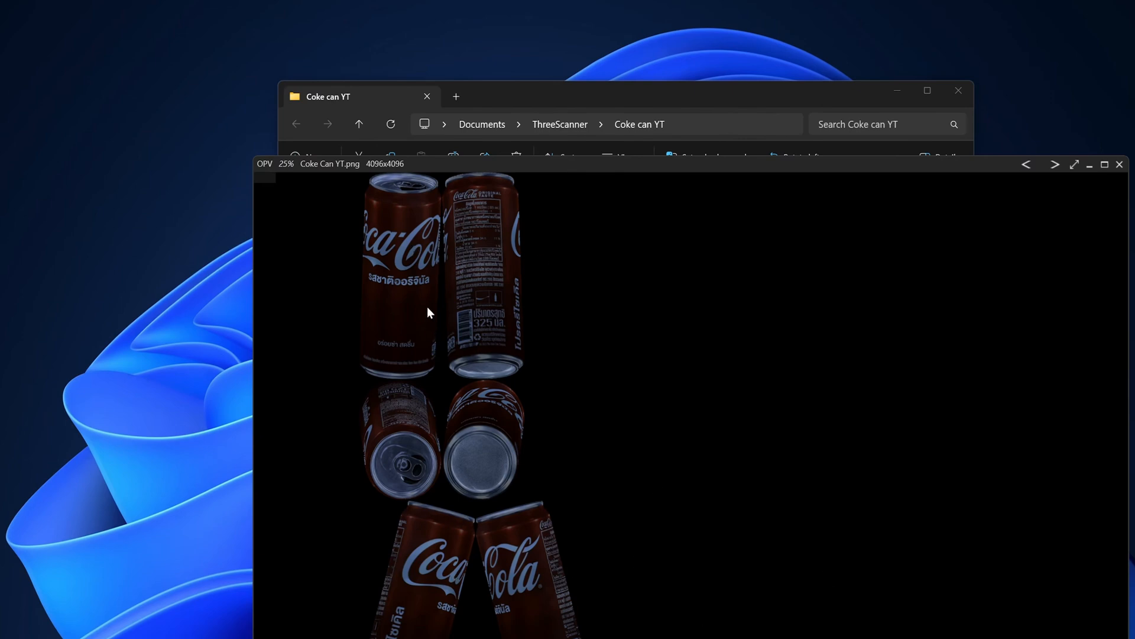
{"action": "mouse_move", "coordinate": [816, 487]}
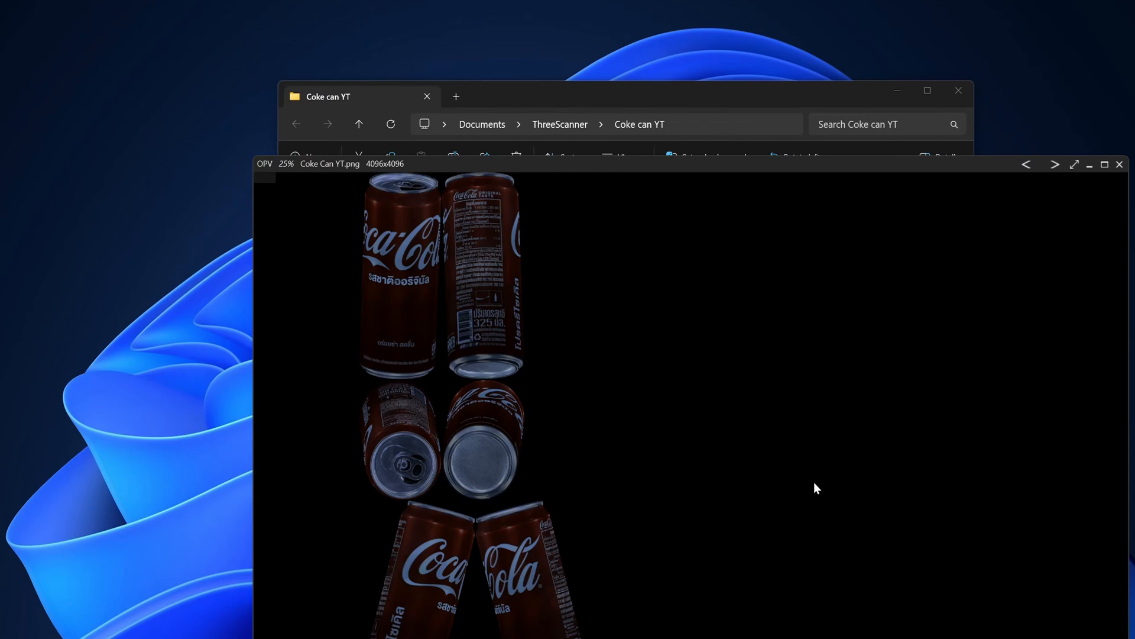
{"action": "mouse_move", "coordinate": [569, 473]}
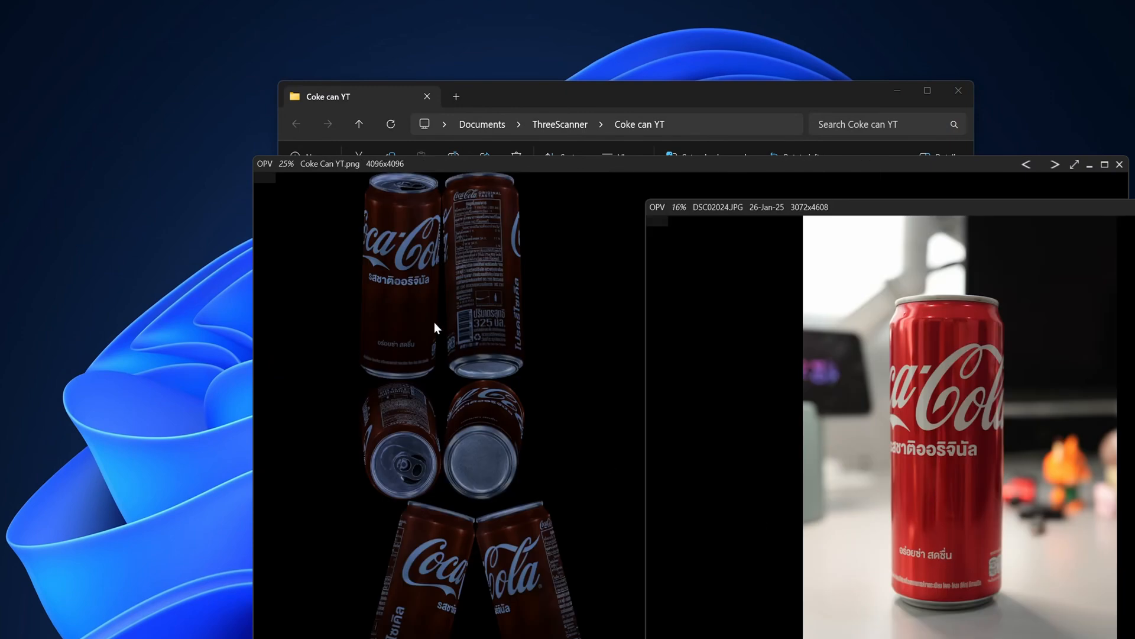
{"action": "mouse_move", "coordinate": [484, 559]}
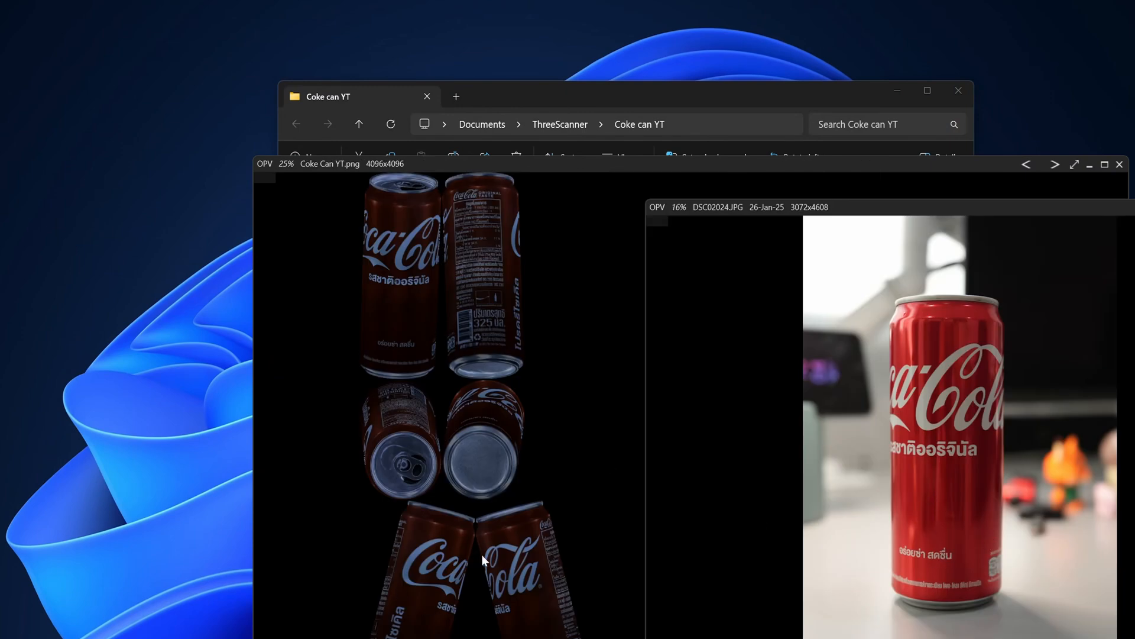
{"action": "mouse_move", "coordinate": [806, 628]}
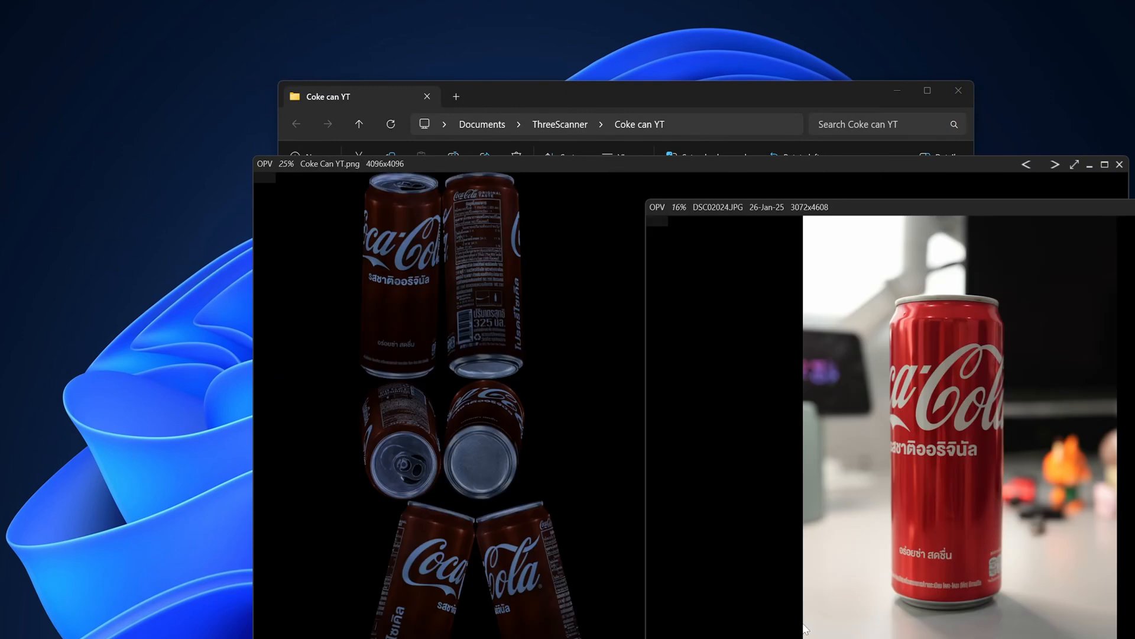
{"action": "mouse_move", "coordinate": [446, 227]}
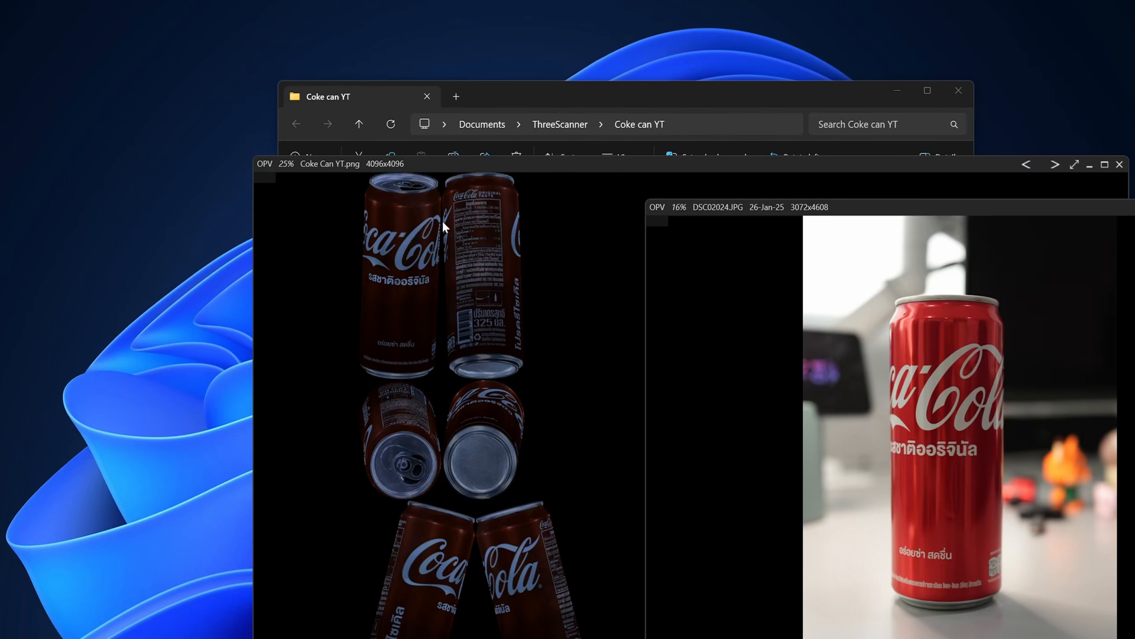
{"action": "mouse_move", "coordinate": [934, 426]}
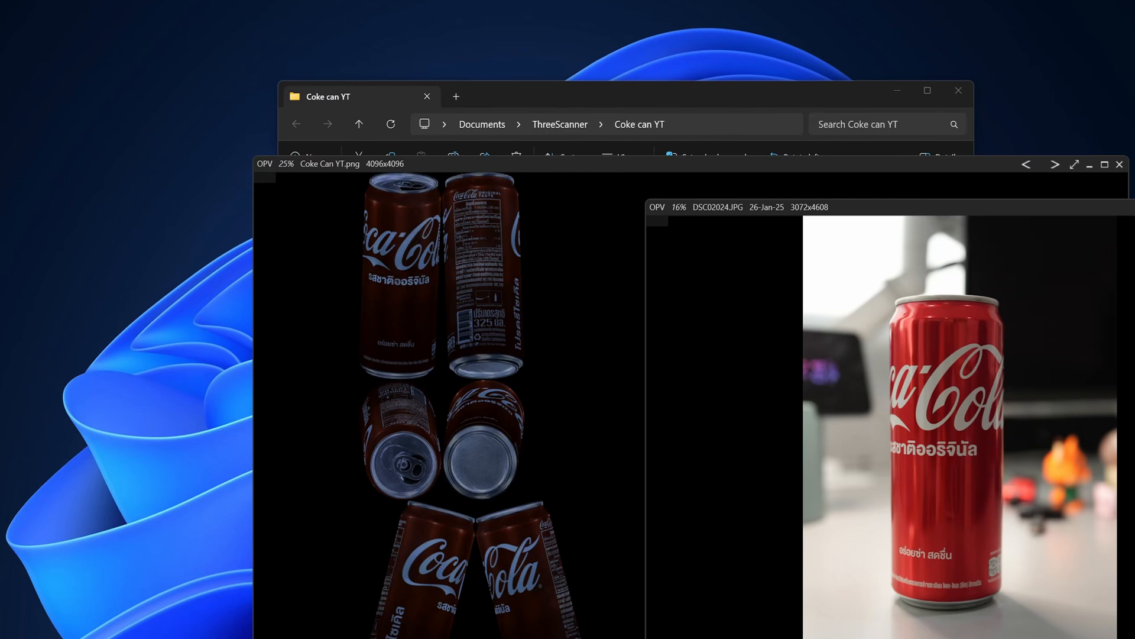
{"action": "mouse_move", "coordinate": [513, 490]}
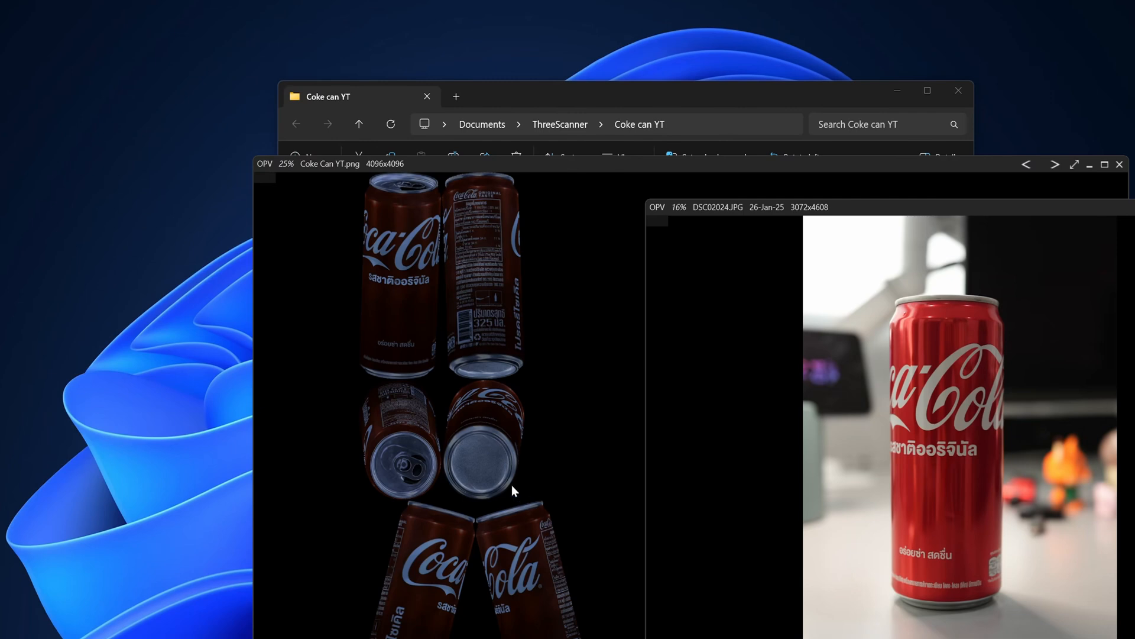
{"action": "mouse_move", "coordinate": [563, 335]}
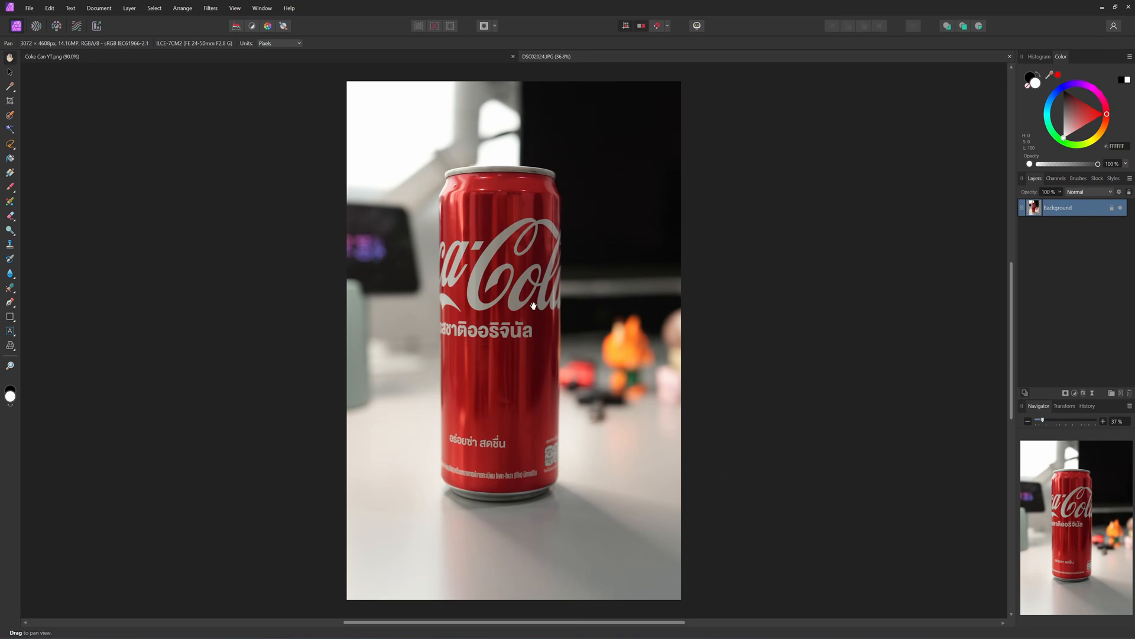
{"action": "mouse_move", "coordinate": [568, 362]}
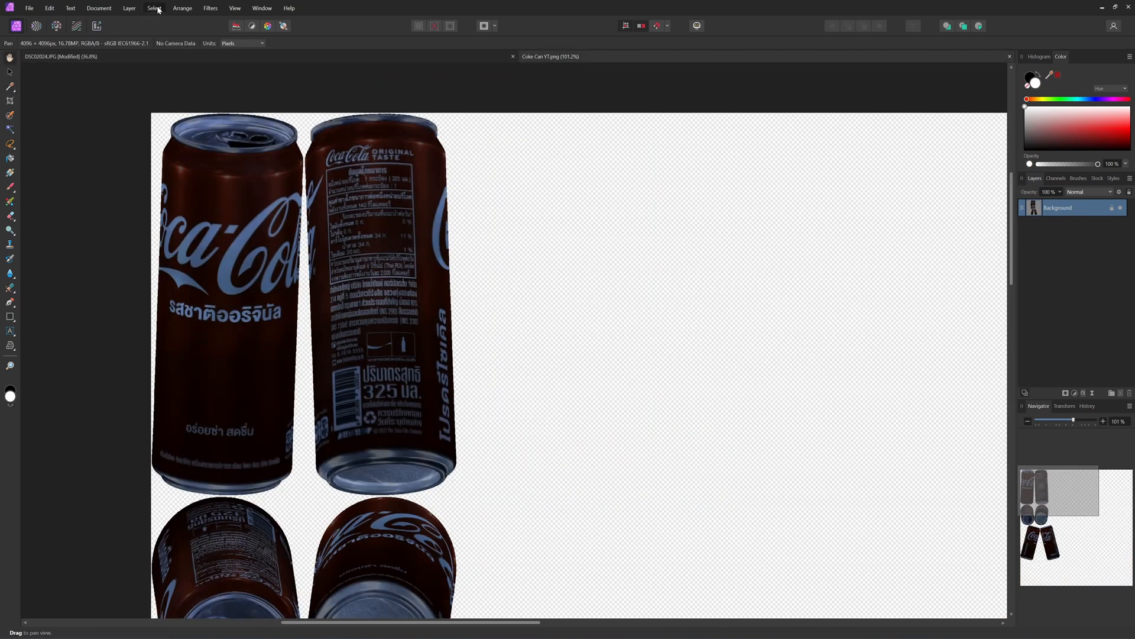
Select the can's pixels by sampled colour and add a red Fill layer over them
{"action": "left_click", "coordinate": [154, 8]}
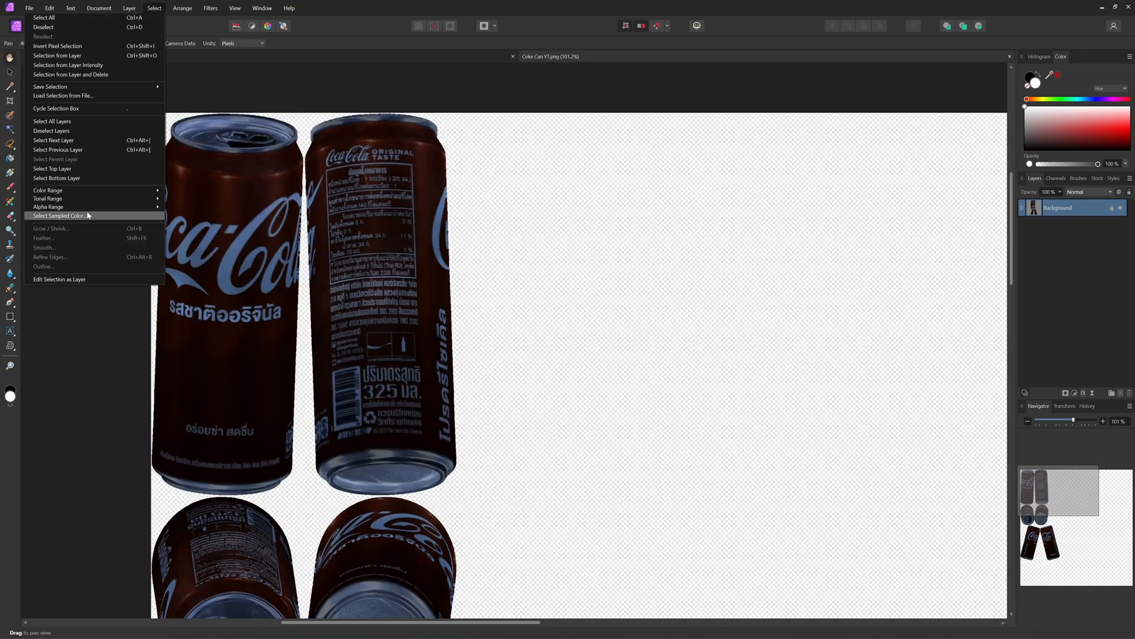
{"action": "left_click", "coordinate": [60, 215]}
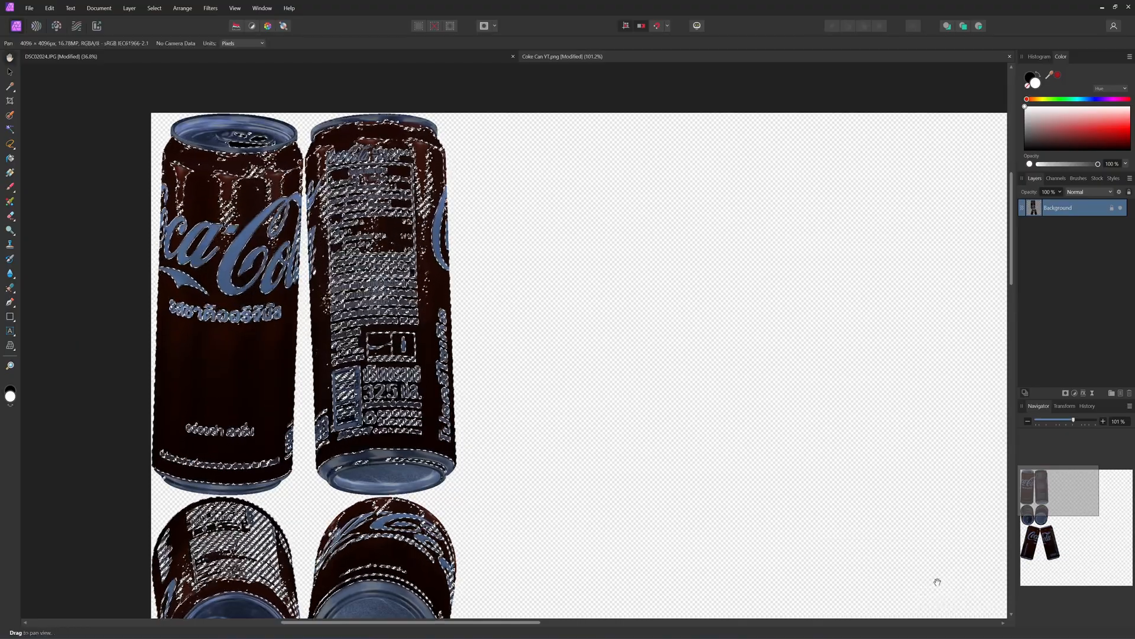
{"action": "left_click", "coordinate": [129, 9]}
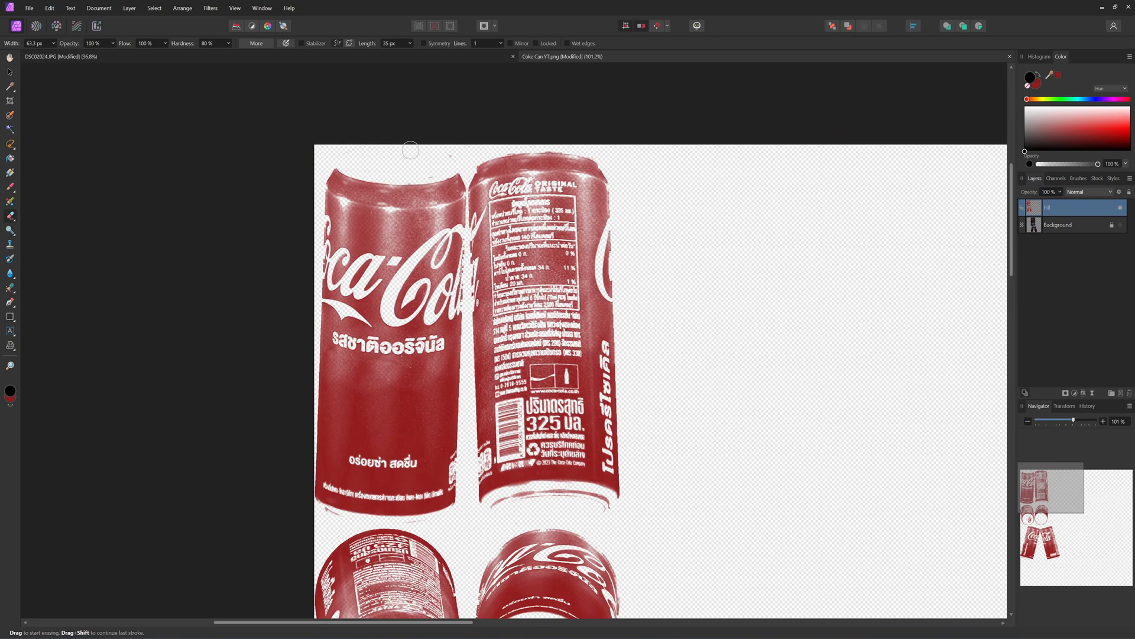
Scroll the Fill layer's blend modes until the can shading and lettering show through
{"action": "scroll", "scroll_direction": "down", "scroll_amount": 3}
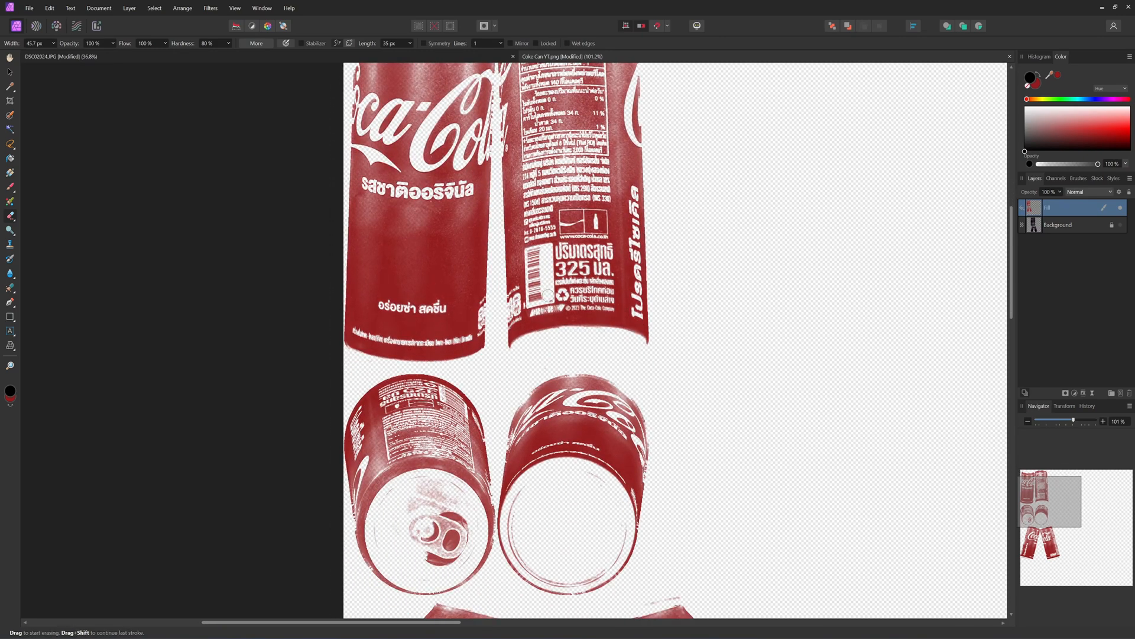
{"action": "scroll", "scroll_direction": "down", "scroll_amount": 3}
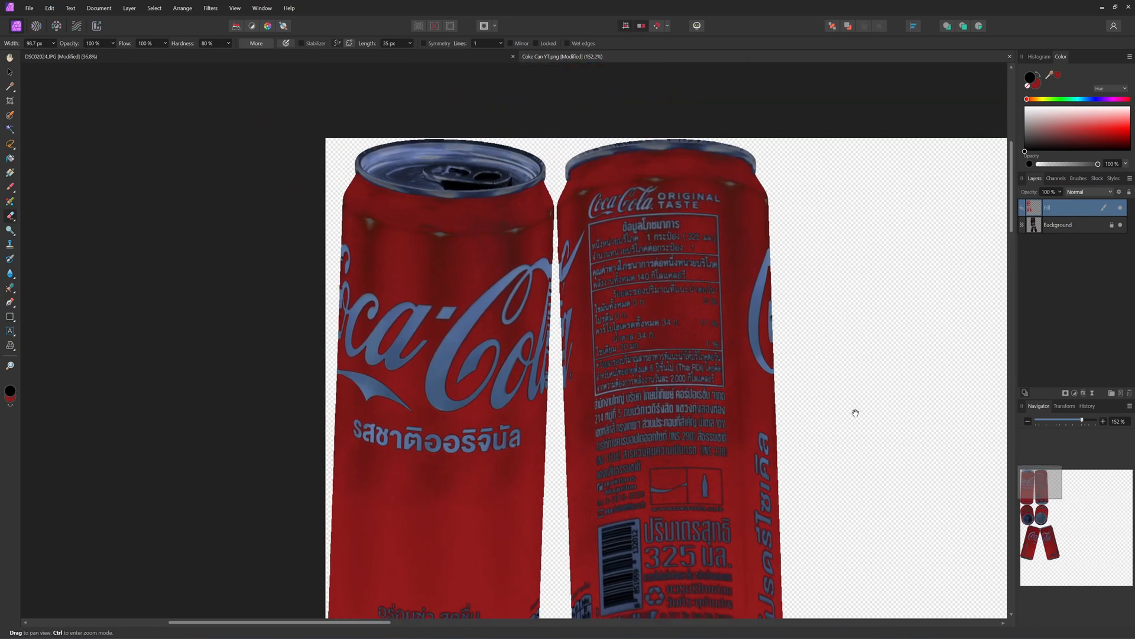
{"action": "scroll", "scroll_direction": "down", "scroll_amount": 3}
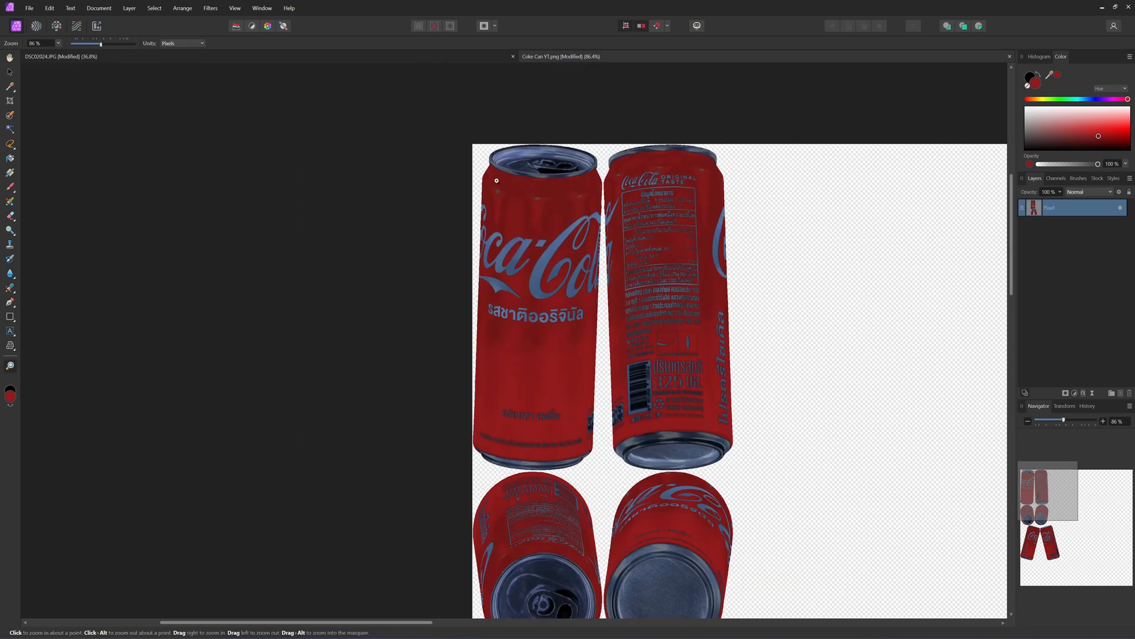
{"action": "mouse_move", "coordinate": [522, 200]}
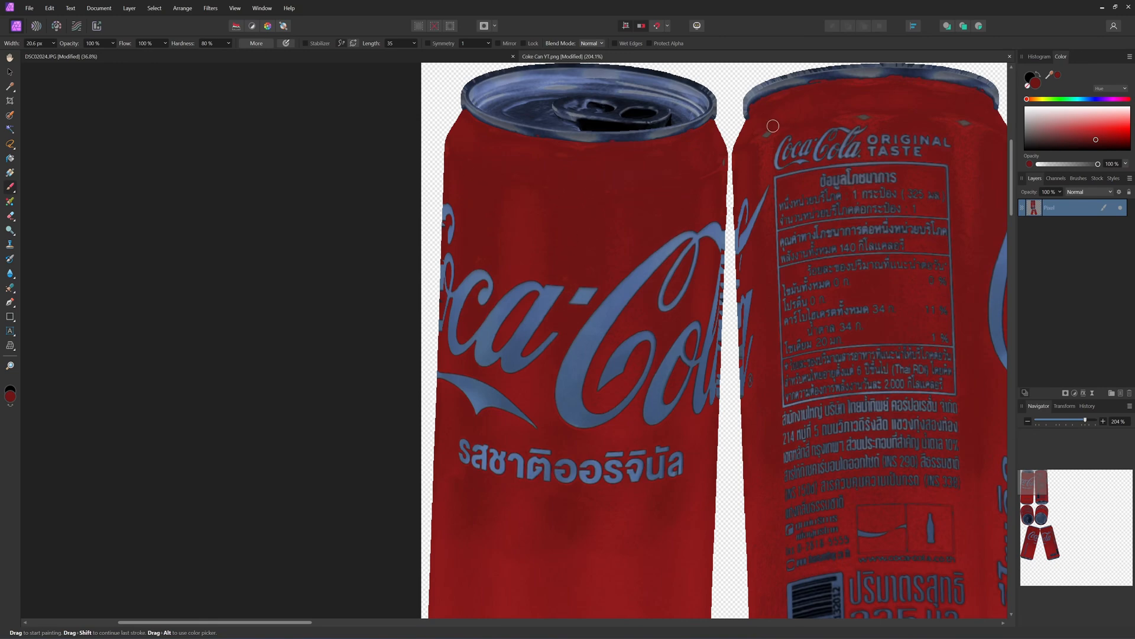
{"action": "mouse_move", "coordinate": [890, 116]}
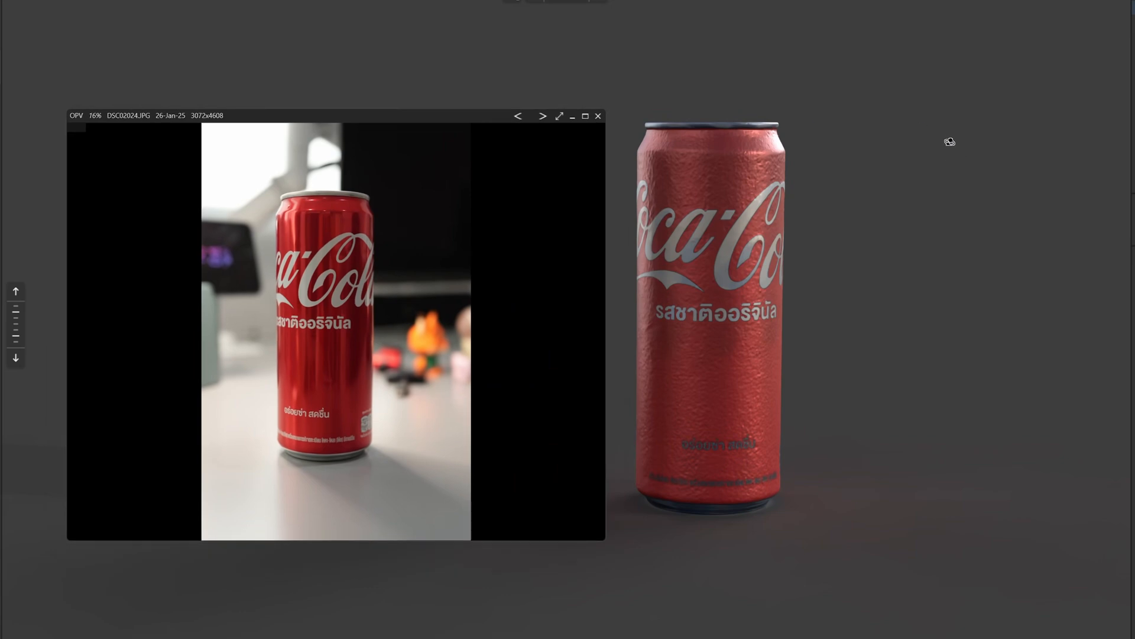
{"action": "mouse_move", "coordinate": [424, 138]}
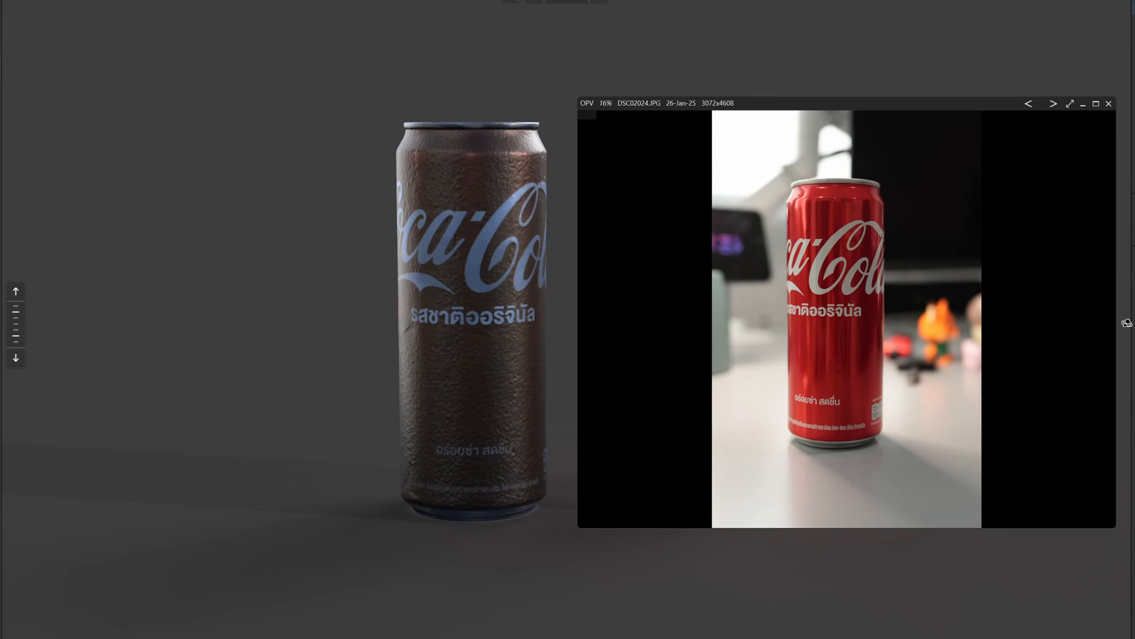
{"action": "mouse_move", "coordinate": [466, 414]}
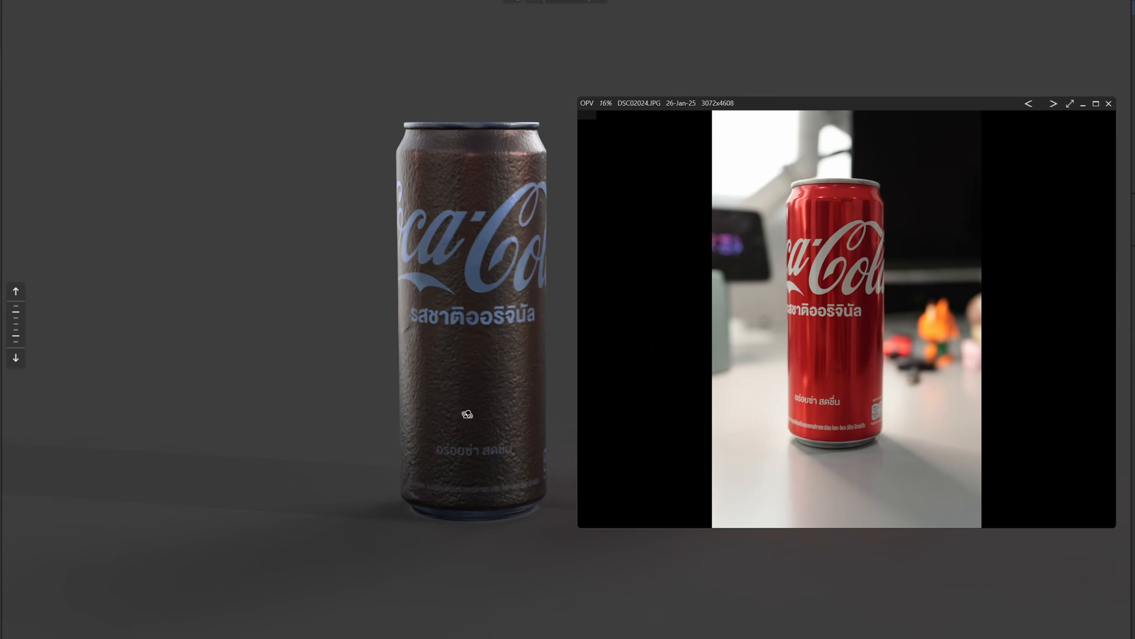
{"action": "mouse_move", "coordinate": [924, 107]}
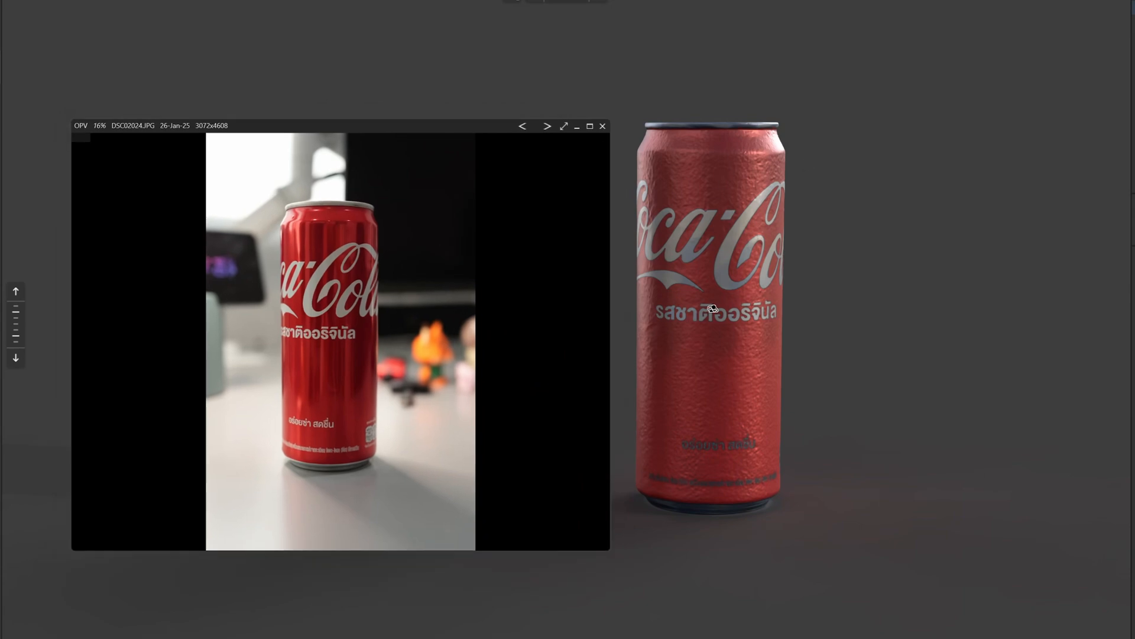
{"action": "mouse_move", "coordinate": [712, 216]}
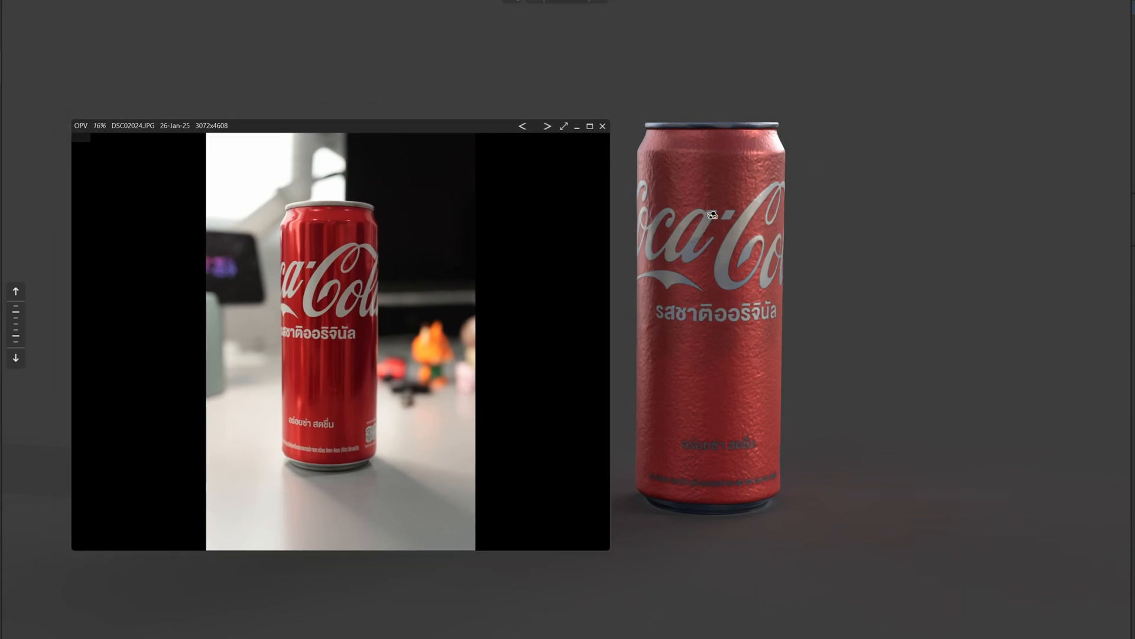
{"action": "mouse_move", "coordinate": [605, 143]}
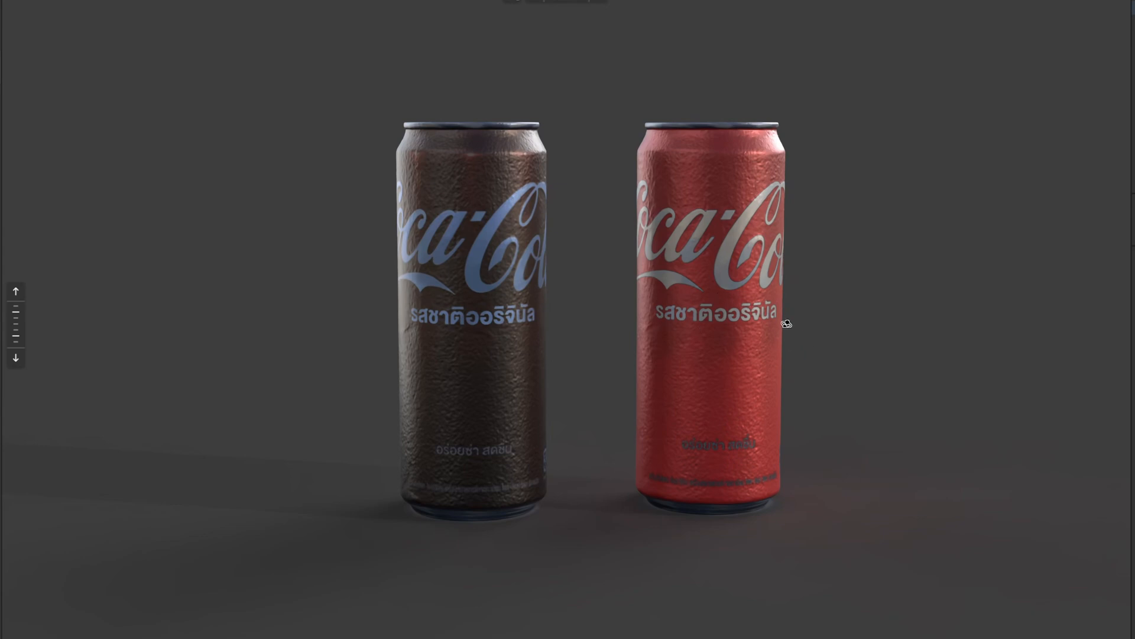
{"action": "mouse_move", "coordinate": [840, 292]}
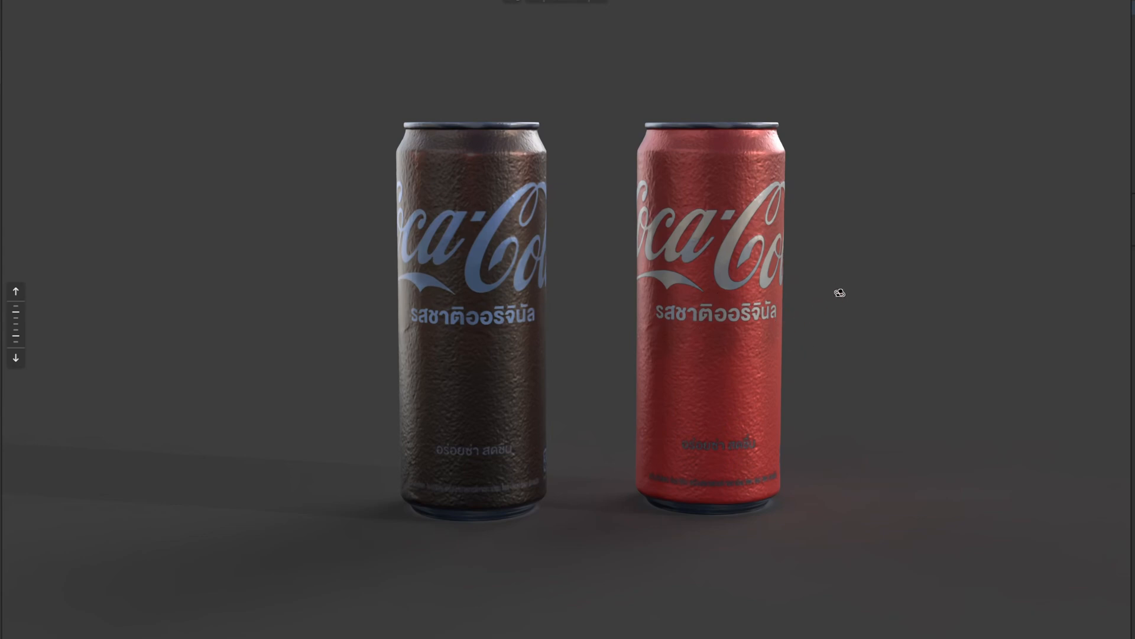
{"action": "mouse_move", "coordinate": [731, 234]}
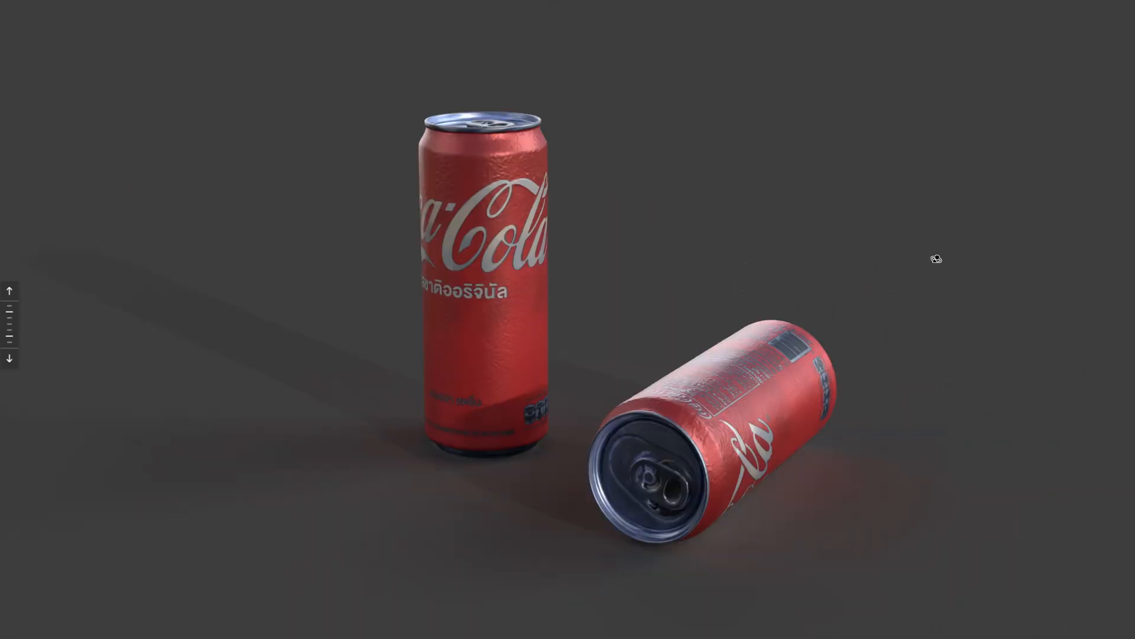
{"action": "mouse_move", "coordinate": [876, 296]}
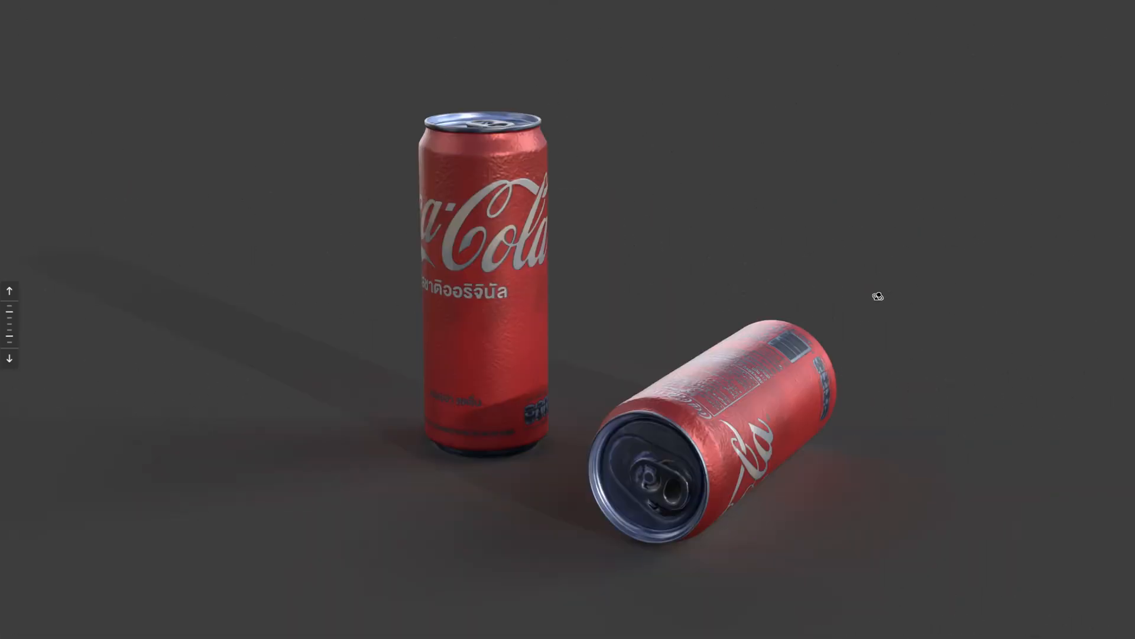